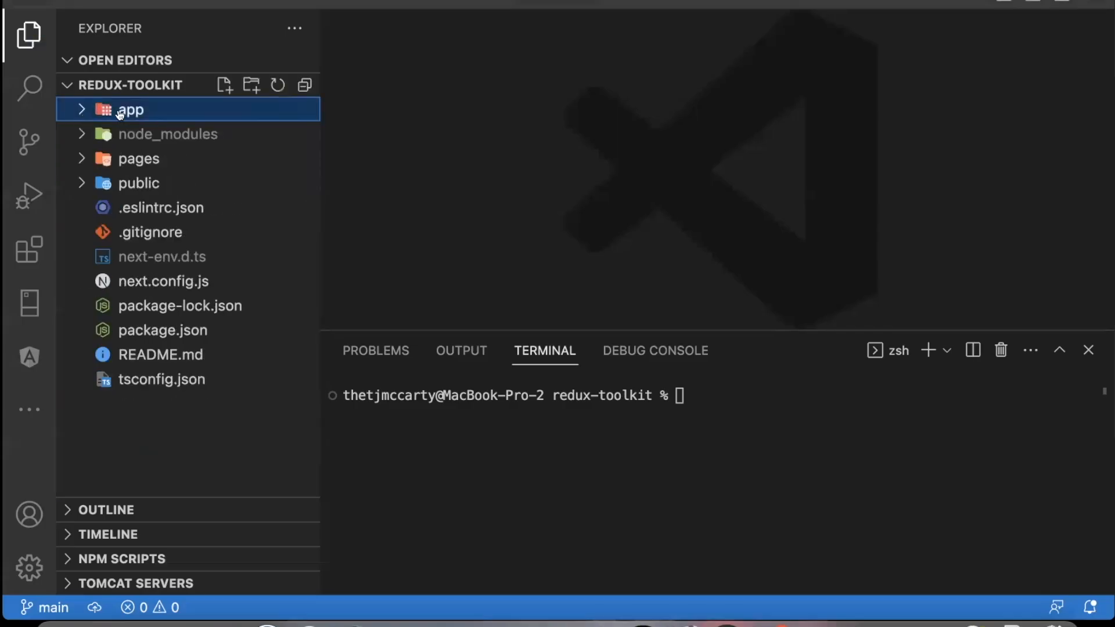
Expand the app folder and add a new folder named GlobalRedux inside it.
{"action": "left_click", "coordinate": [132, 109]}
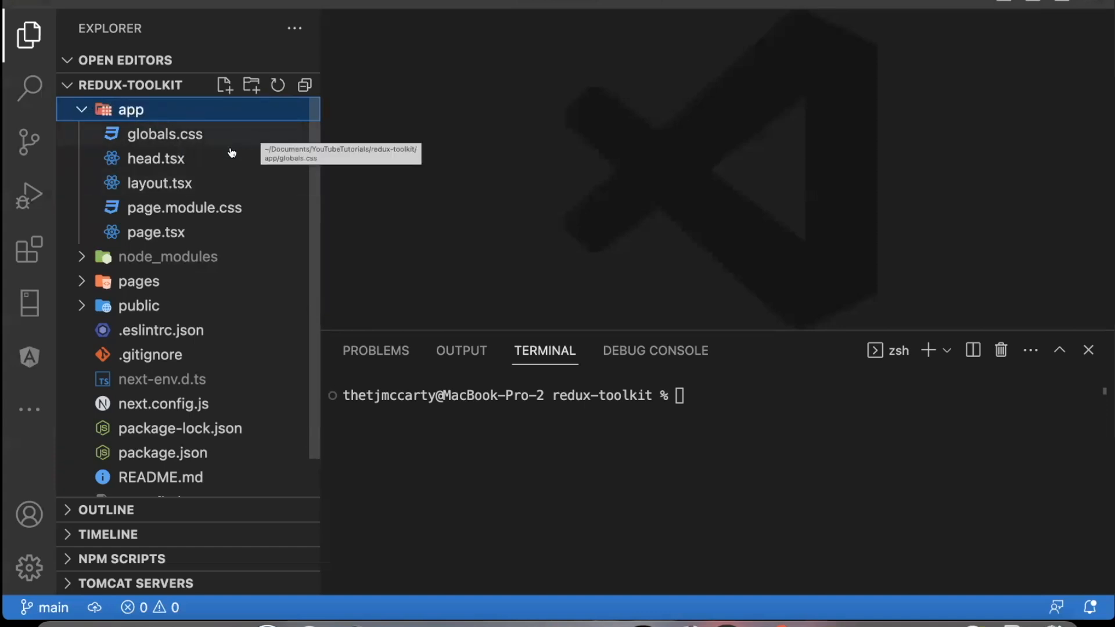
{"action": "mouse_move", "coordinate": [235, 109]}
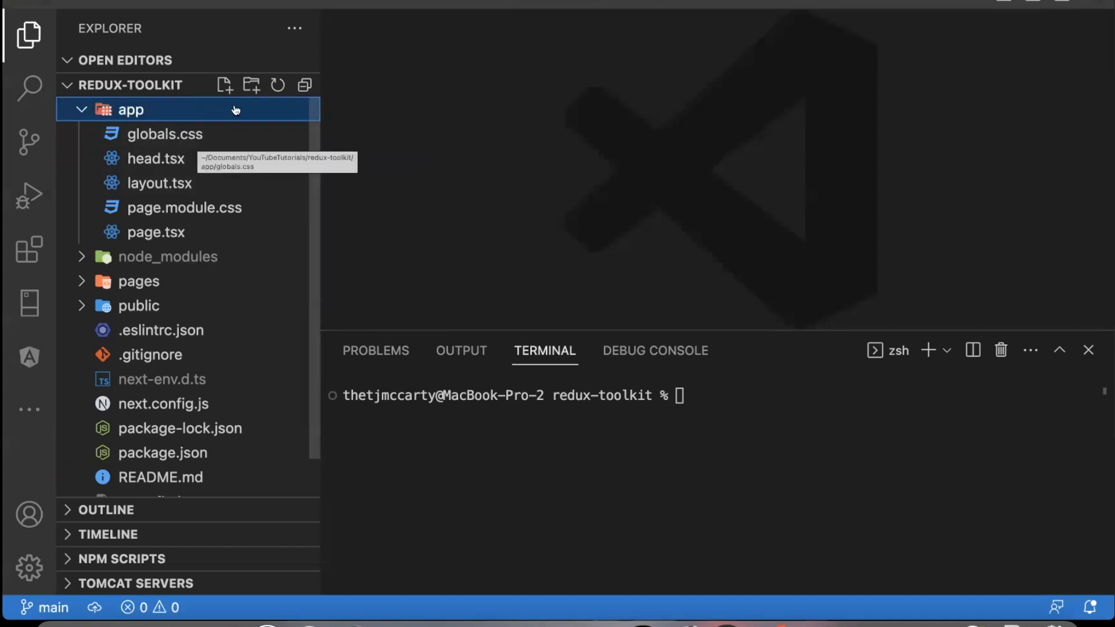
{"action": "mouse_move", "coordinate": [239, 146]}
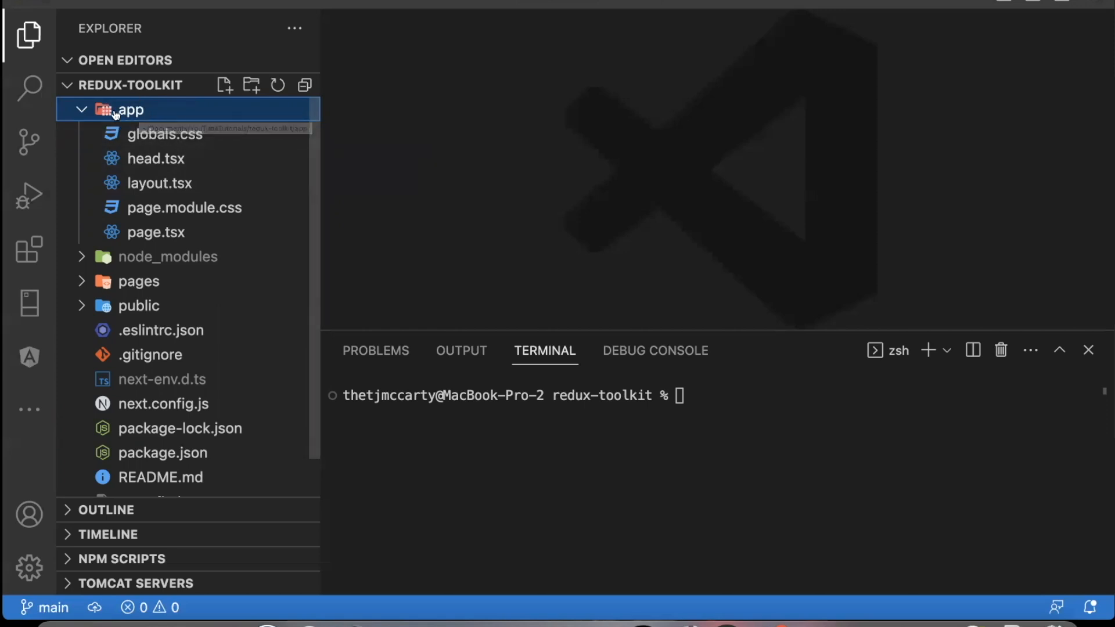
{"action": "mouse_move", "coordinate": [252, 86]}
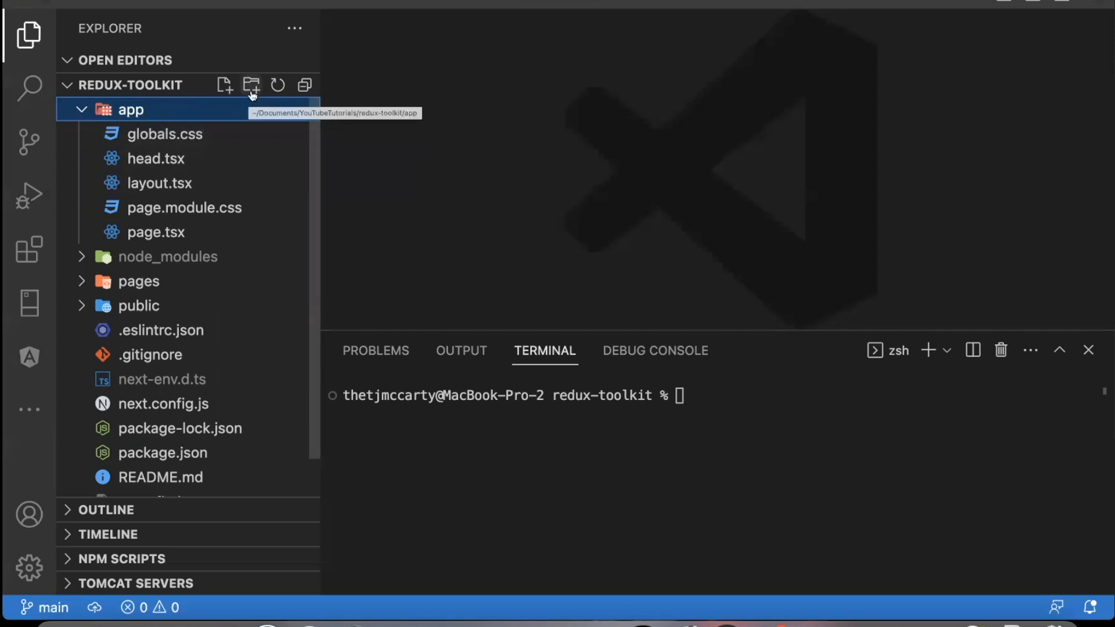
{"action": "mouse_move", "coordinate": [251, 86]}
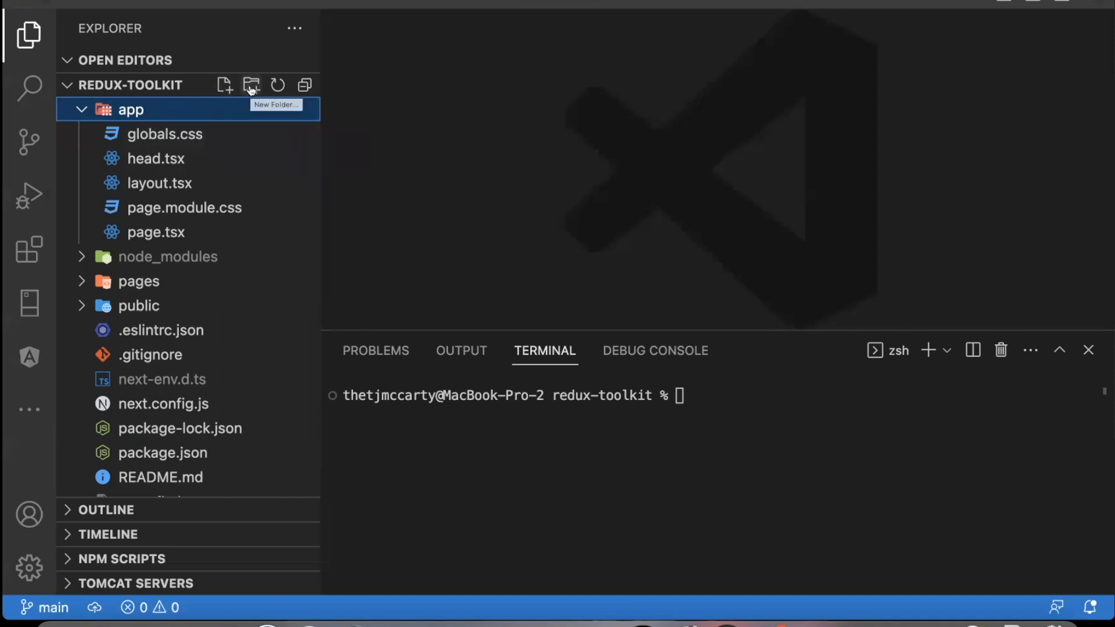
{"action": "left_click", "coordinate": [251, 85]}
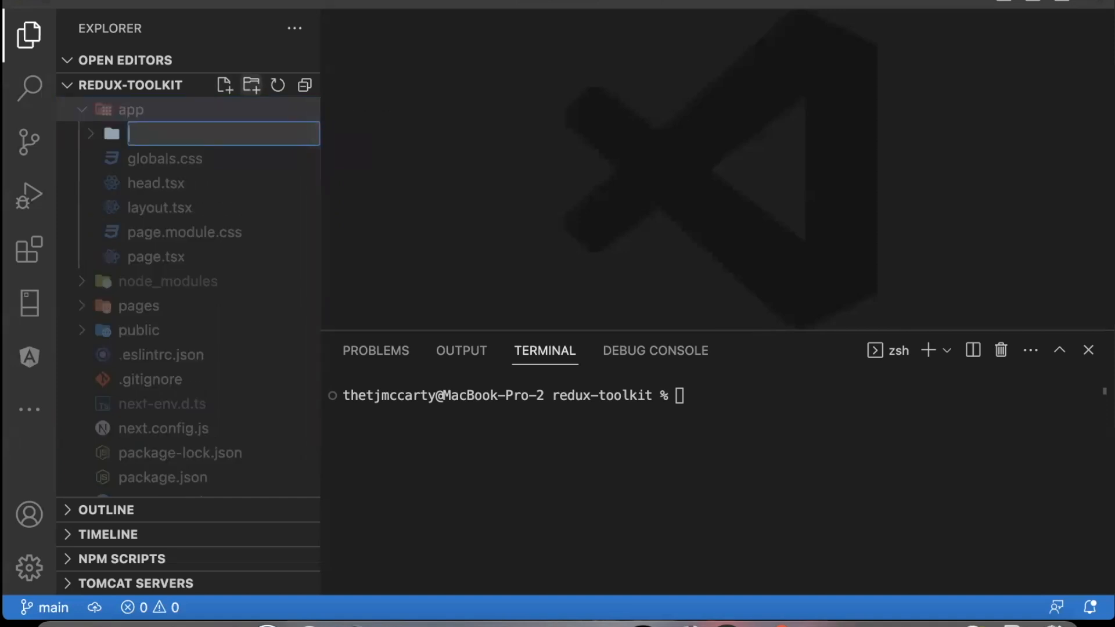
{"action": "type", "text": "GlobalRedux"}
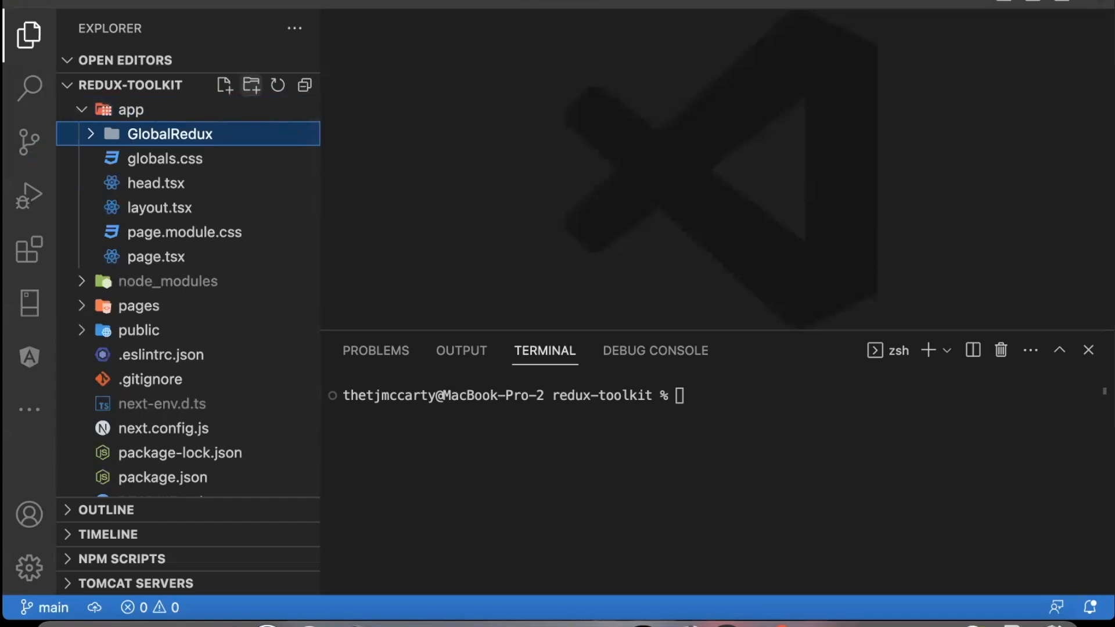
{"action": "mouse_move", "coordinate": [221, 66]}
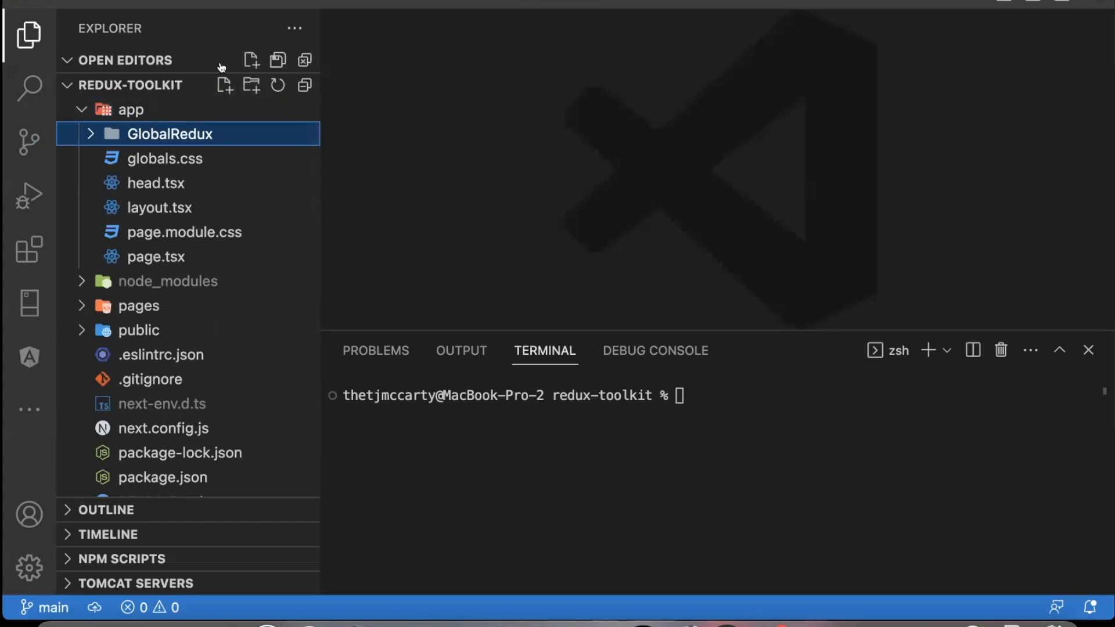
Add new files named store.ts and provider.tsx in GlobalRedux.
{"action": "type", "text": "st"}
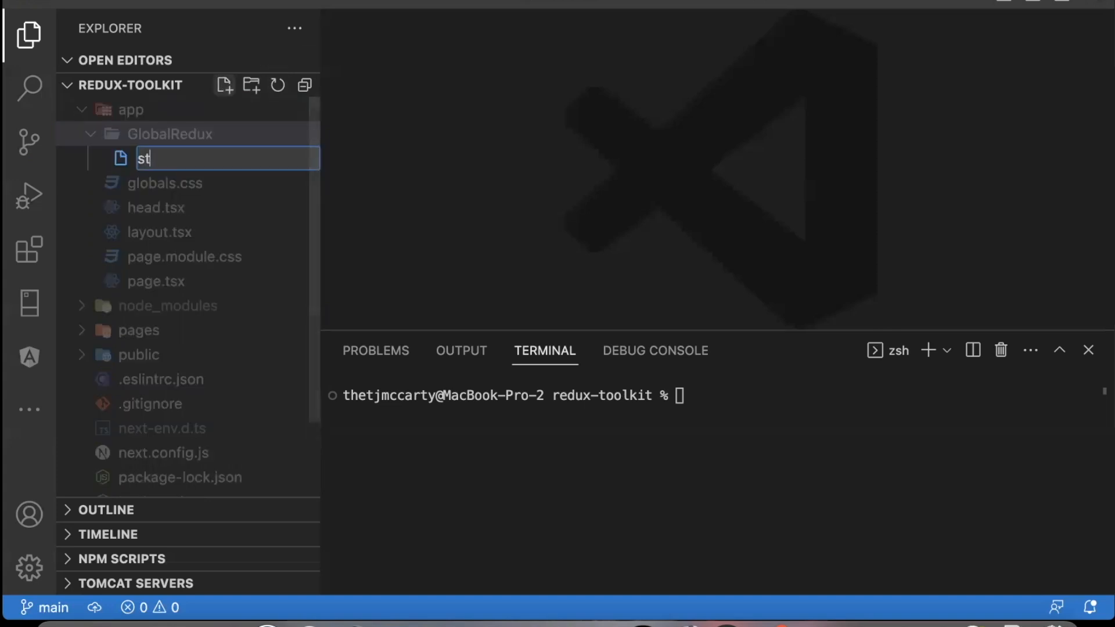
{"action": "type", "text": "or"}
{"action": "type", "text": "pro"}
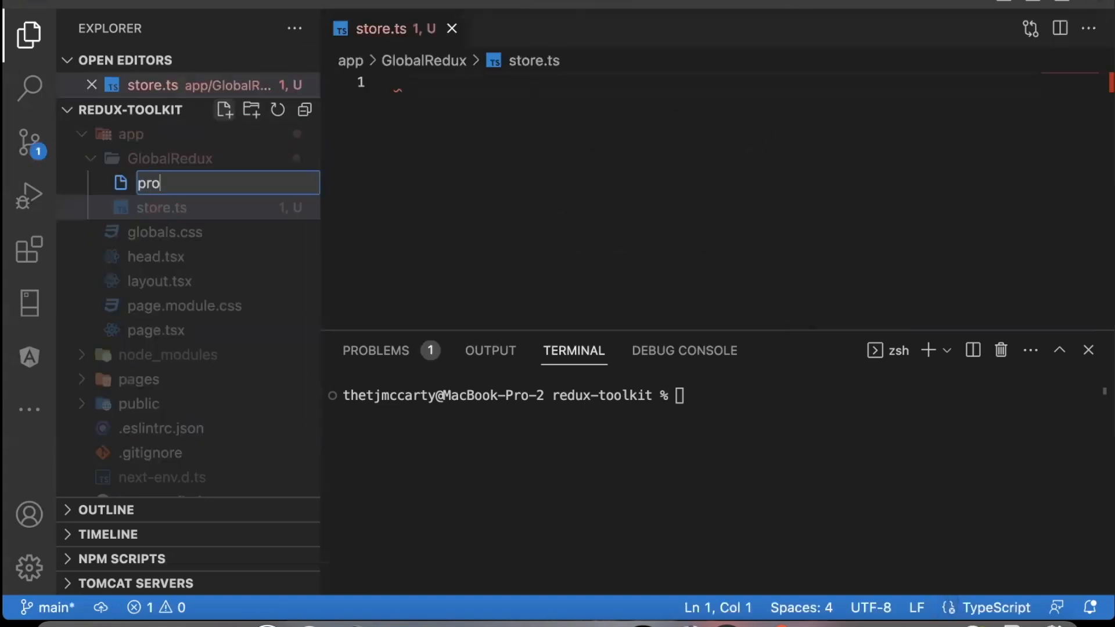
{"action": "type", "text": "vider.tsx"}
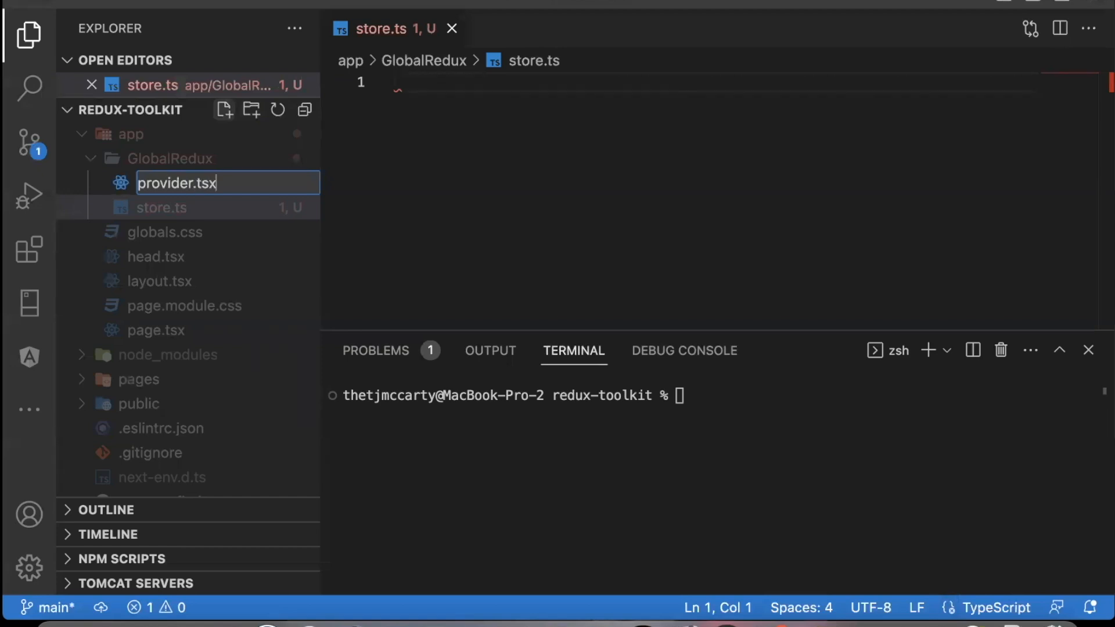
{"action": "key", "text": "Enter"}
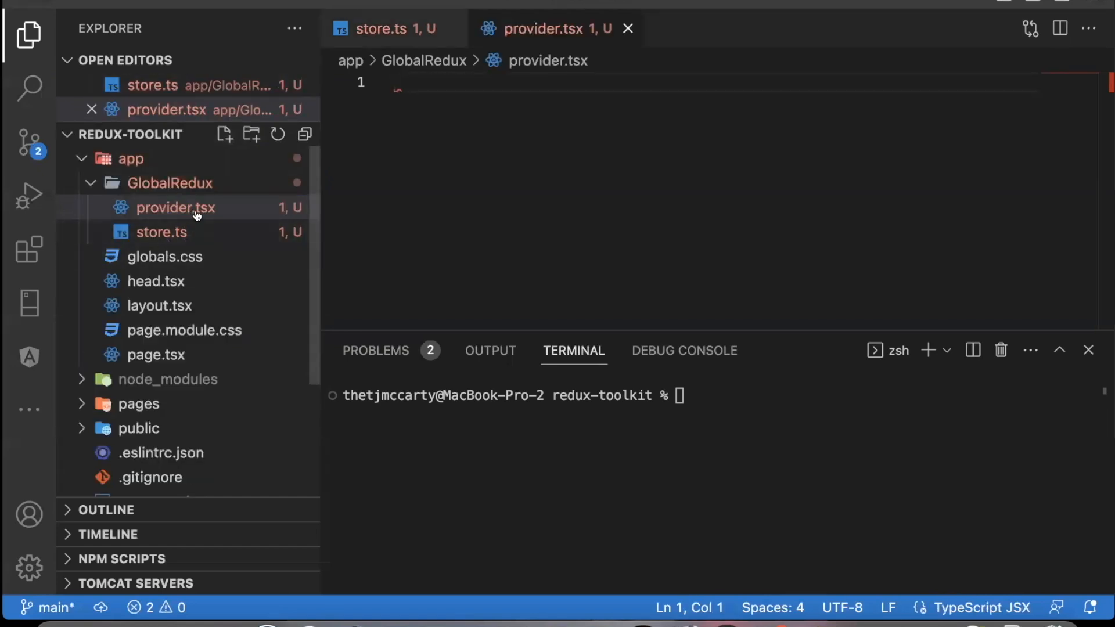
{"action": "mouse_move", "coordinate": [185, 232]}
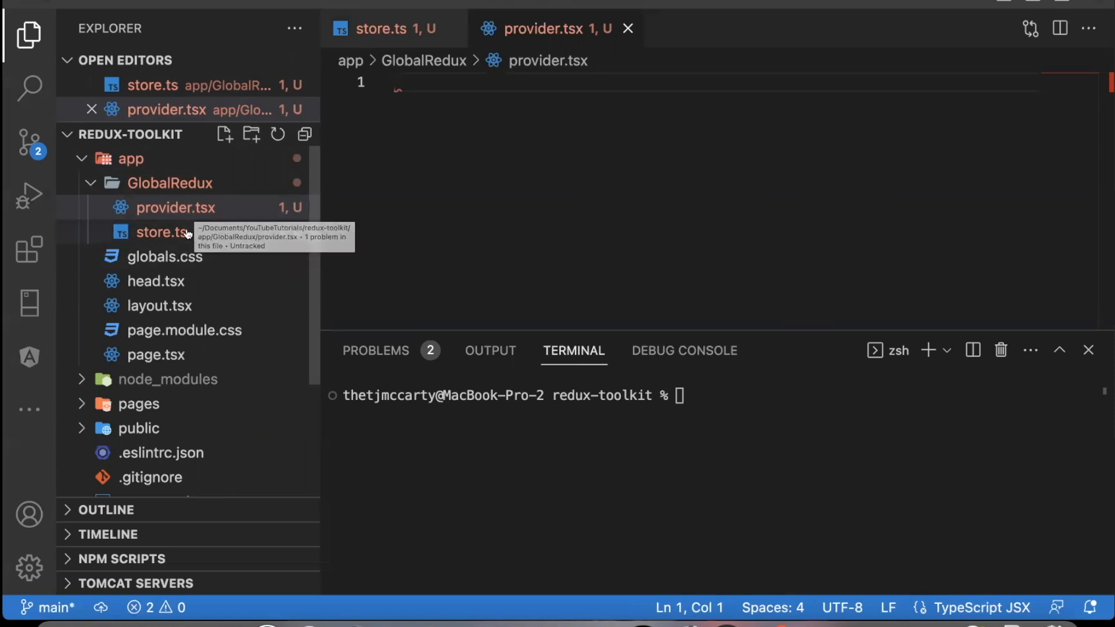
{"action": "mouse_move", "coordinate": [188, 233]}
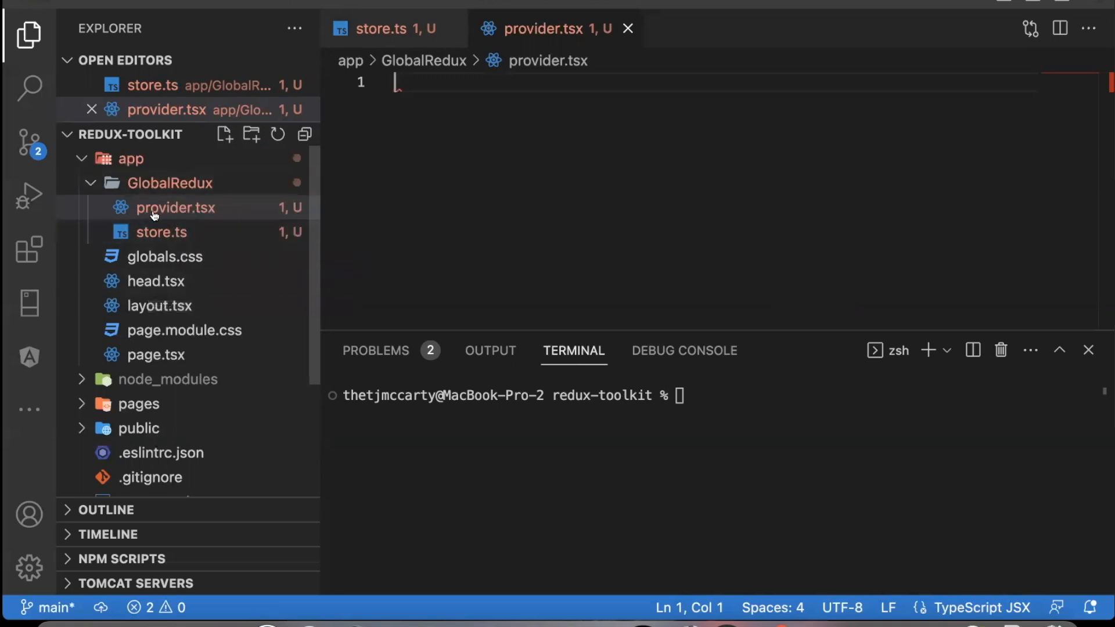
{"action": "mouse_move", "coordinate": [216, 214]}
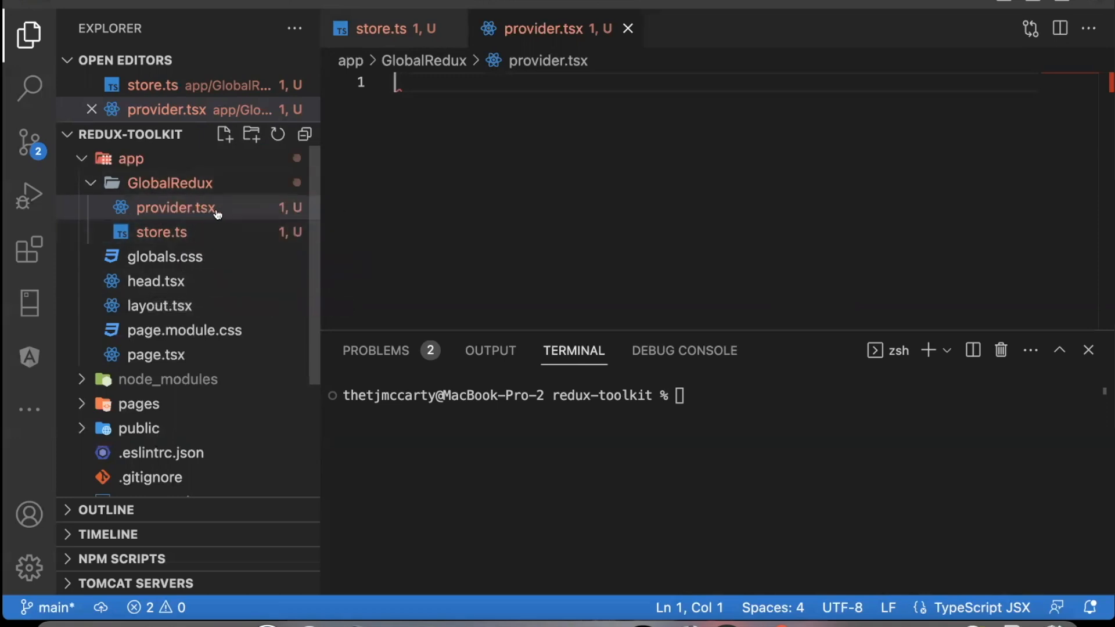
{"action": "mouse_move", "coordinate": [247, 215]}
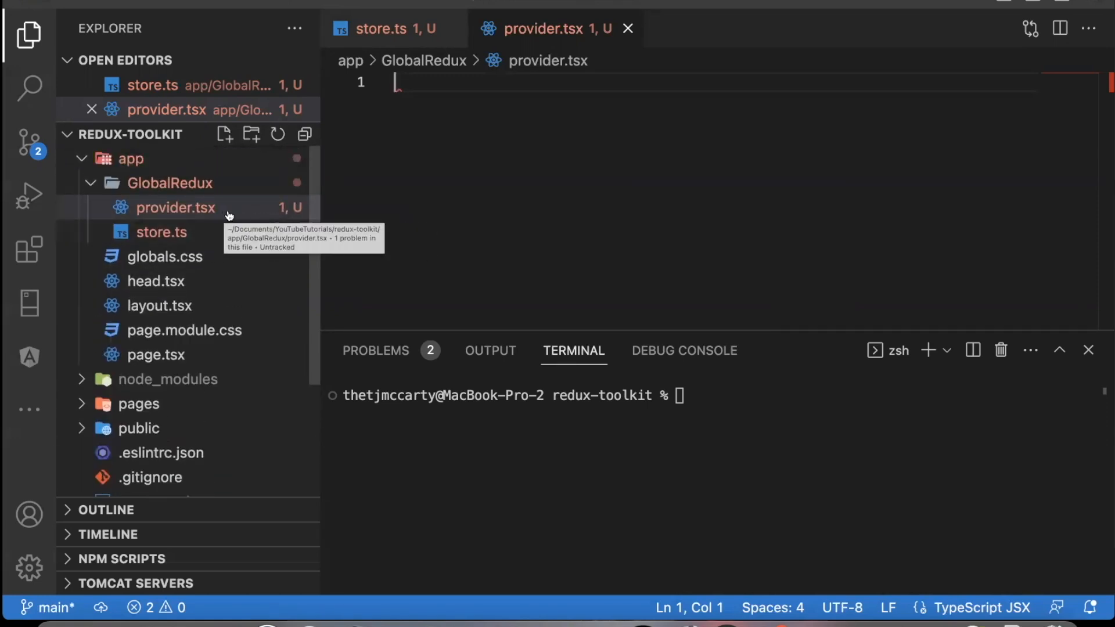
{"action": "mouse_move", "coordinate": [257, 207]}
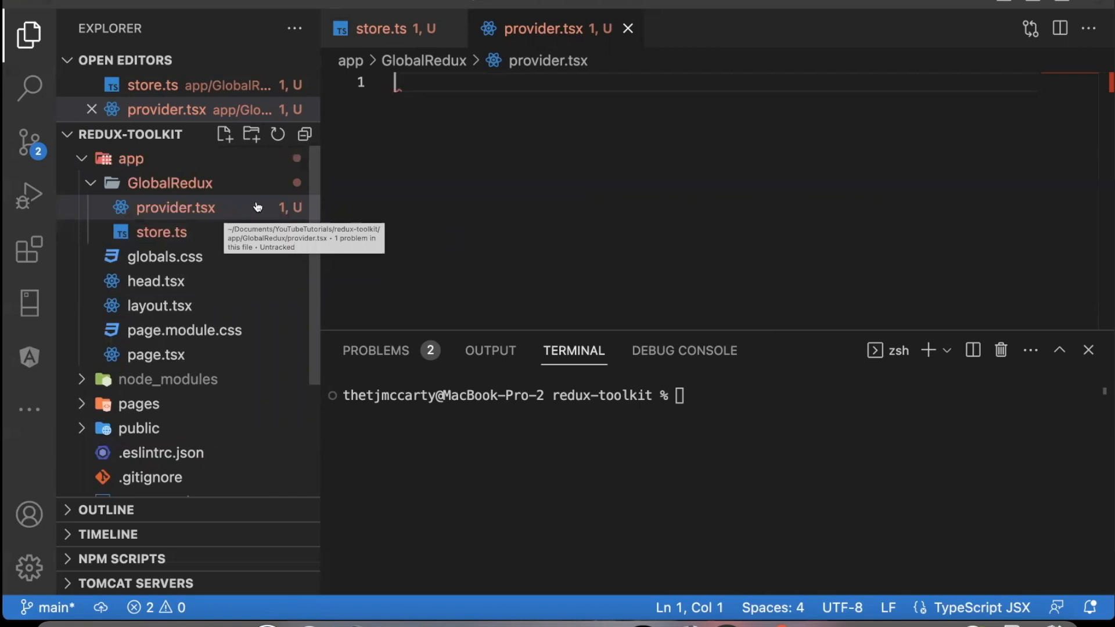
Create nested Features and counter folders, then a counterSlice.ts file inside counter.
{"action": "left_click", "coordinate": [251, 135]}
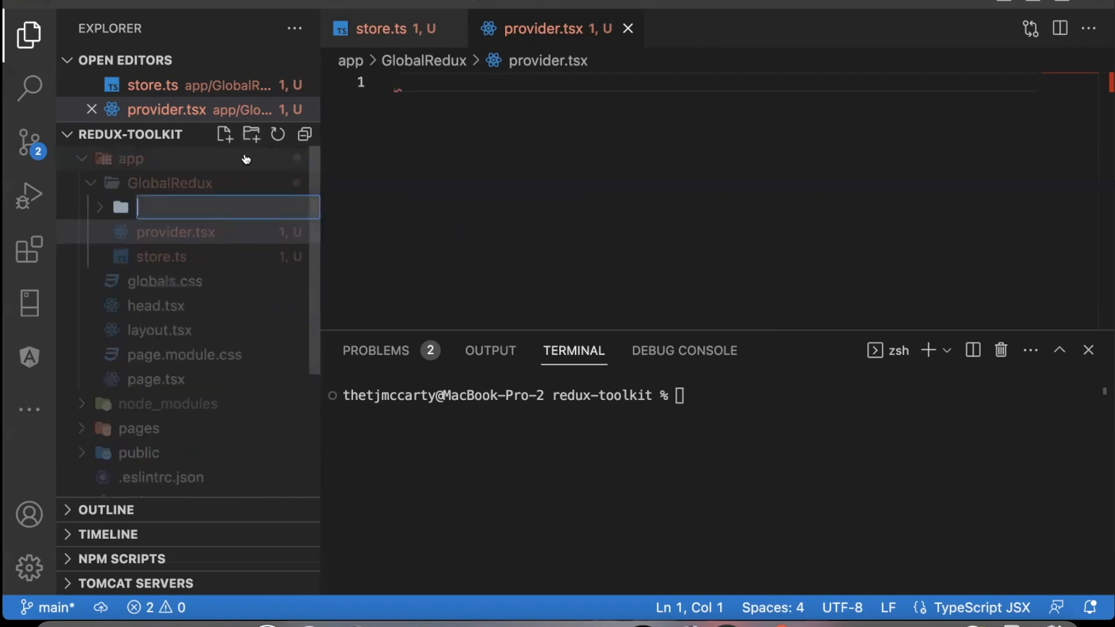
{"action": "type", "text": "Fe"}
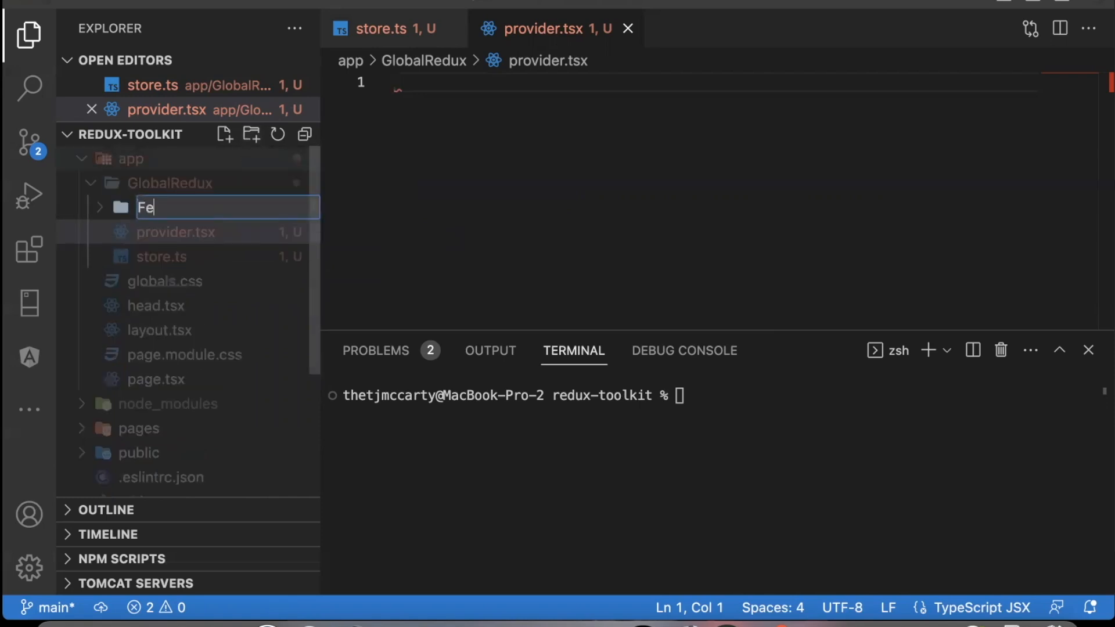
{"action": "type", "text": "atures"}
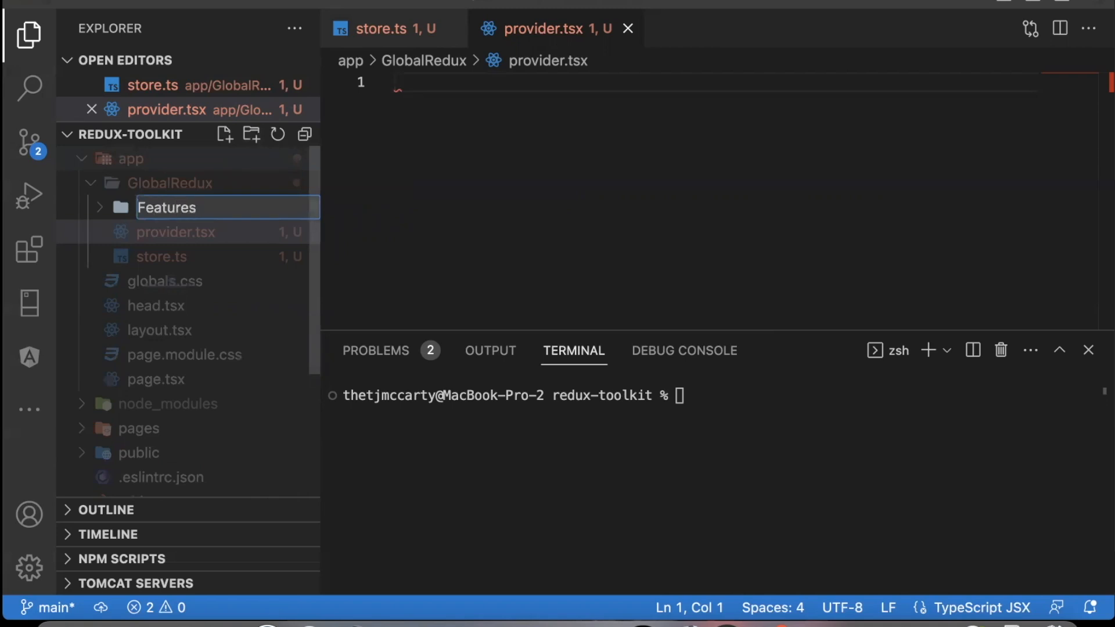
{"action": "left_click", "coordinate": [251, 135]}
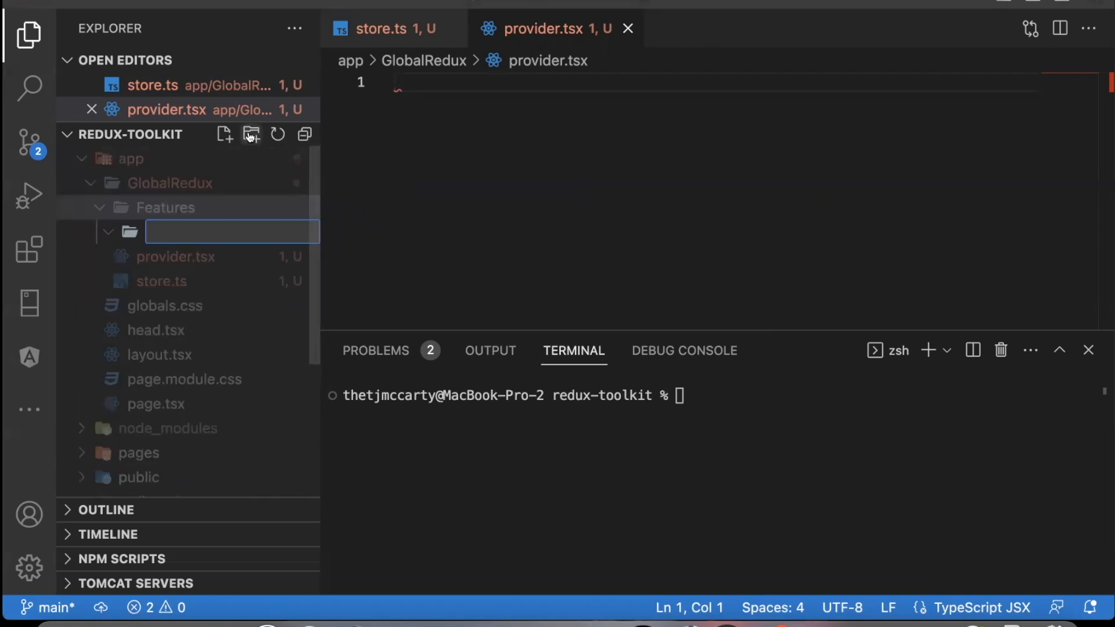
{"action": "type", "text": "counter"}
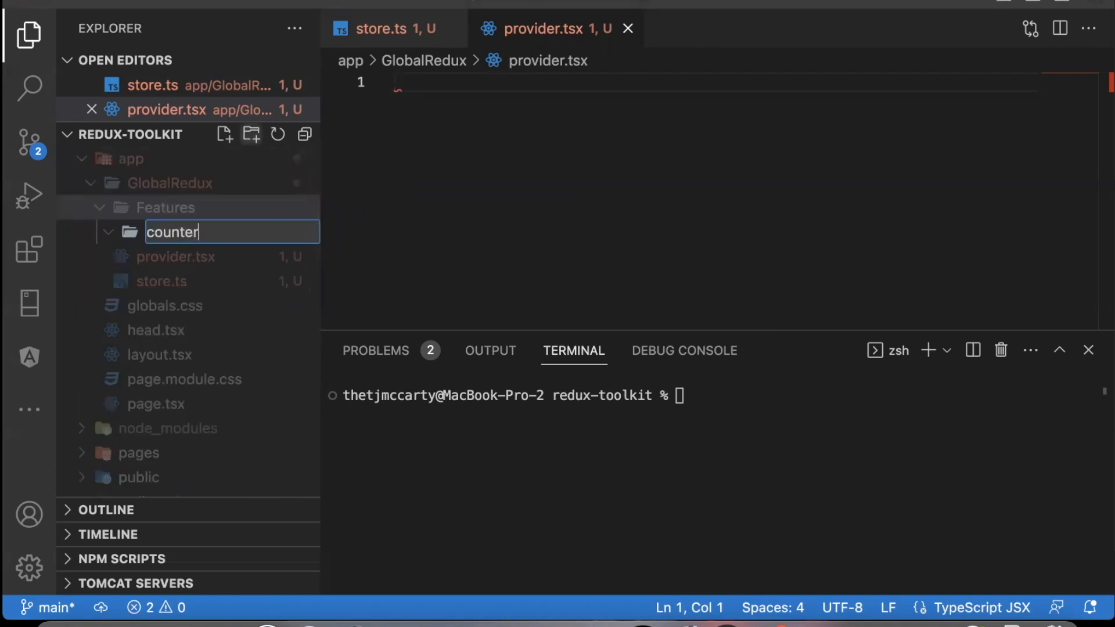
{"action": "left_click", "coordinate": [225, 134]}
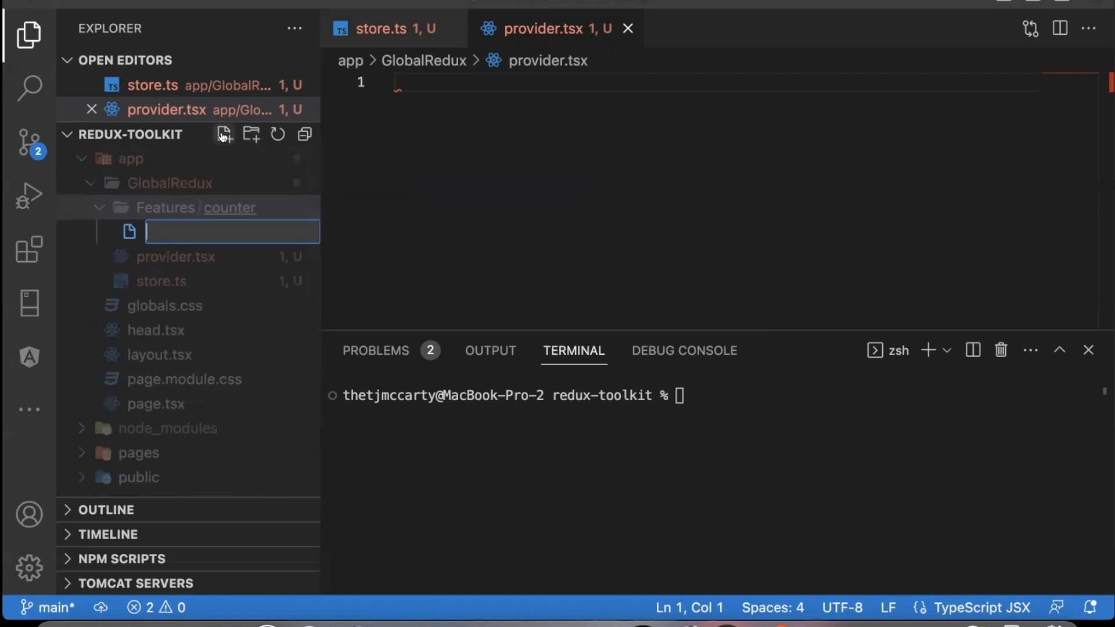
{"action": "type", "text": "counterSlice.ts"}
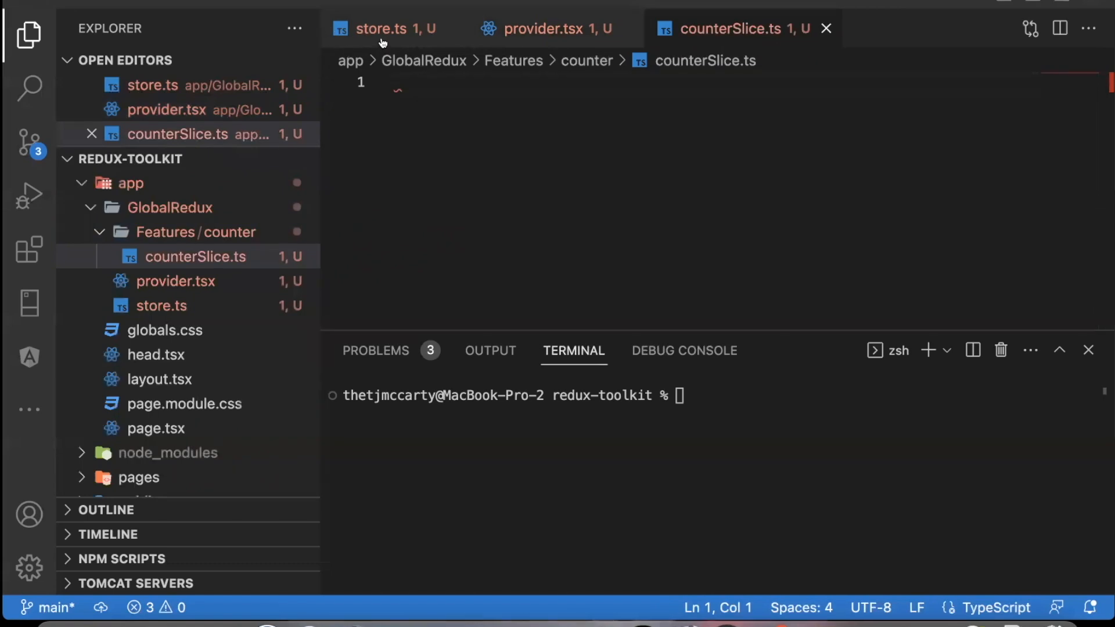
Type 'use client'; at the top of store.ts and add it to provider.tsx.
{"action": "left_click", "coordinate": [381, 29]}
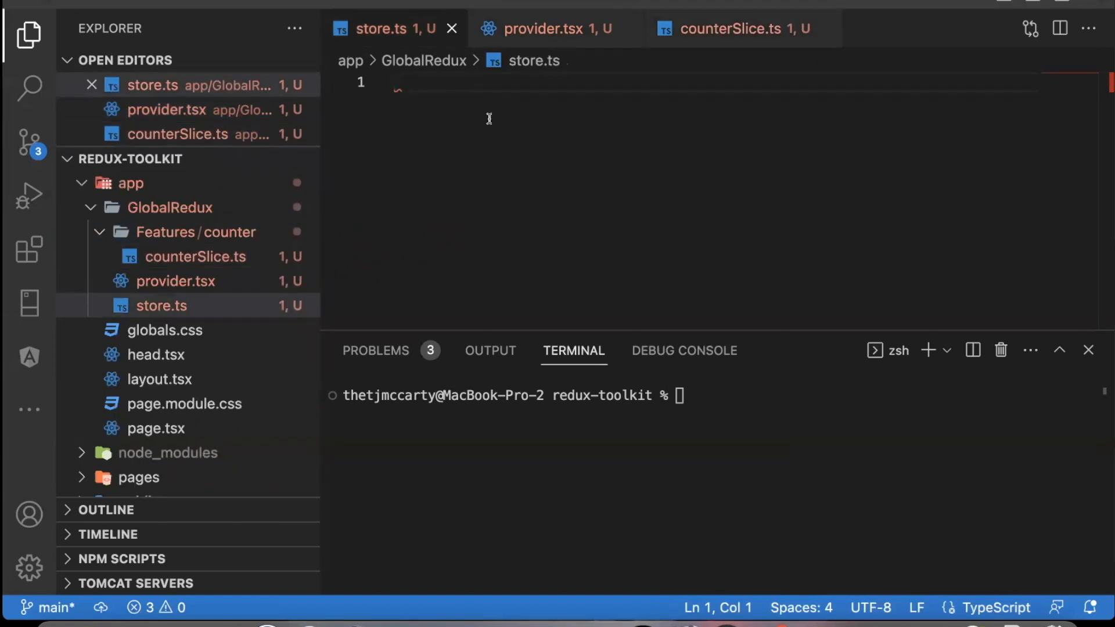
{"action": "type", "text": "'"}
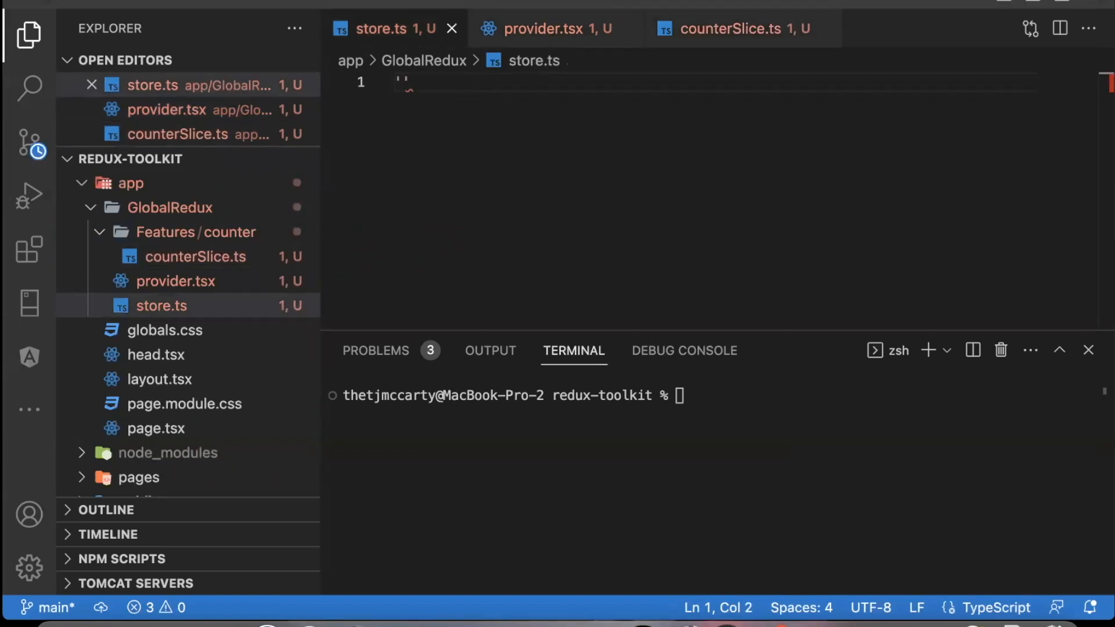
{"action": "type", "text": "use cl"}
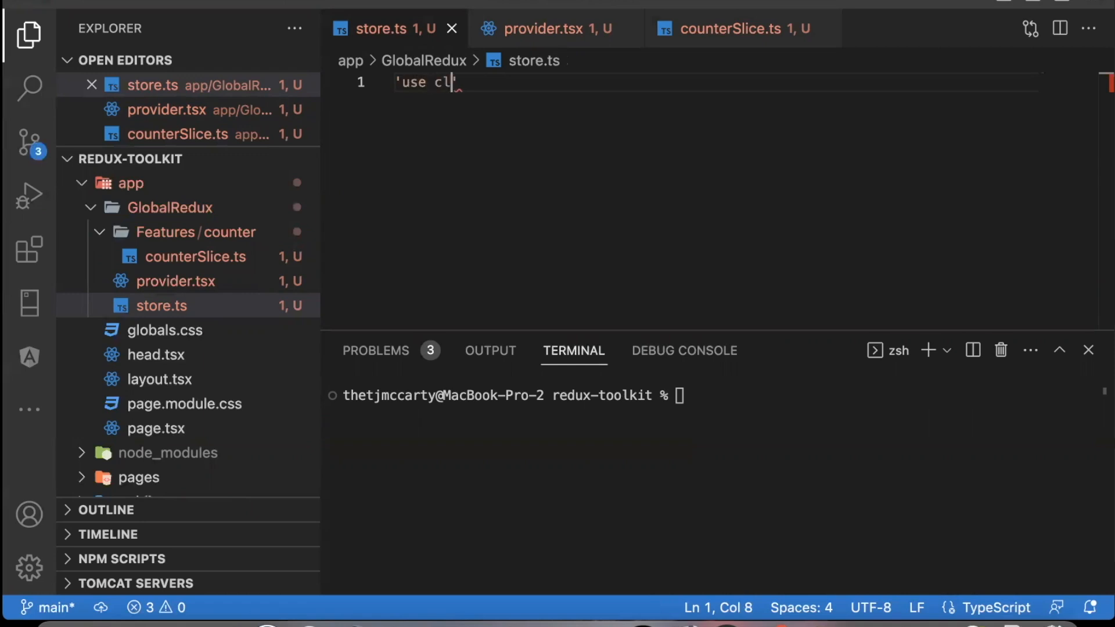
{"action": "type", "text": "ient'"}
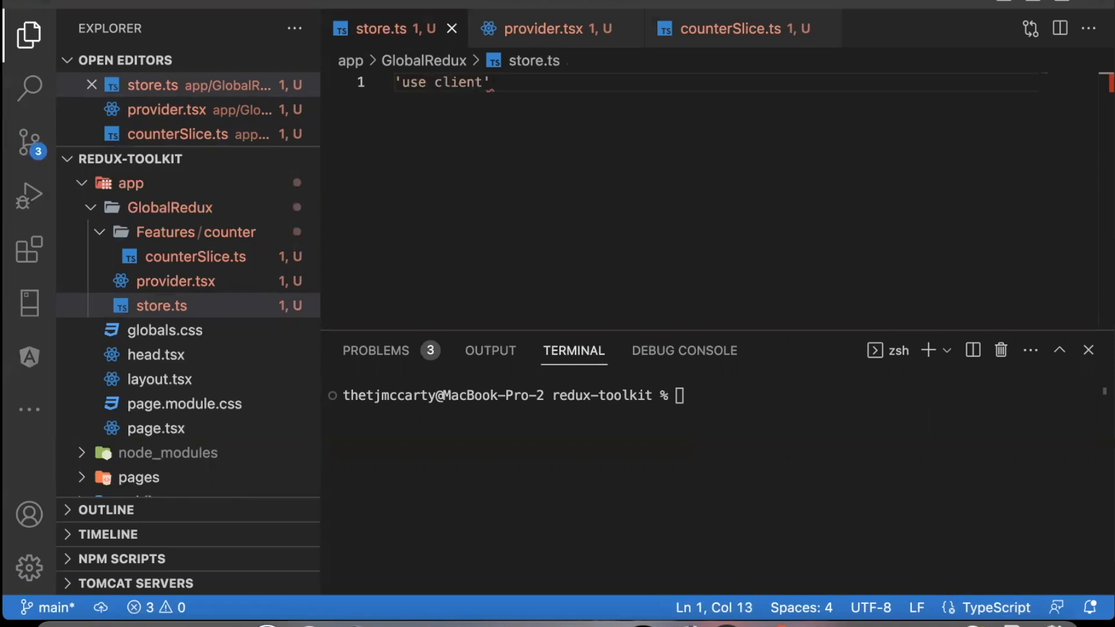
{"action": "type", "text": ";"}
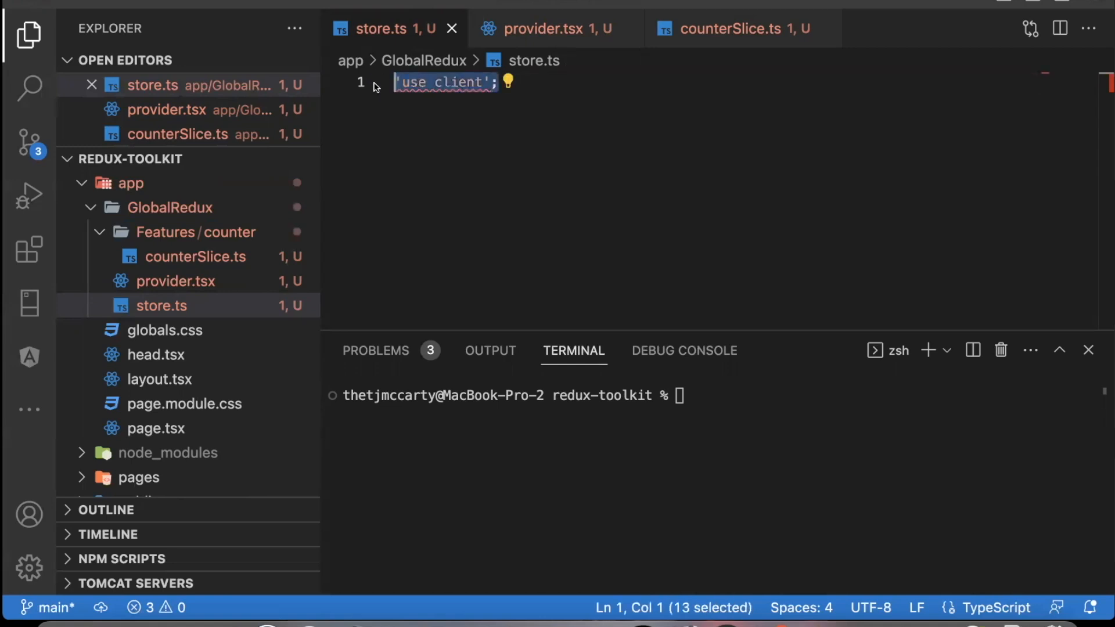
{"action": "left_click", "coordinate": [547, 28]}
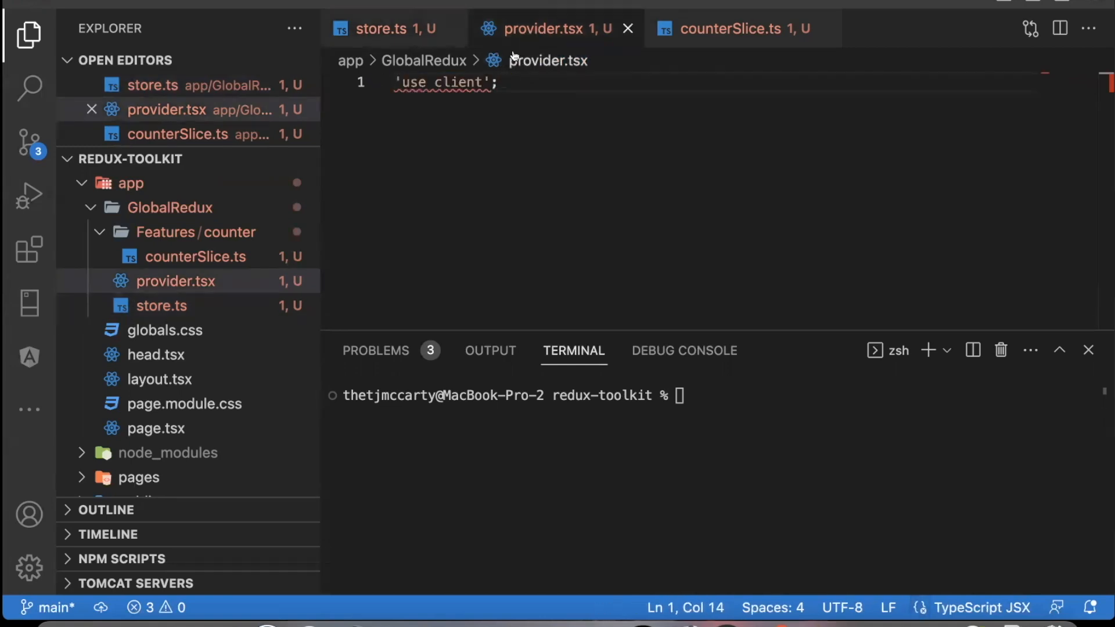
{"action": "left_click", "coordinate": [743, 28]}
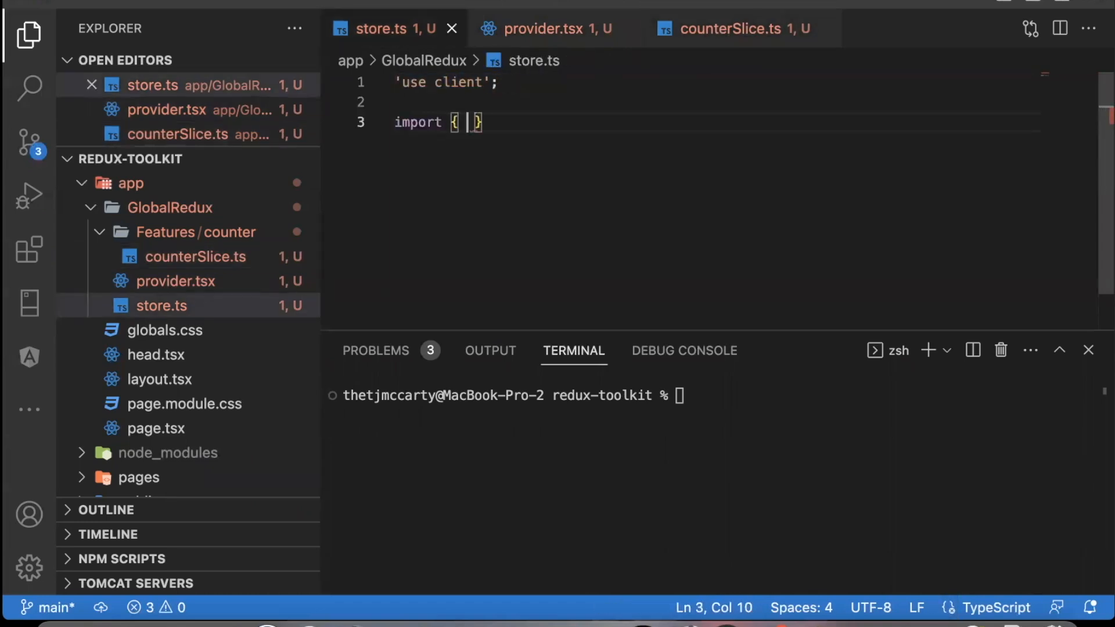
{"action": "type", "text": "configur"}
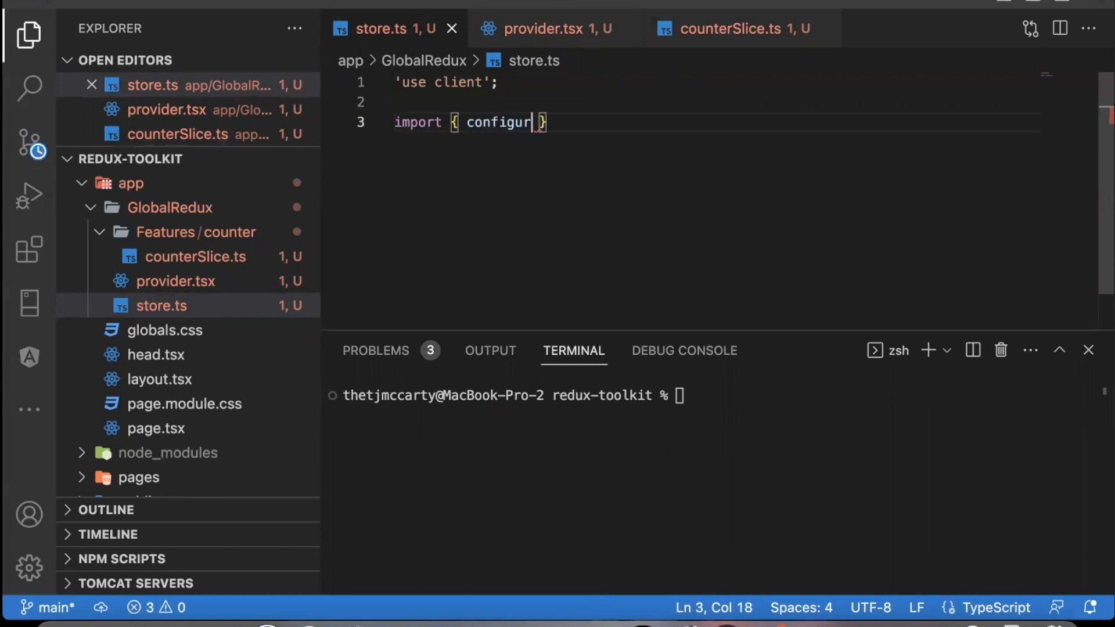
{"action": "type", "text": "eStore } from '@r"}
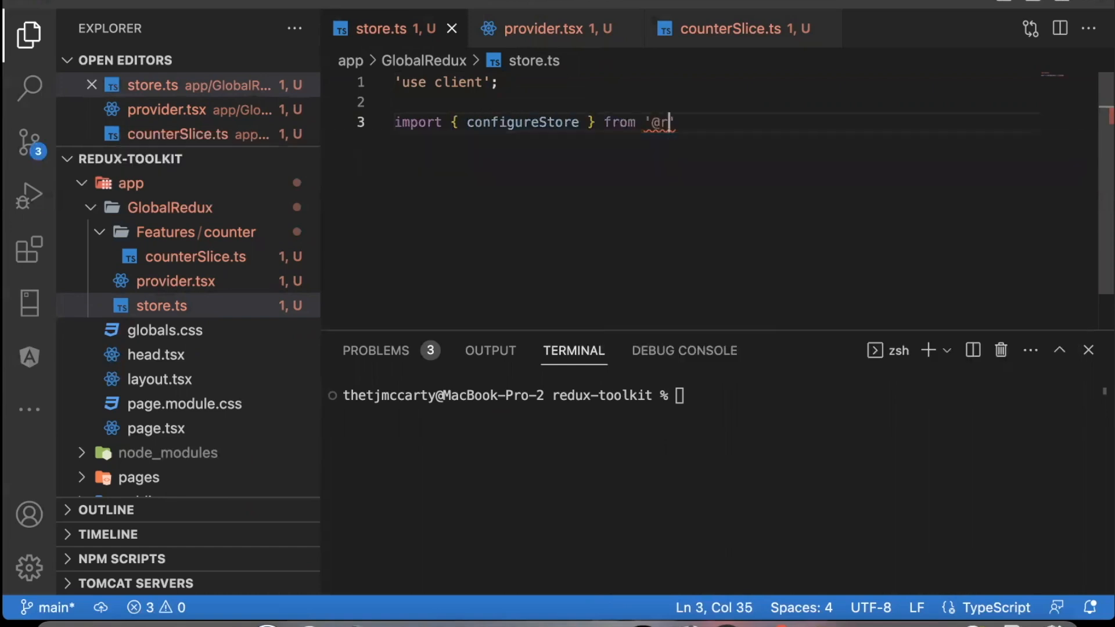
{"action": "type", "text": "eduxjs/tookit';"}
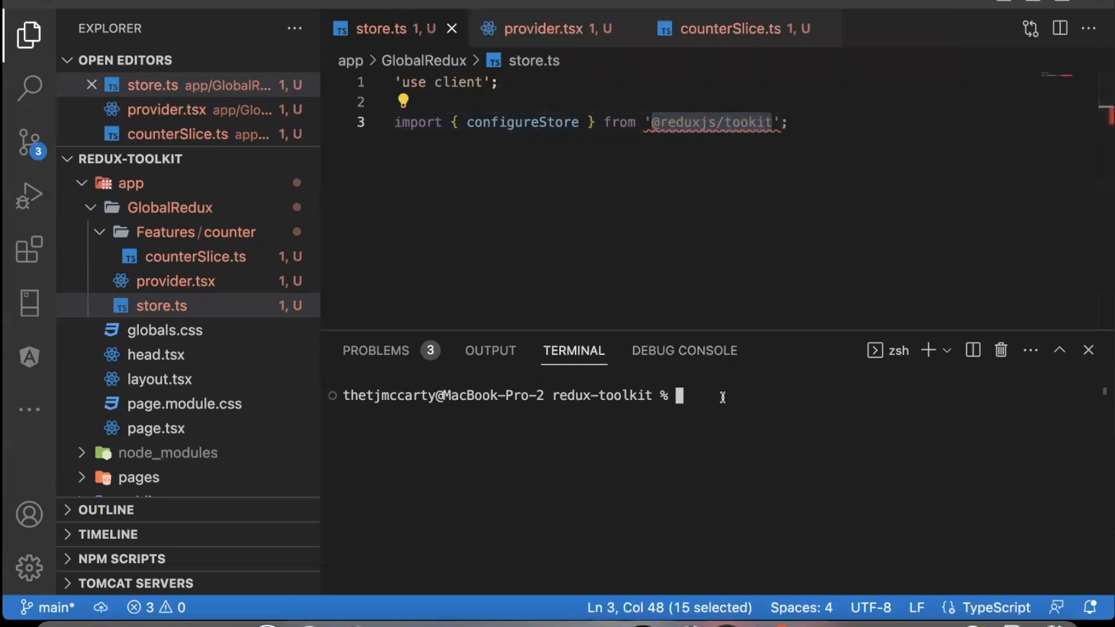
{"action": "type", "text": "npm i"}
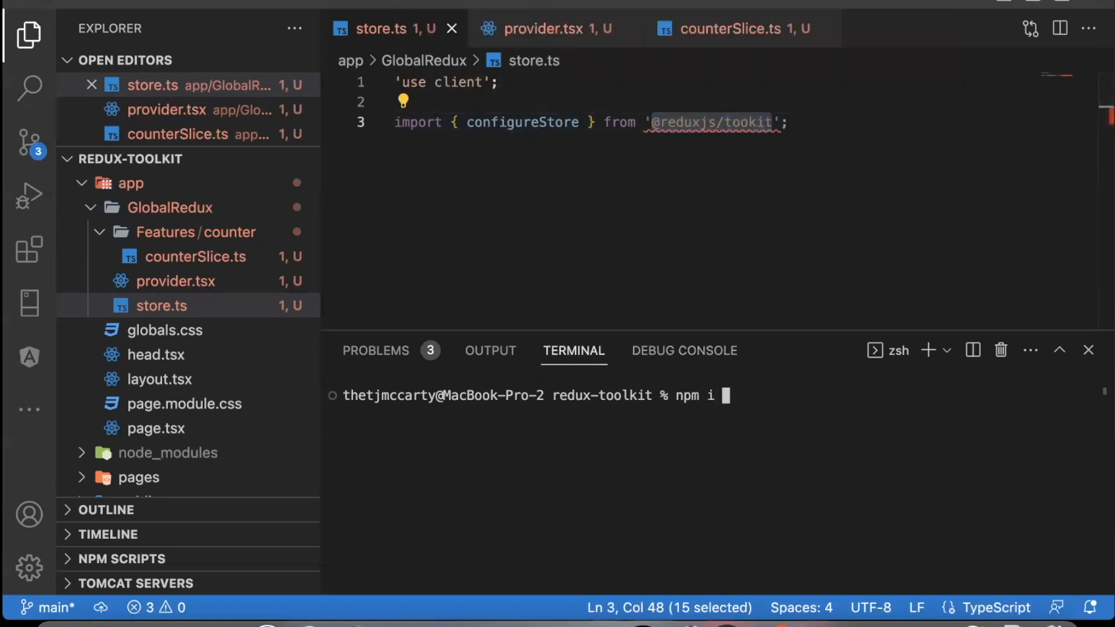
{"action": "type", "text": "@reduxjs/tookit r"}
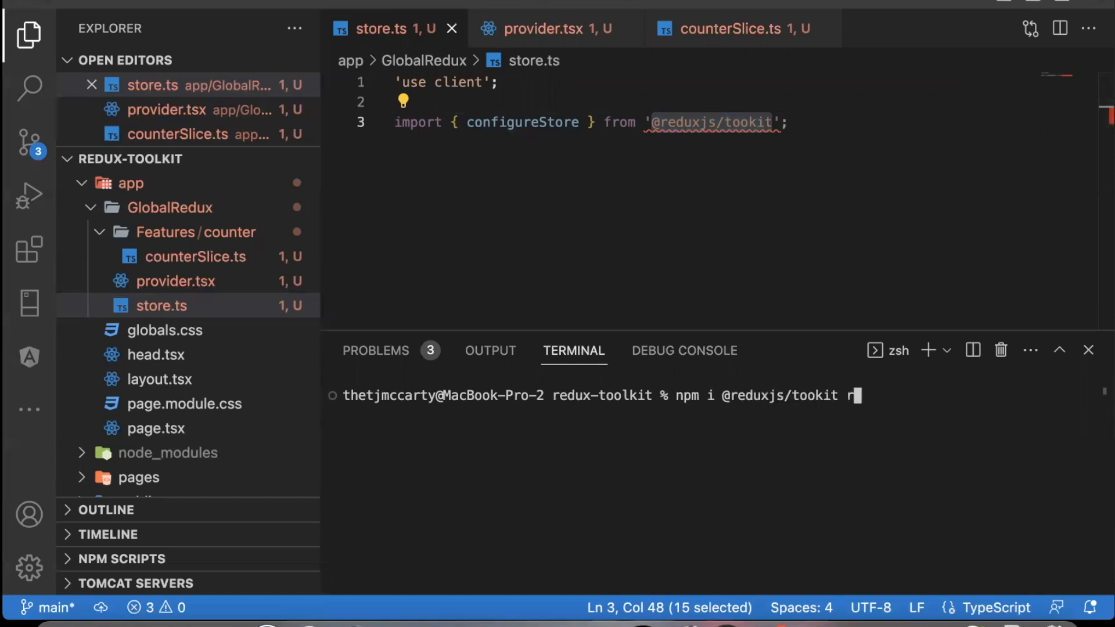
{"action": "type", "text": "eact-redux"}
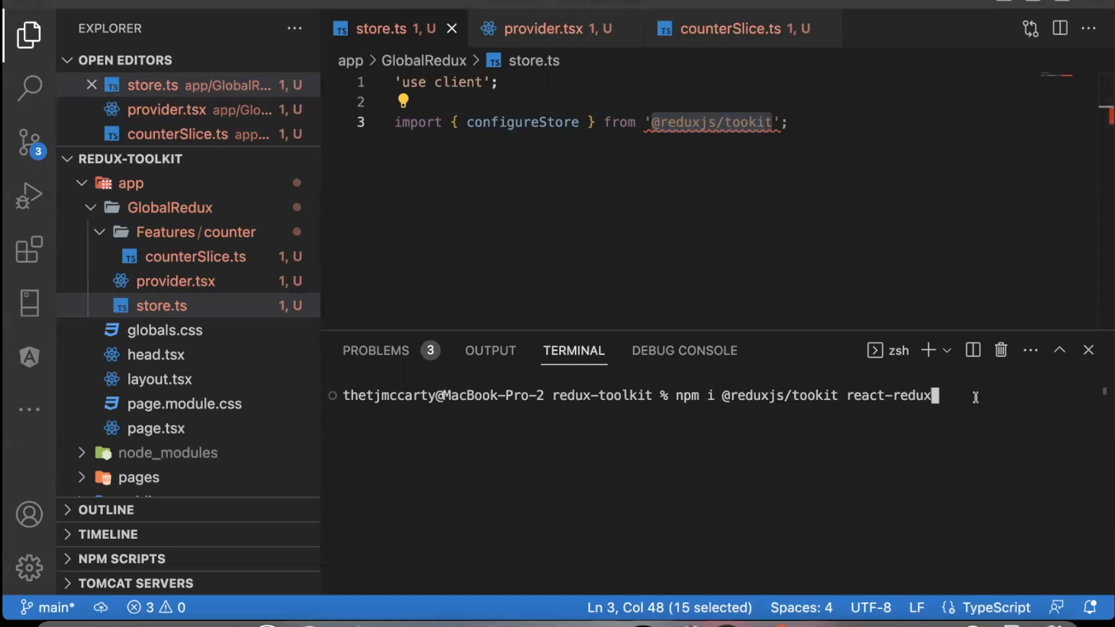
{"action": "type", "text": "nstall"}
{"action": "key", "text": "Enter"}
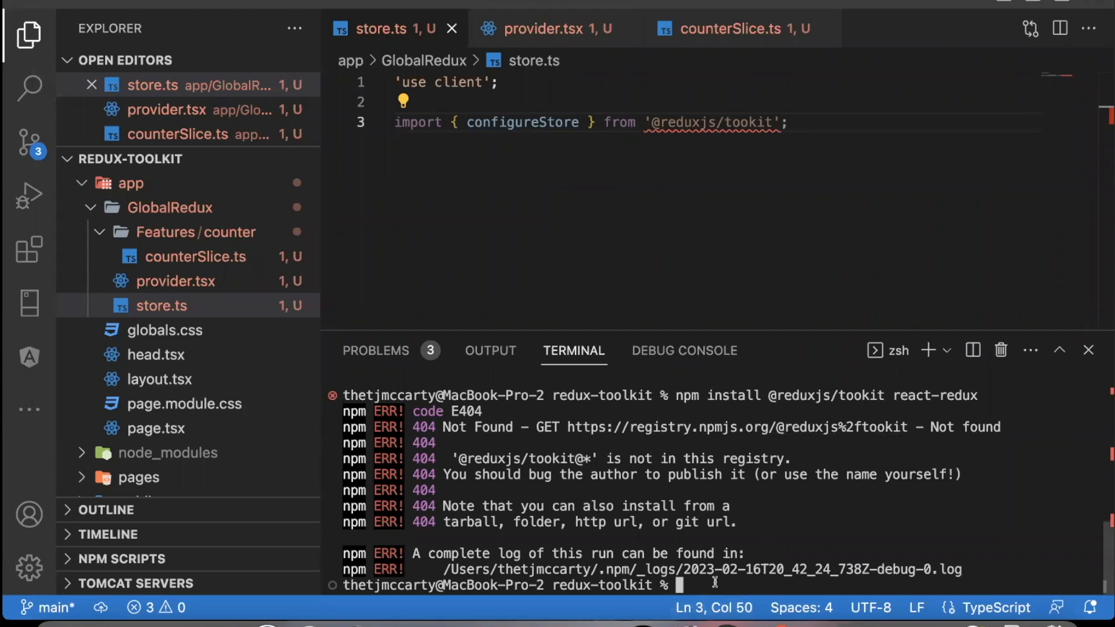
{"action": "type", "text": "npm i @reduxjs/tookit react-redux"}
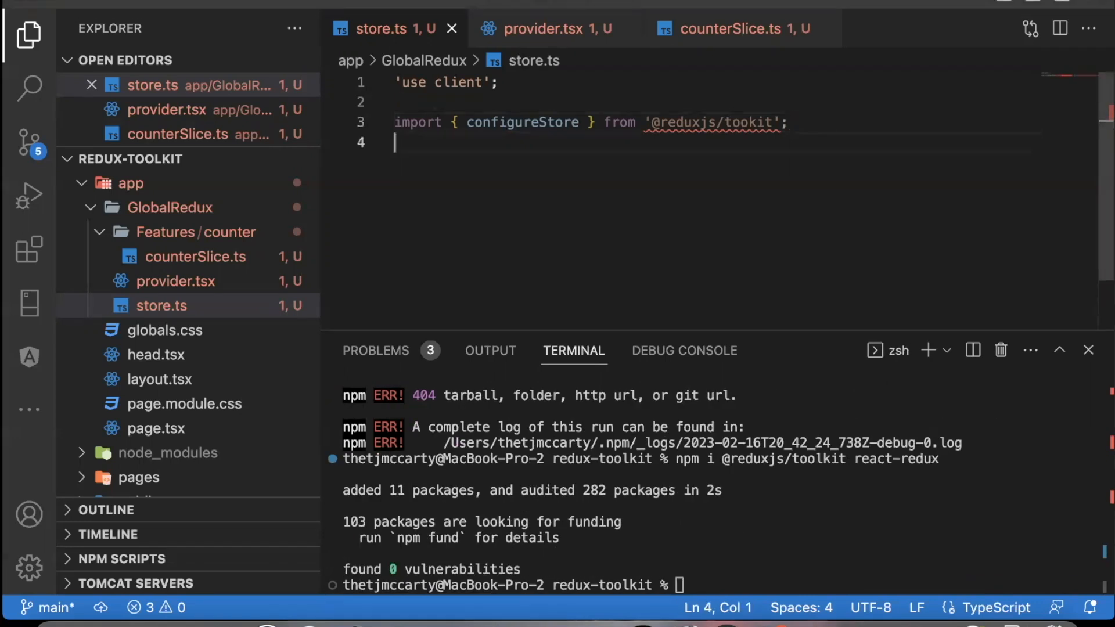
Import counterReducer from './Features/counter' and configure the store with counter: counterReducer.
{"action": "type", "text": "import conterR"}
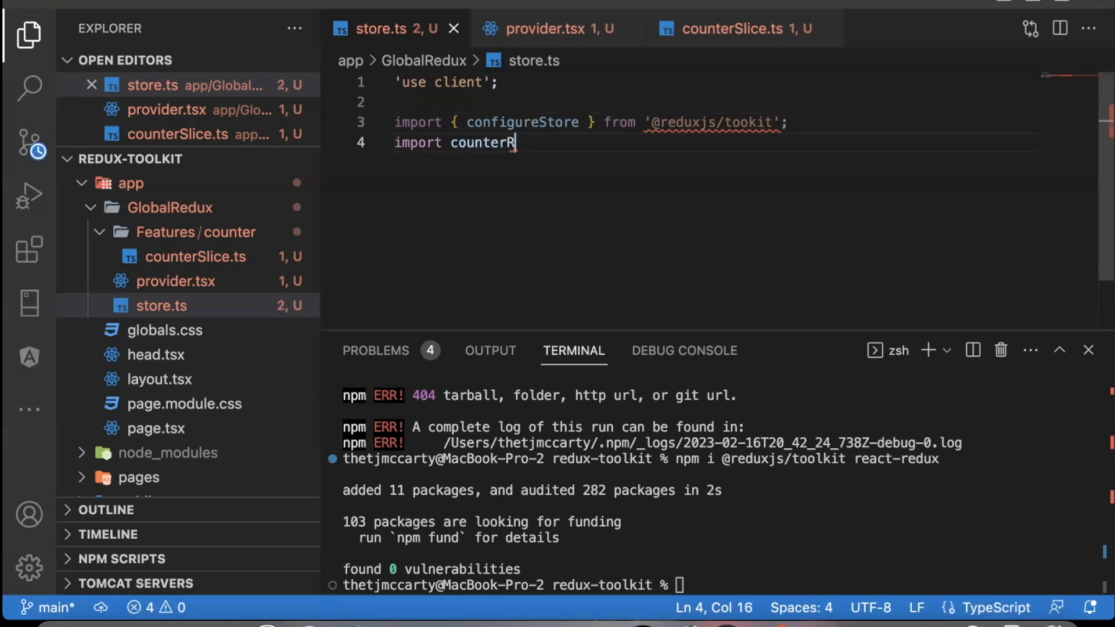
{"action": "type", "text": "educer"}
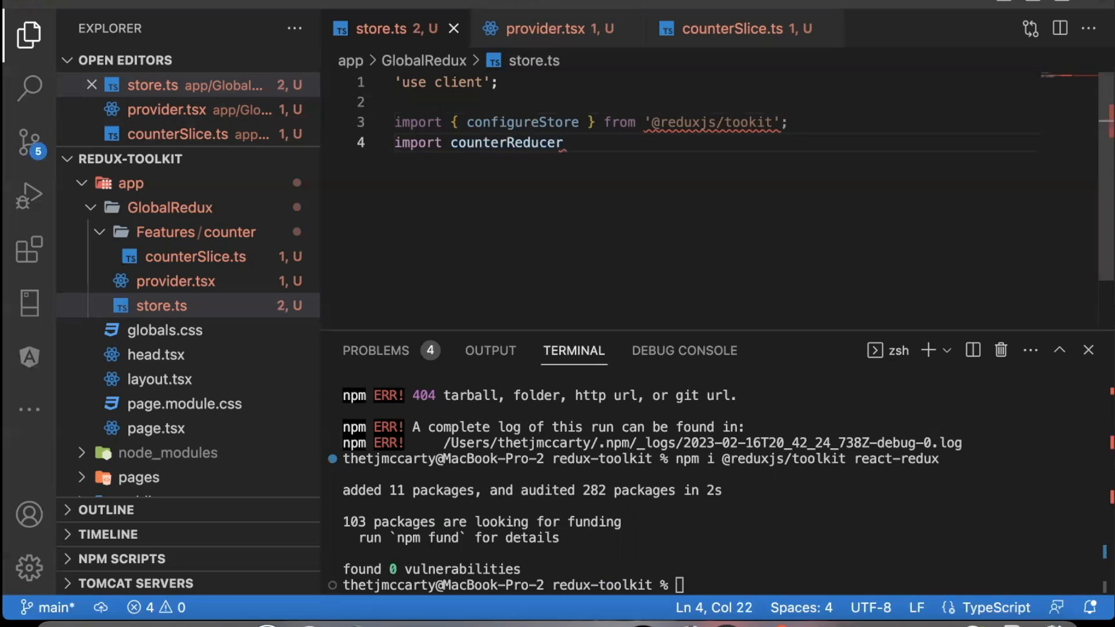
{"action": "type", "text": "from './F"}
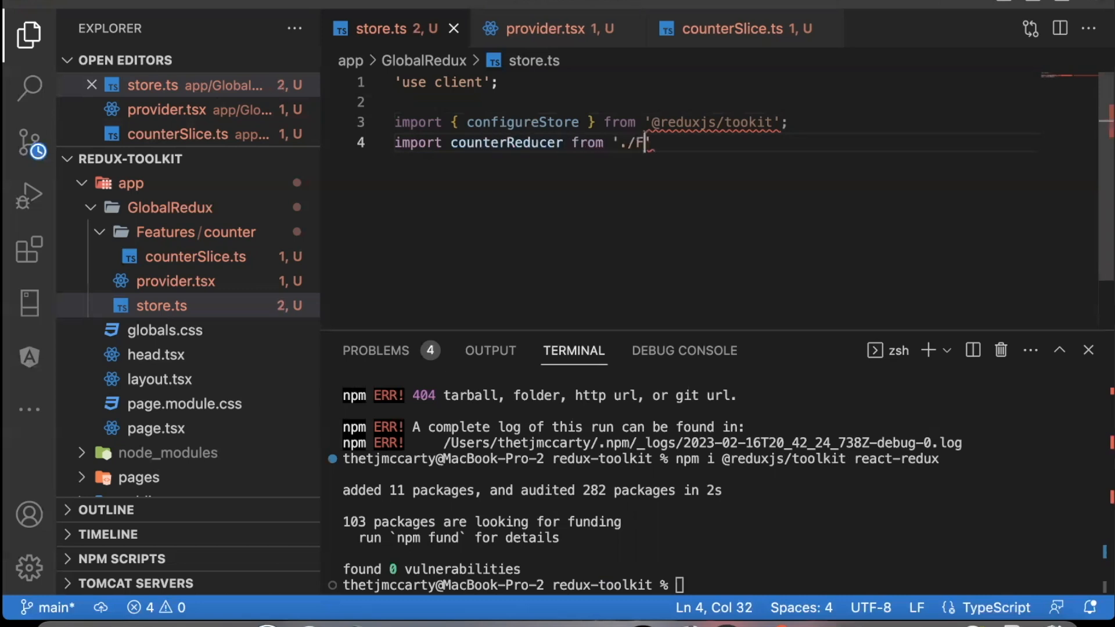
{"action": "type", "text": "eatures/counter/counterSlice"}
{"action": "type", "text": "export"}
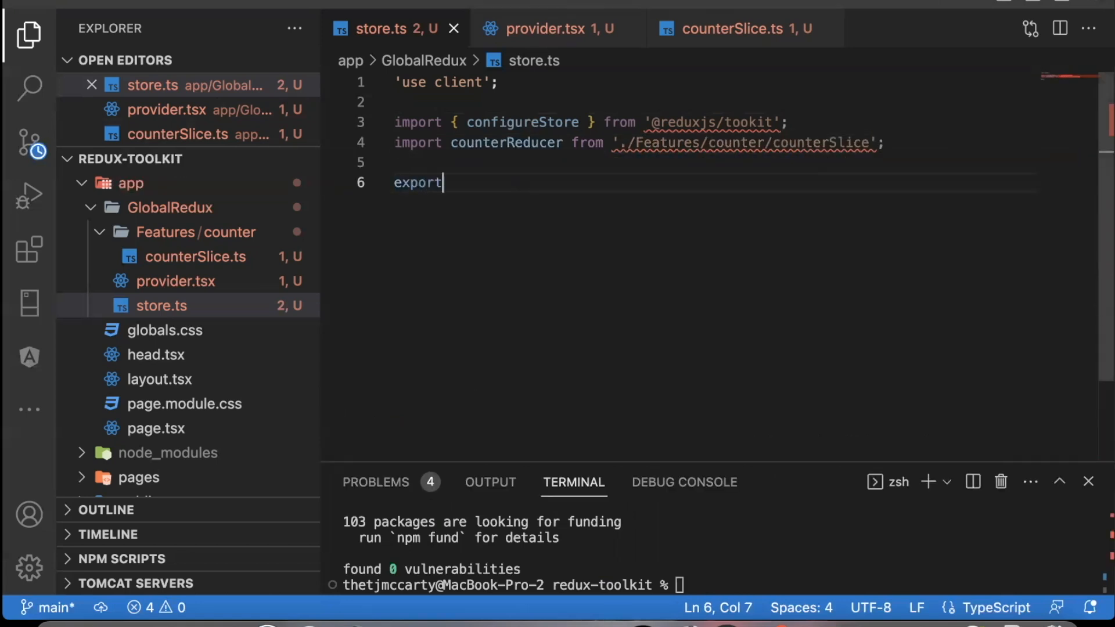
{"action": "type", "text": "const store ="}
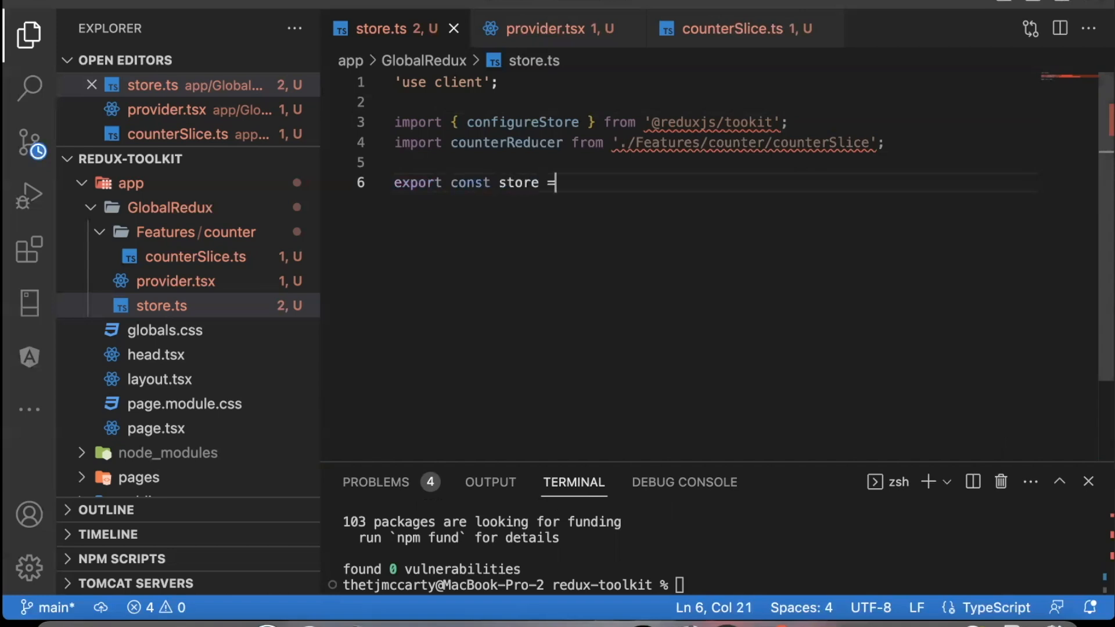
{"action": "type", "text": "config"}
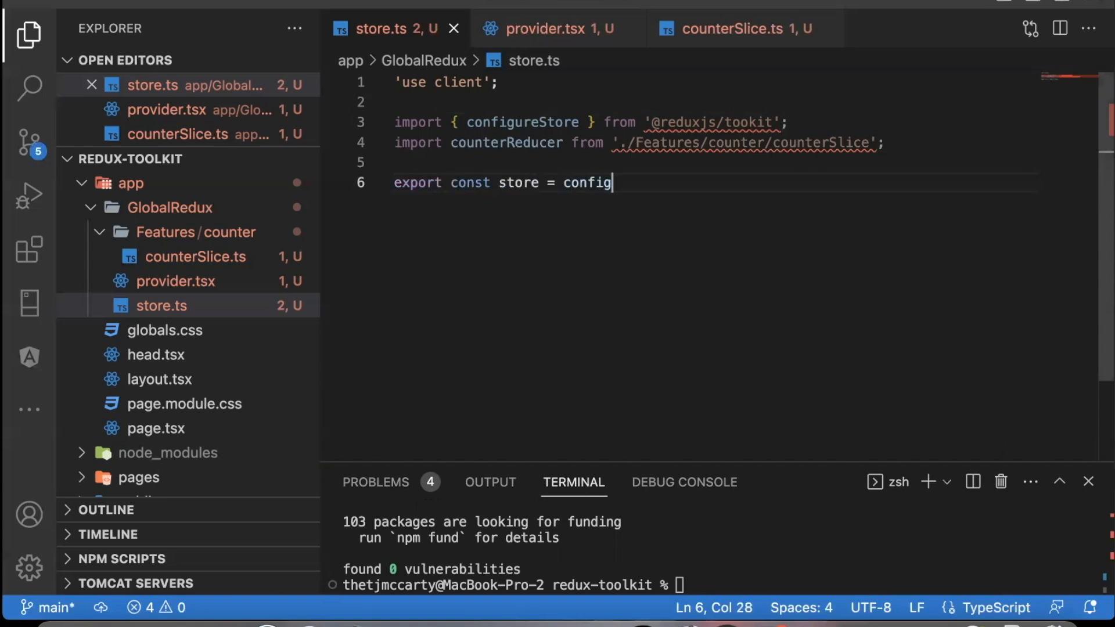
{"action": "type", "text": "ureStore({\\n    reduc"}
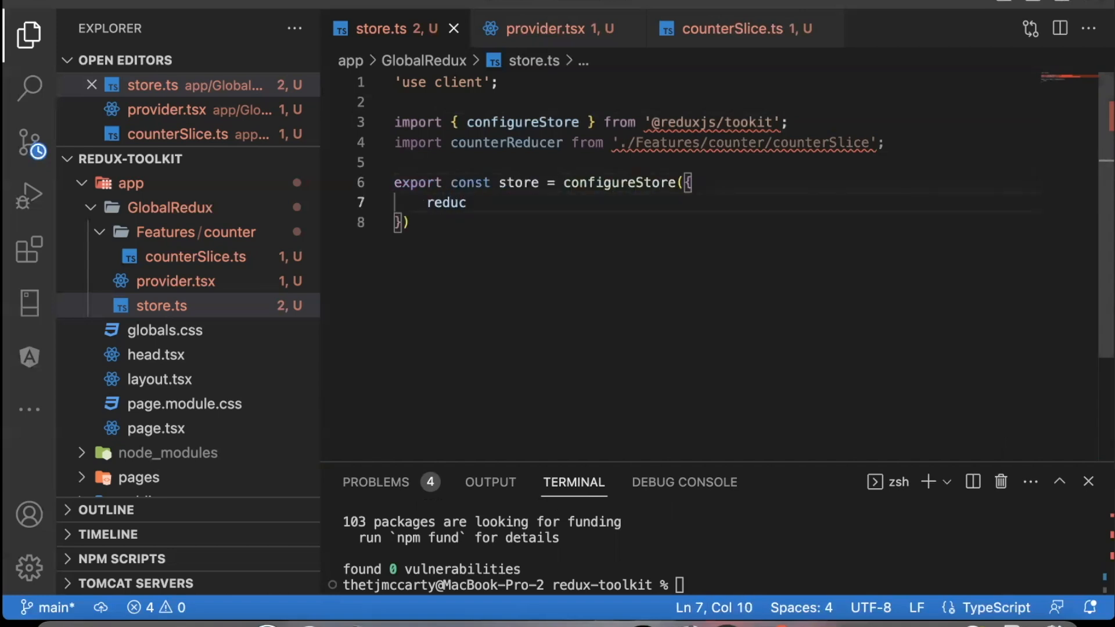
{"action": "type", "text": "er: {"}
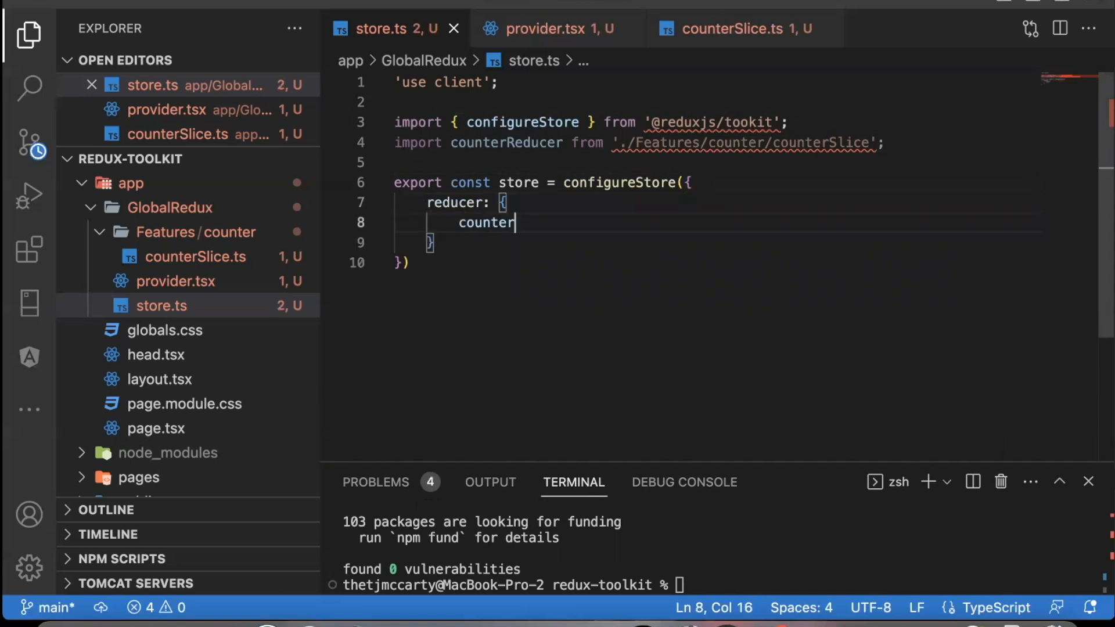
{"action": "type", "text": ": counter"}
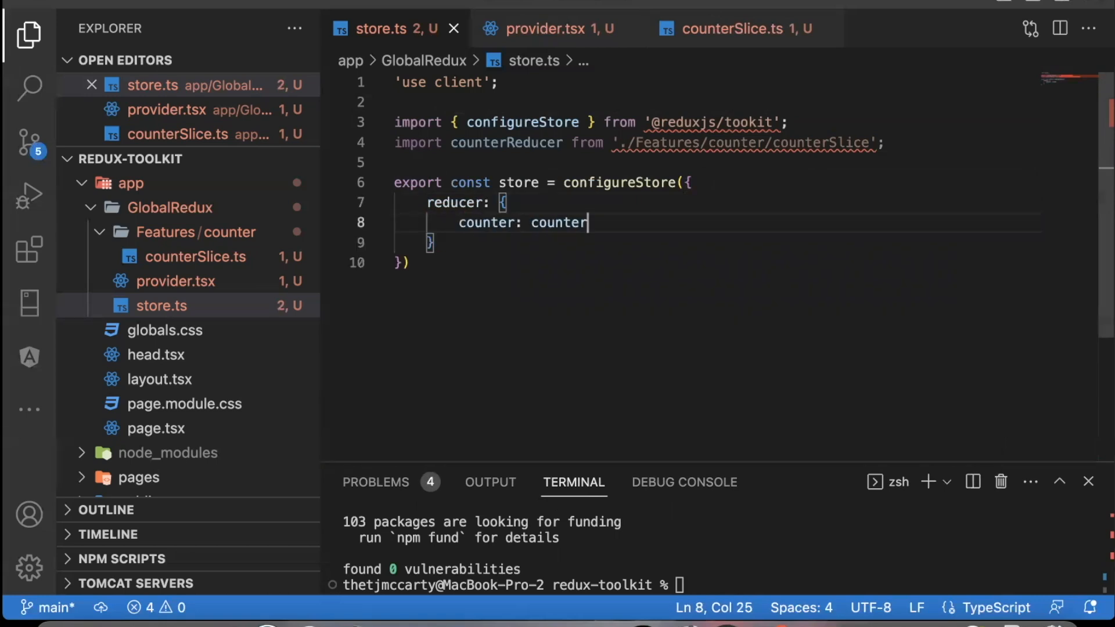
{"action": "type", "text": "Reducer"}
{"action": "type", "text": "expor"}
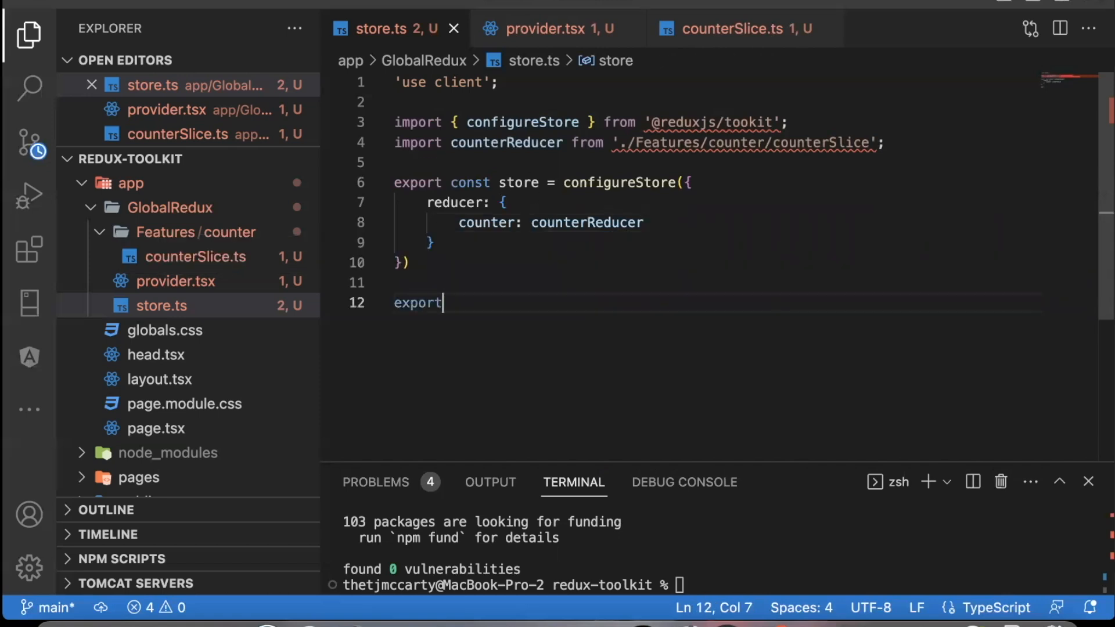
Export RootState from store.getState and AppDispatch from store.dispatch types.
{"action": "type", "text": "type Root"}
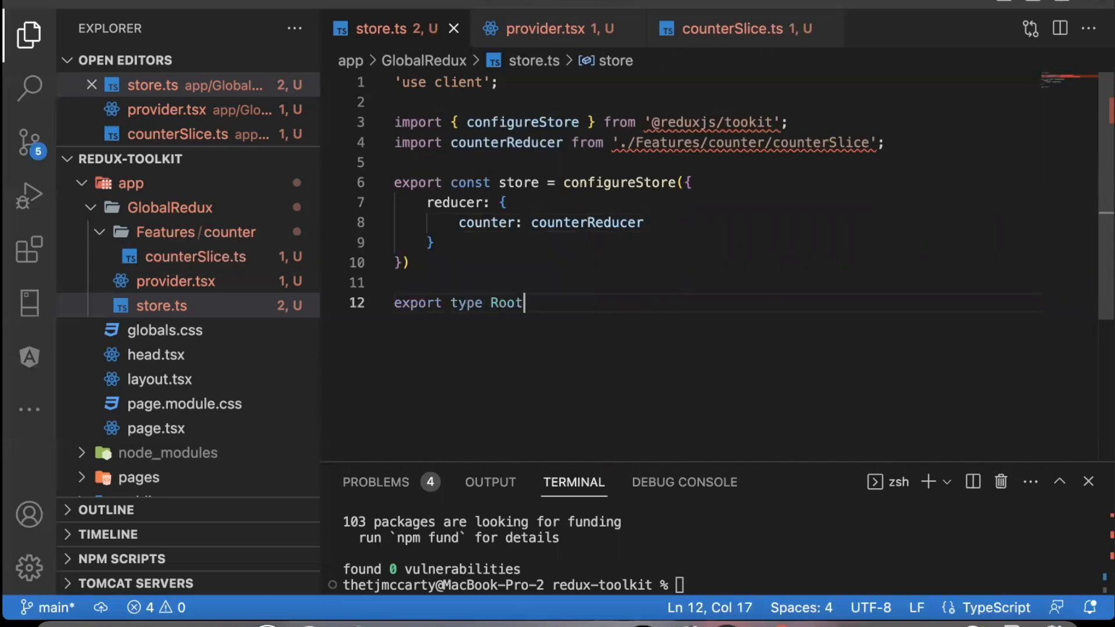
{"action": "type", "text": "State = Retur"}
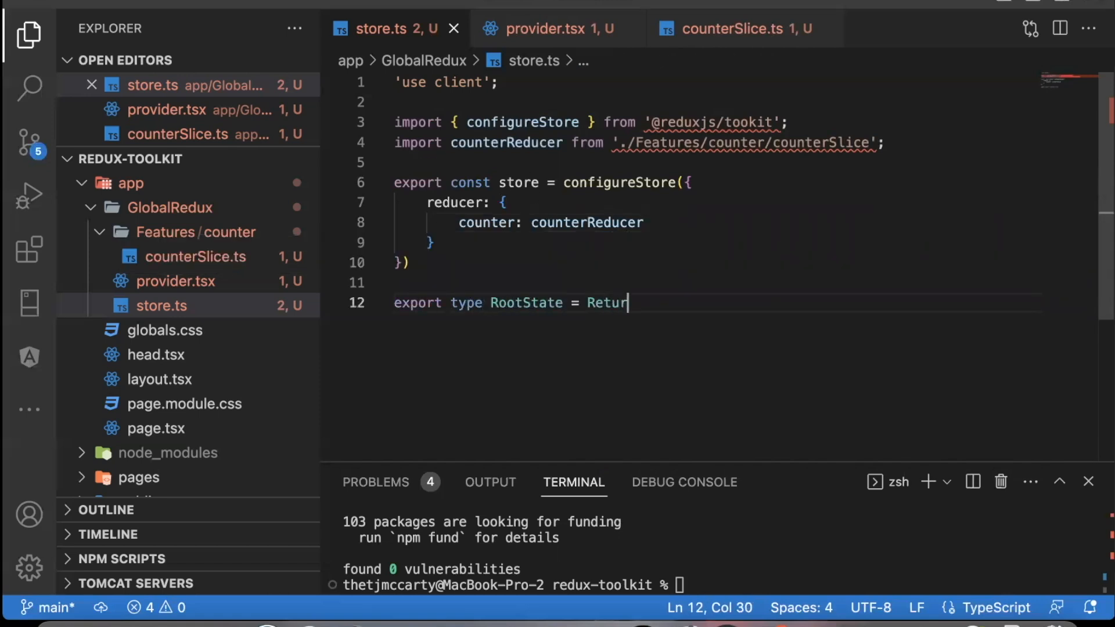
{"action": "type", "text": "nType<typeof"}
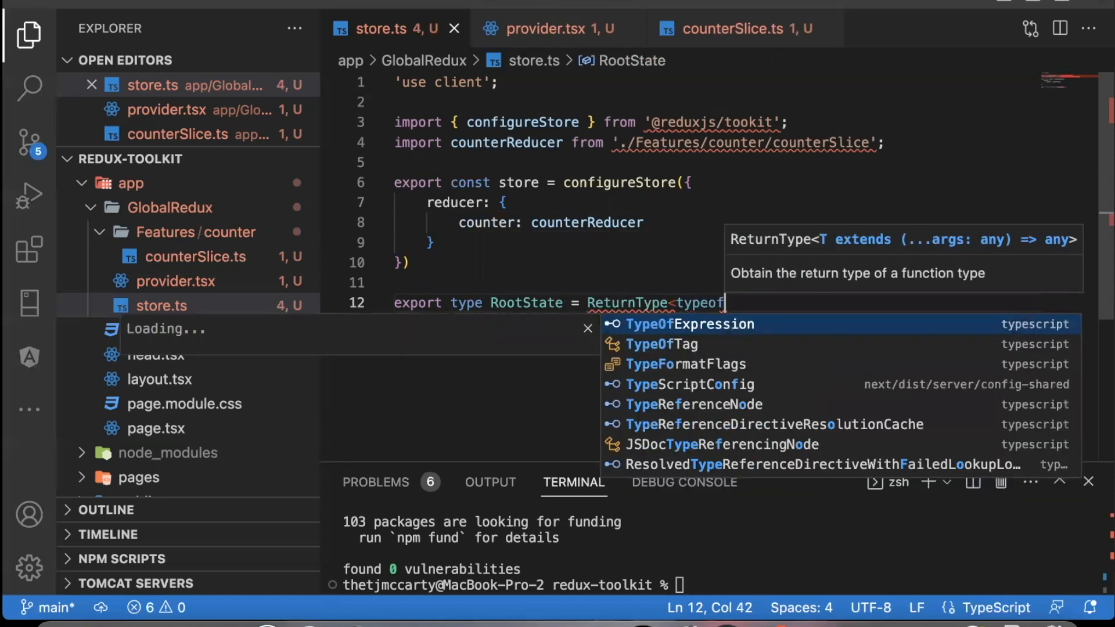
{"action": "type", "text": "store.getState>;"}
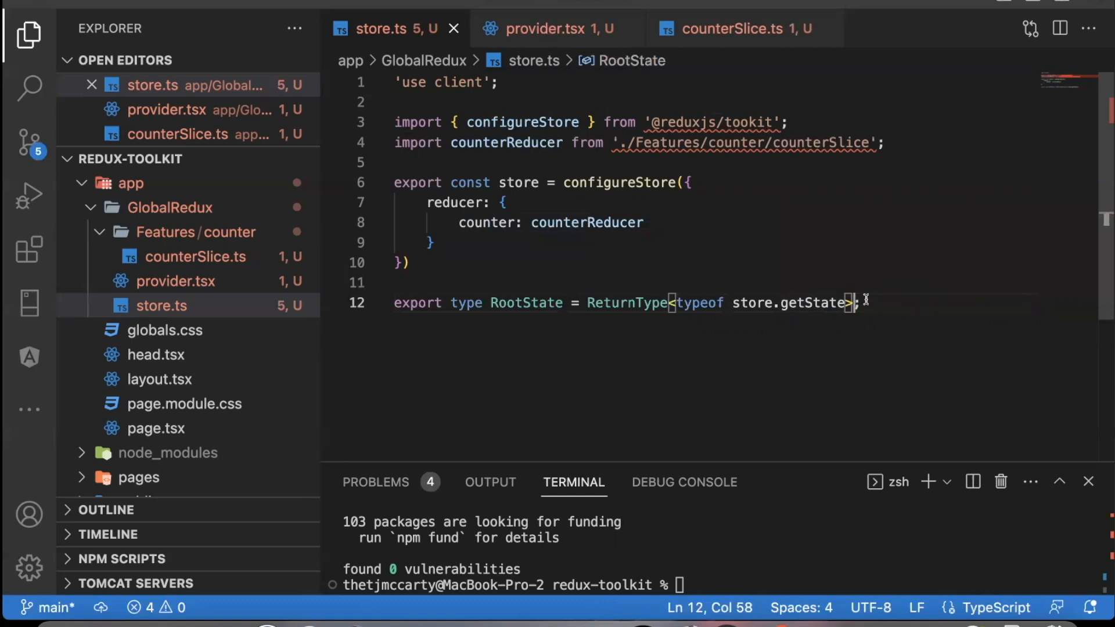
{"action": "type", "text": "export ty"}
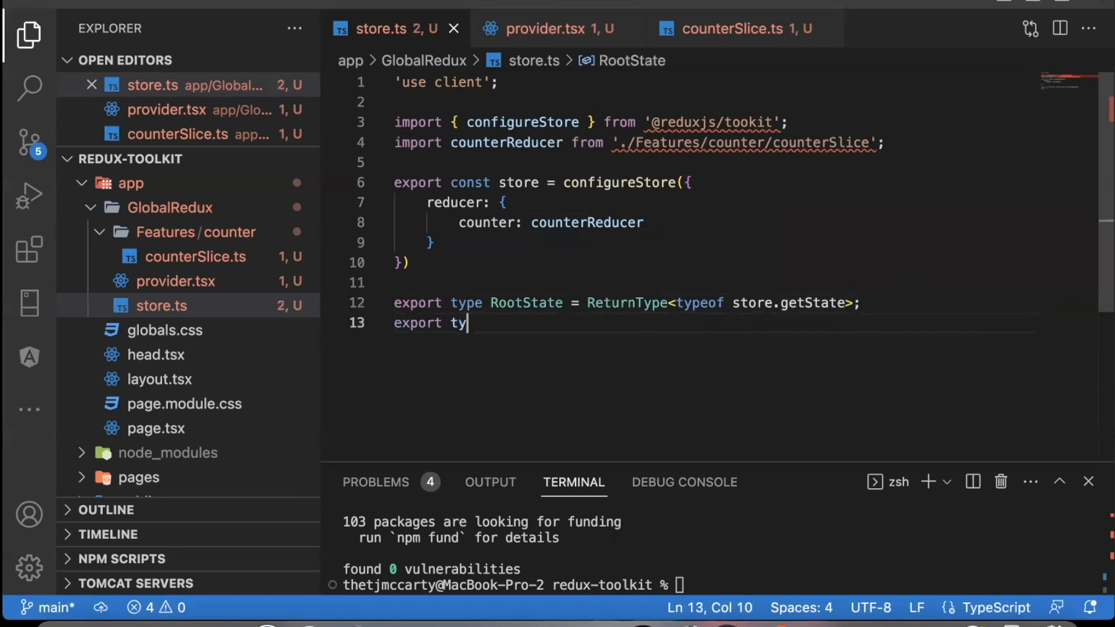
{"action": "type", "text": "pe AppDisp"}
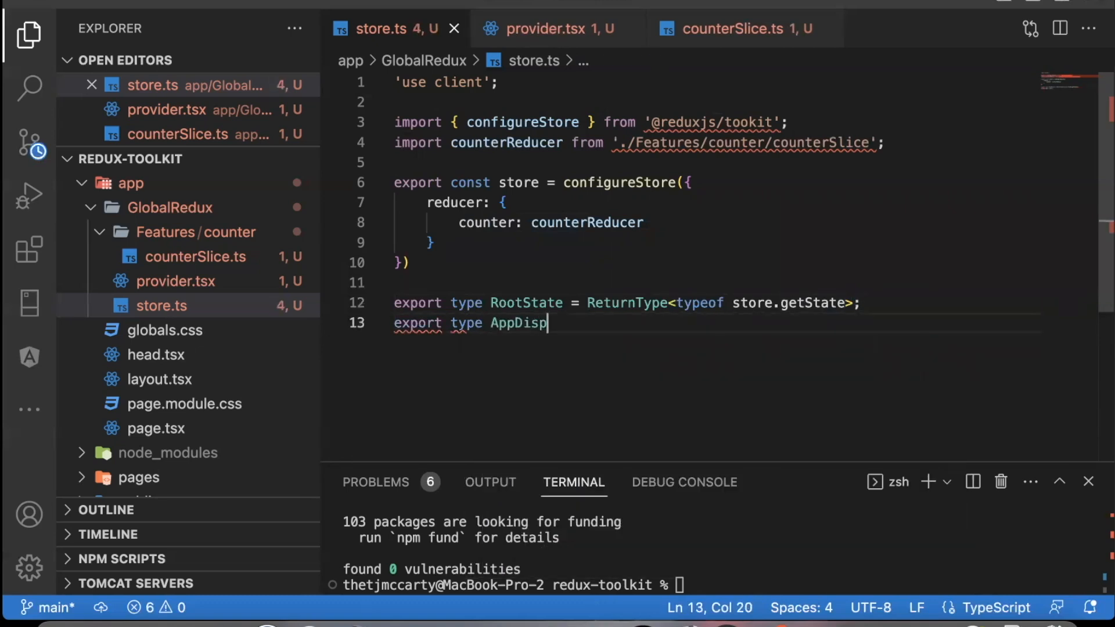
{"action": "type", "text": "atch = typof"}
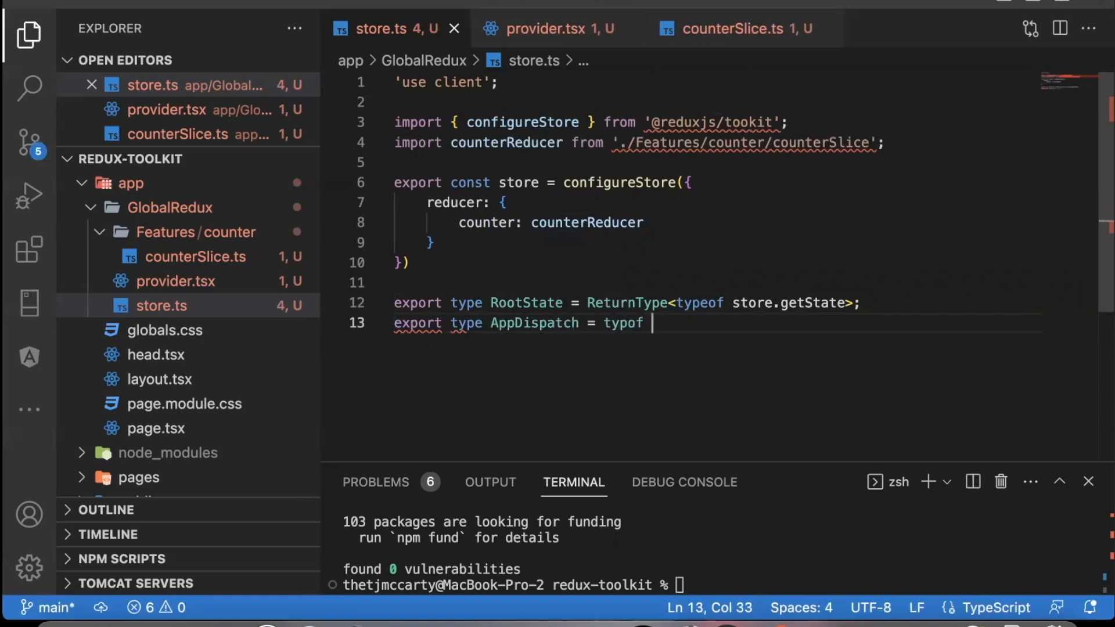
{"action": "type", "text": "store.dispa"}
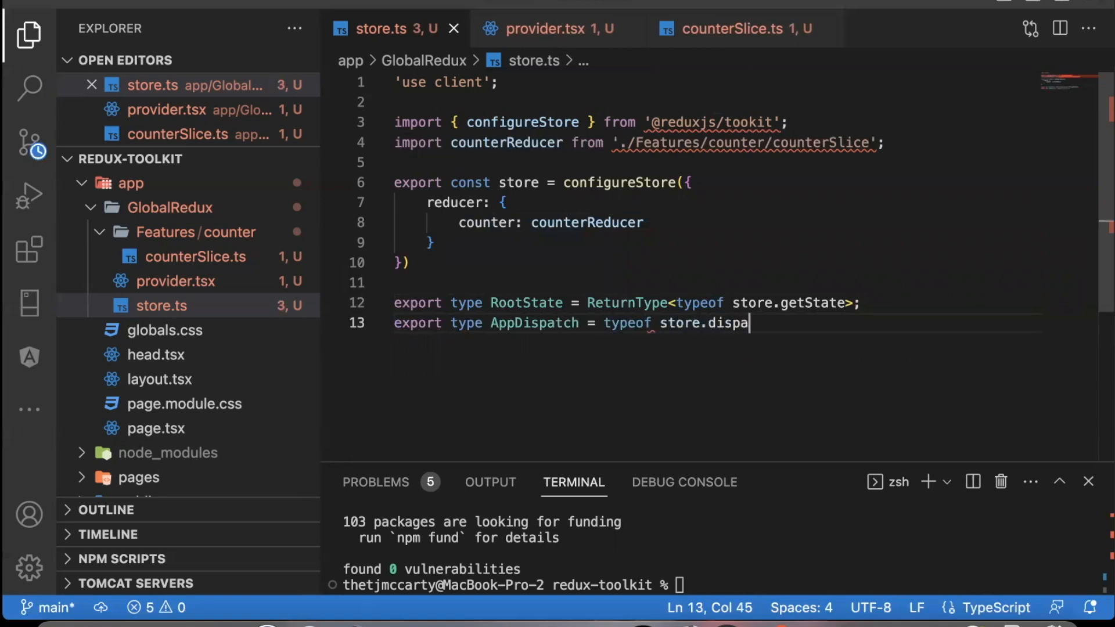
{"action": "type", "text": "tch;"}
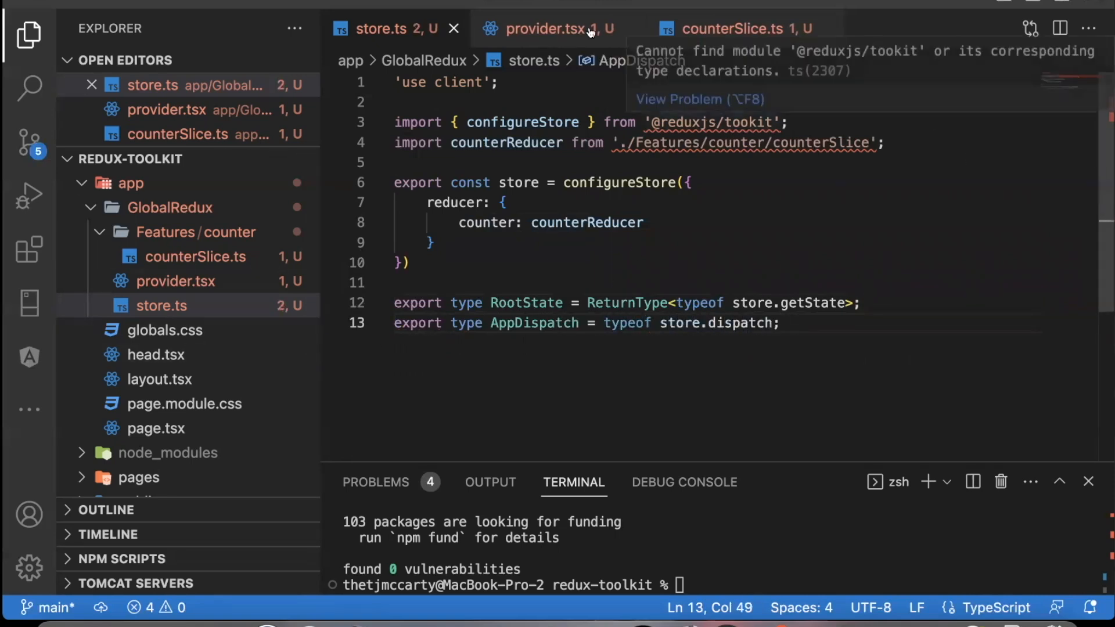
Switch back to the provider.tsx tab.
{"action": "left_click", "coordinate": [553, 28]}
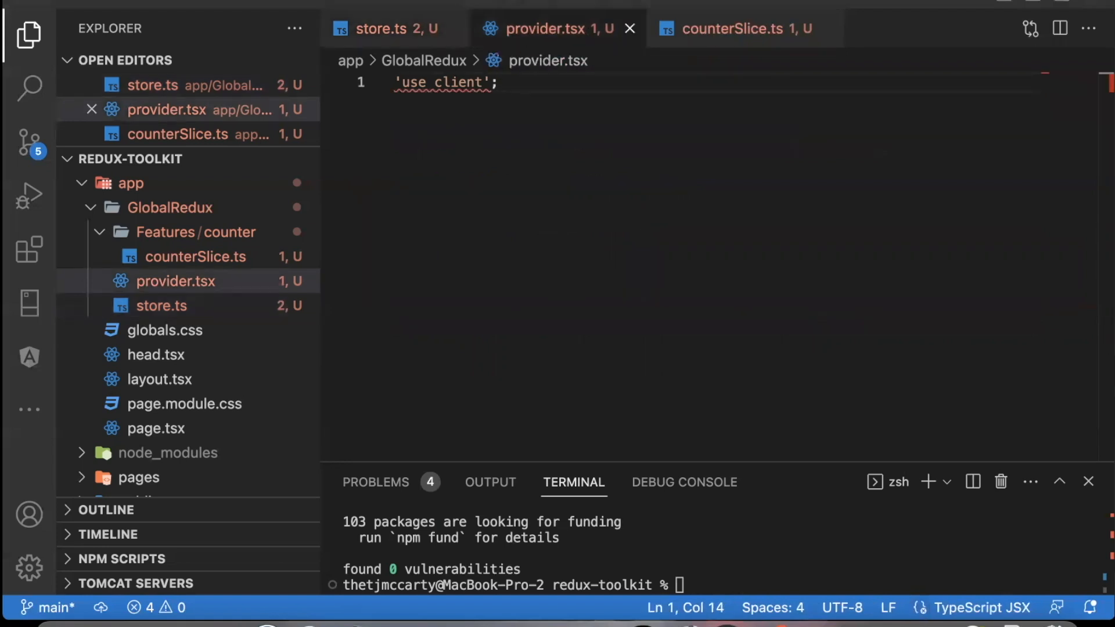
{"action": "mouse_move", "coordinate": [520, 40]}
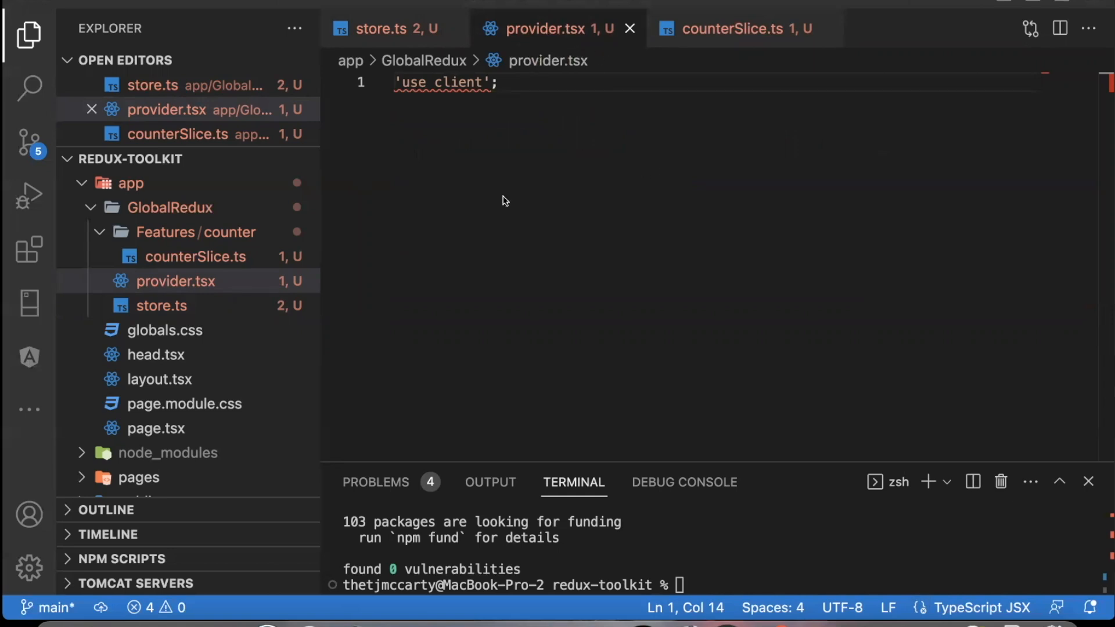
{"action": "mouse_move", "coordinate": [526, 167]}
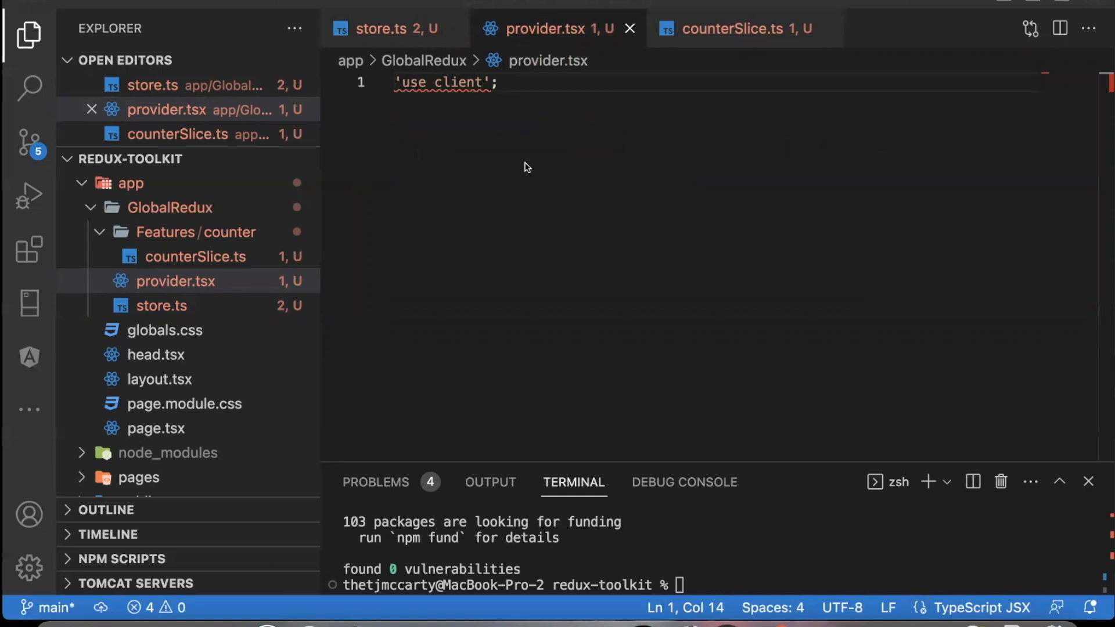
{"action": "mouse_move", "coordinate": [585, 269]}
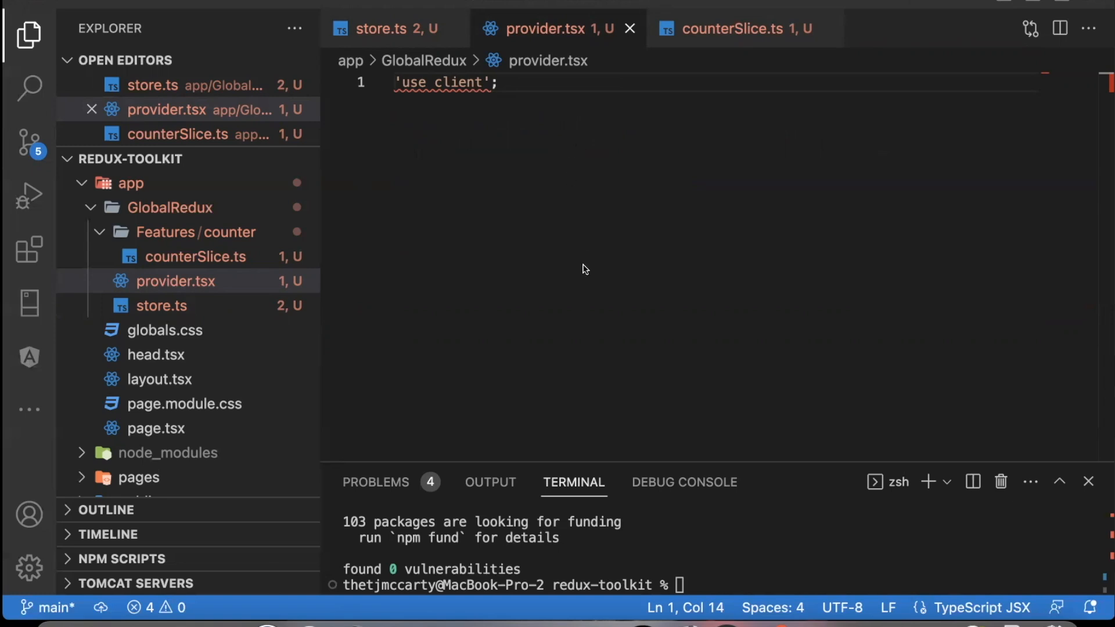
{"action": "mouse_move", "coordinate": [222, 346]}
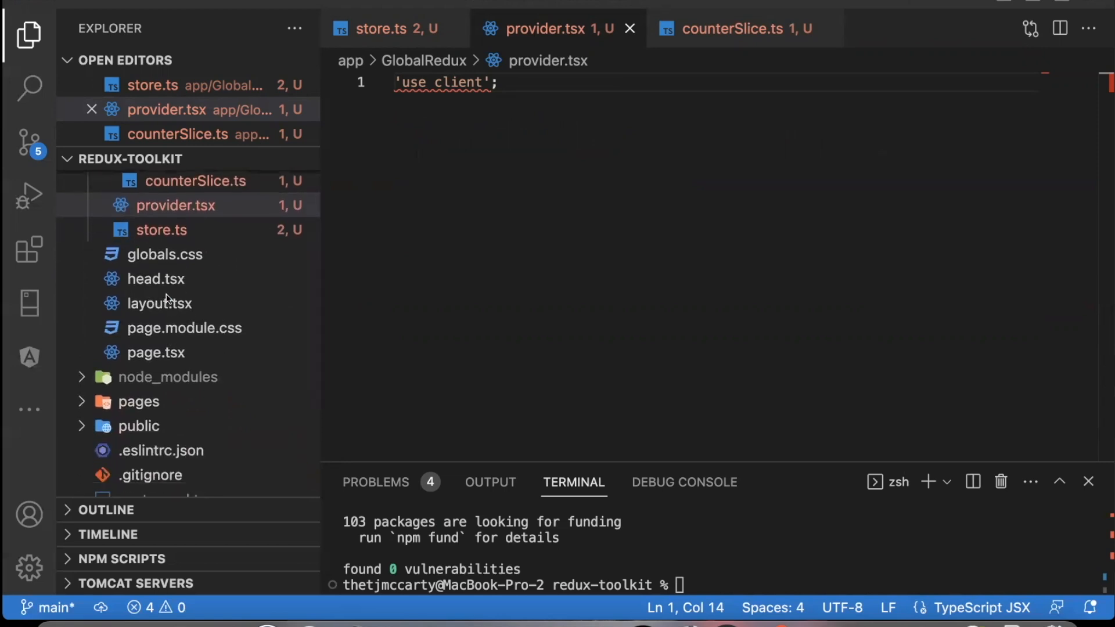
Open layout.tsx and split the body around children, starting then backing out a <Provider store=> wrapper.
{"action": "left_click", "coordinate": [159, 304]}
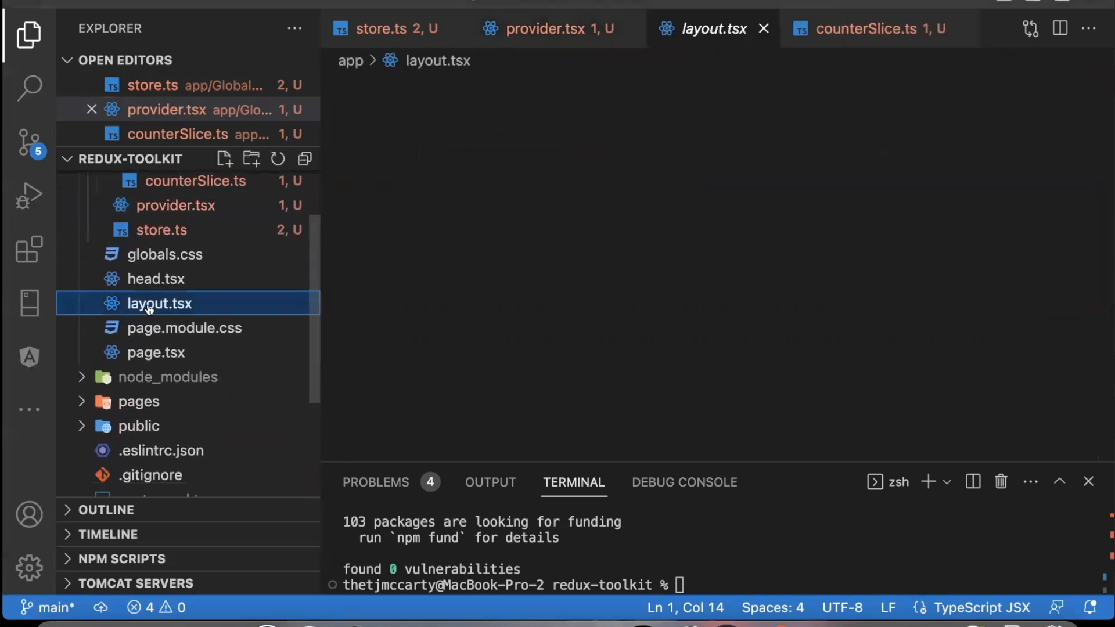
{"action": "double_click", "coordinate": [158, 304]}
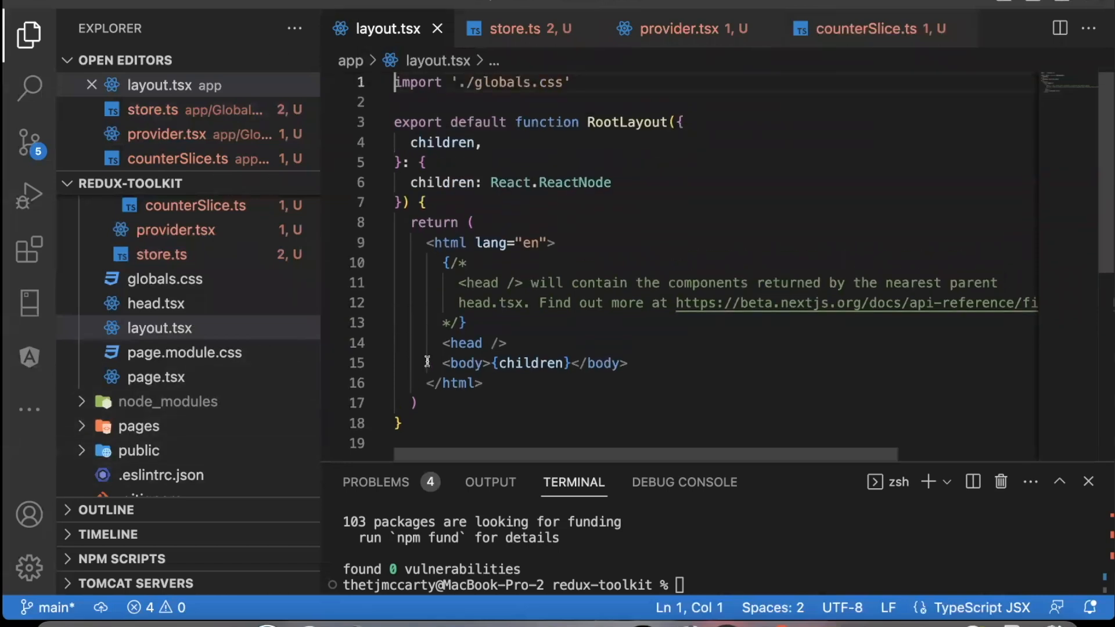
{"action": "mouse_move", "coordinate": [602, 491]}
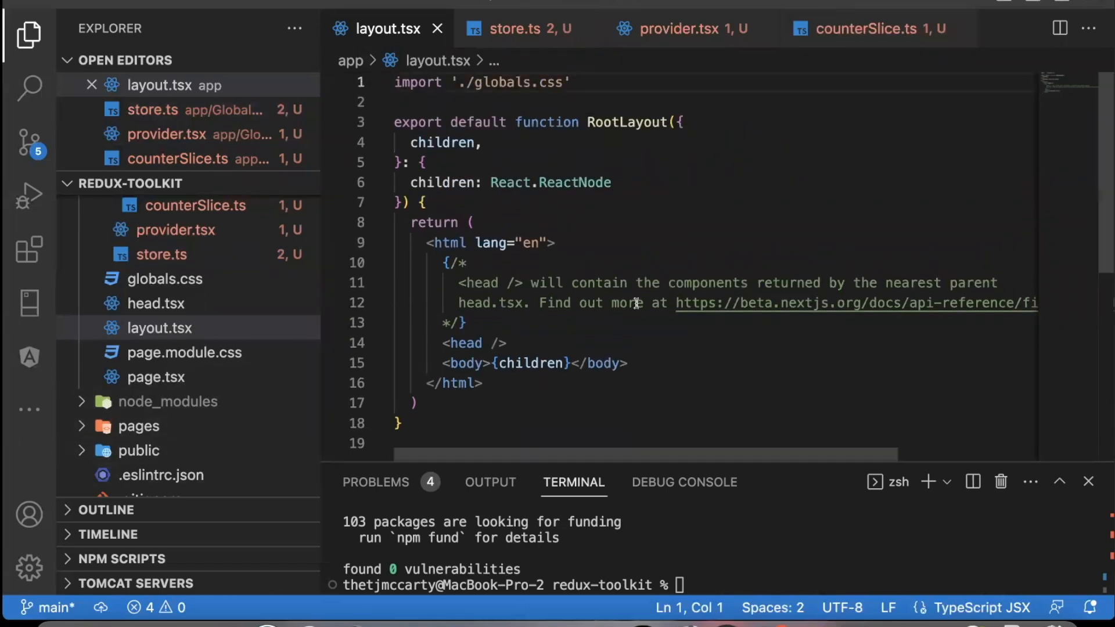
{"action": "double_click", "coordinate": [530, 363]}
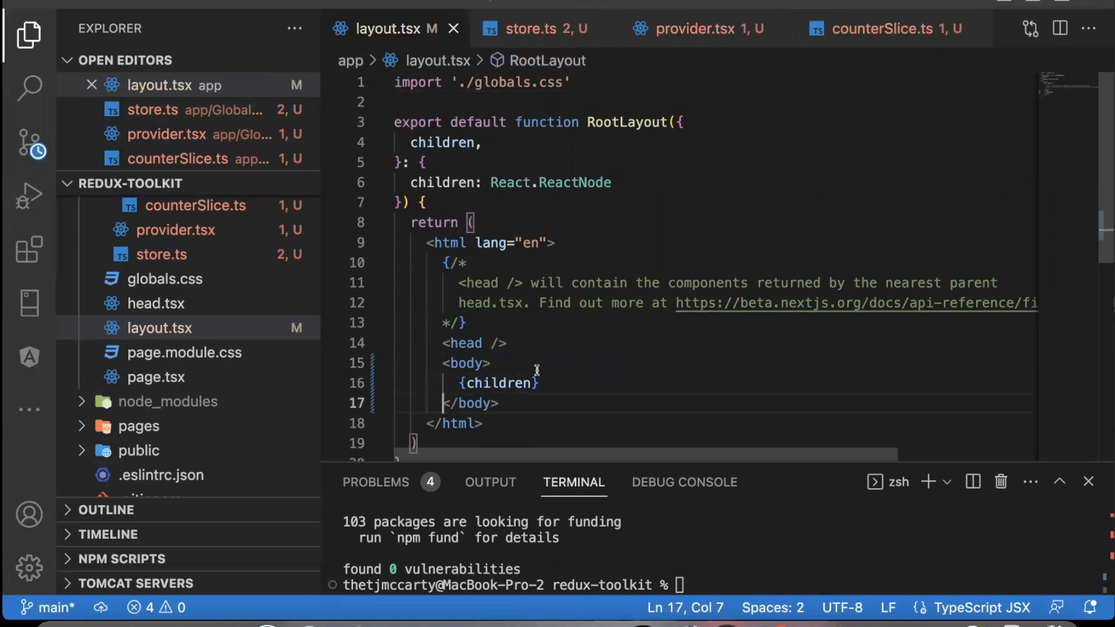
{"action": "type", "text": "<Provider s>"}
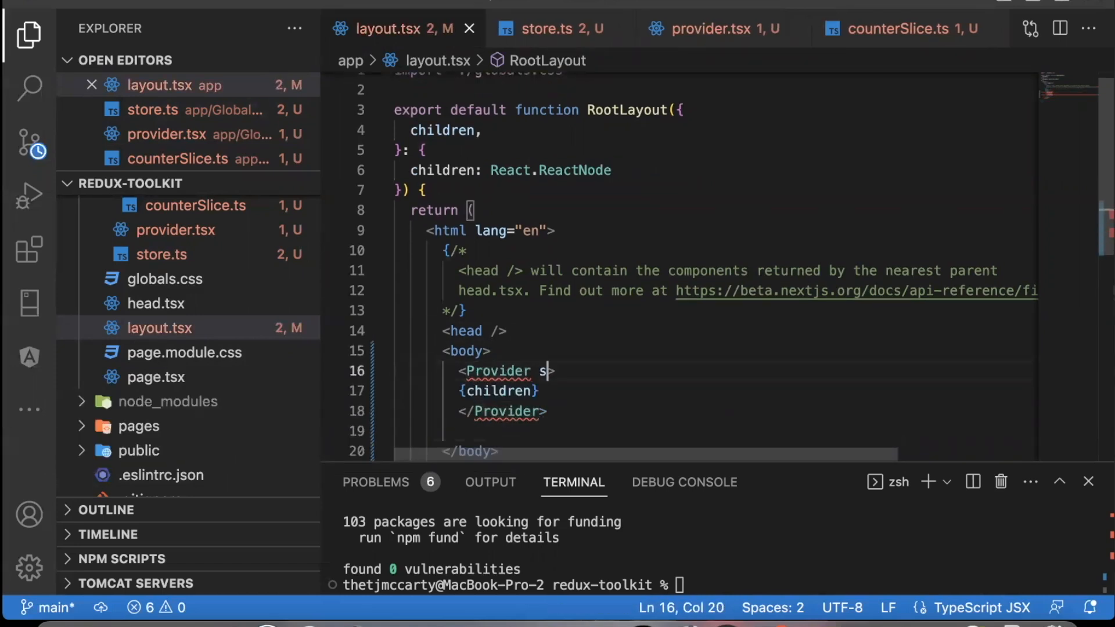
{"action": "type", "text": "tore={store"}
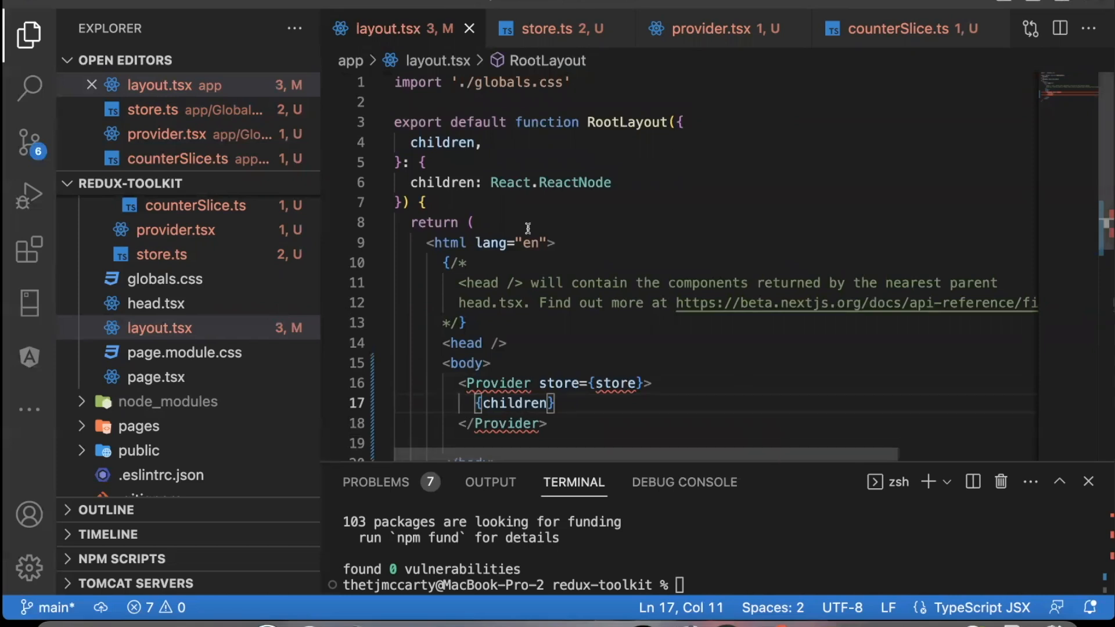
{"action": "mouse_move", "coordinate": [631, 340]}
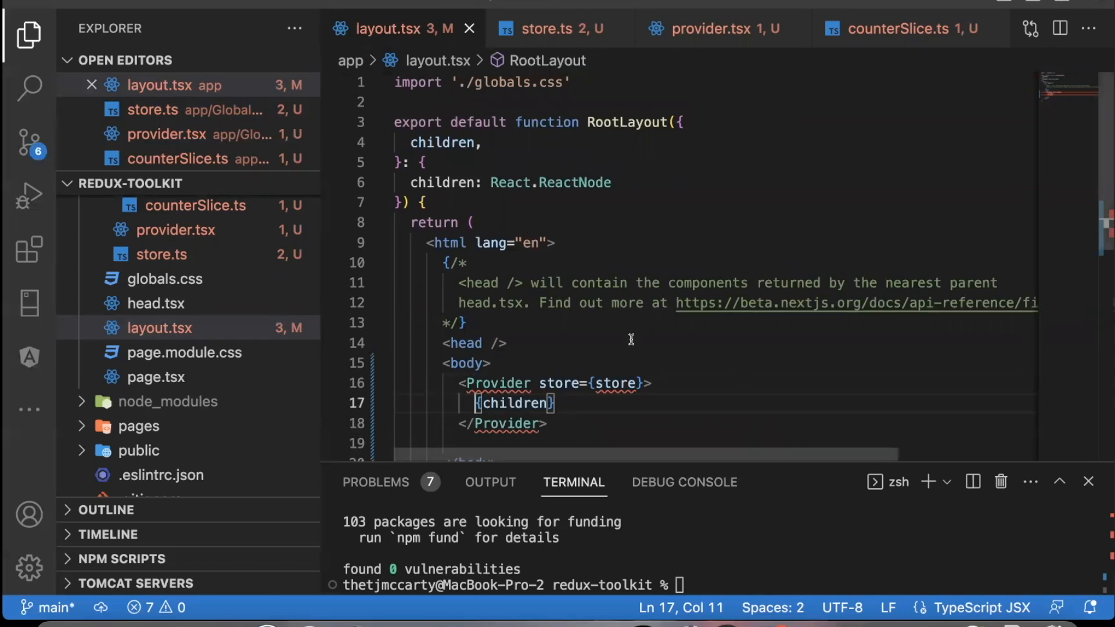
{"action": "scroll", "scroll_direction": "down", "scroll_amount": 3}
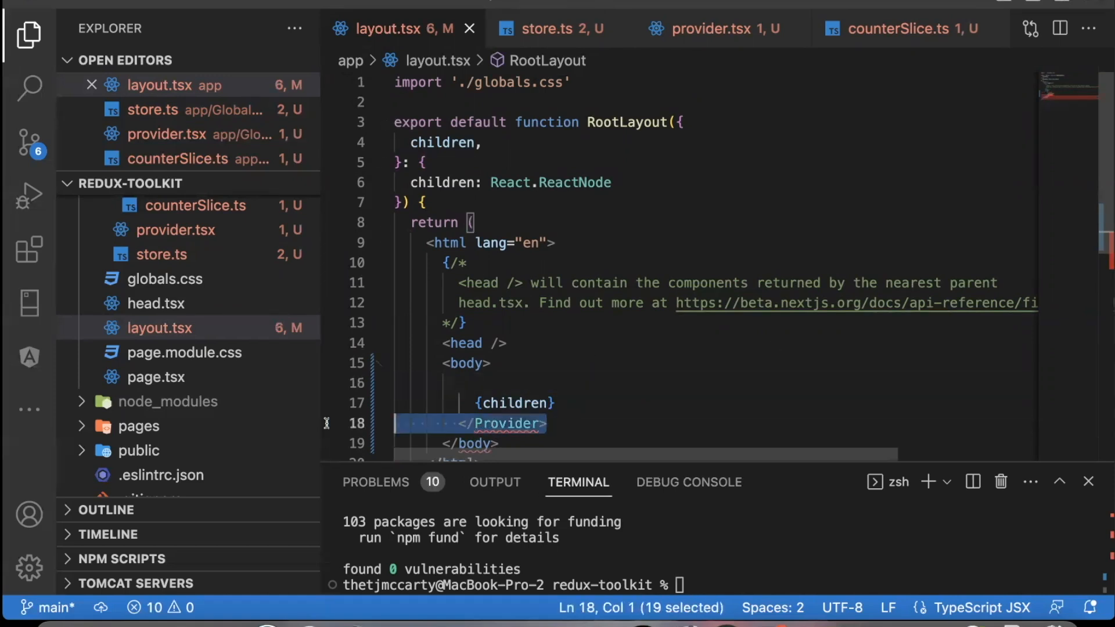
In provider.tsx, import Provider from react-redux and store from './store'.
{"action": "left_click", "coordinate": [699, 28]}
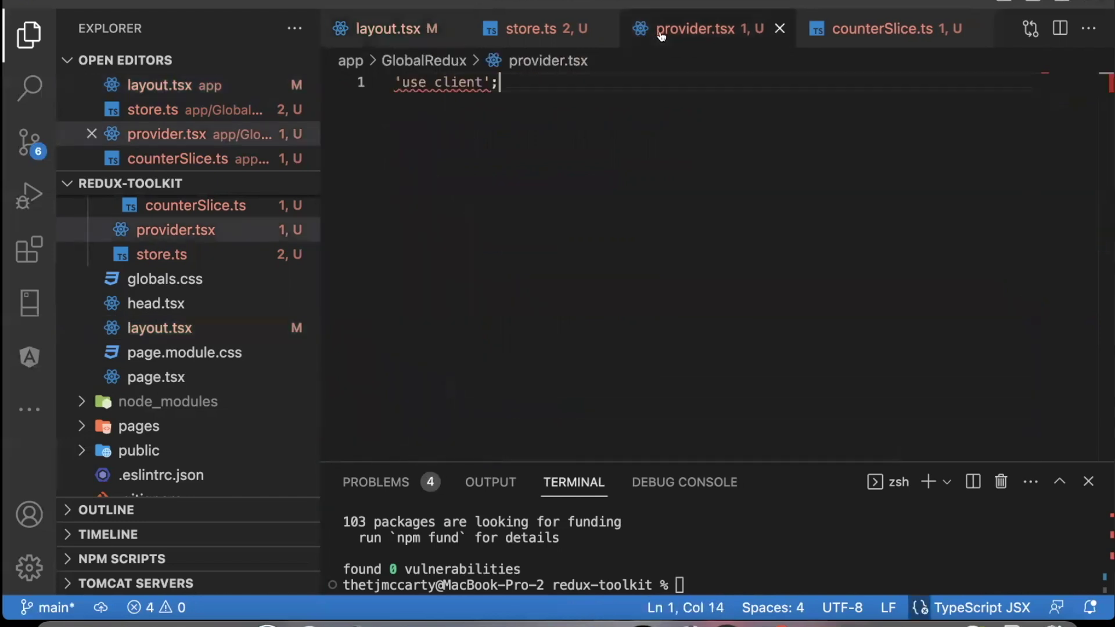
{"action": "mouse_move", "coordinate": [167, 230]}
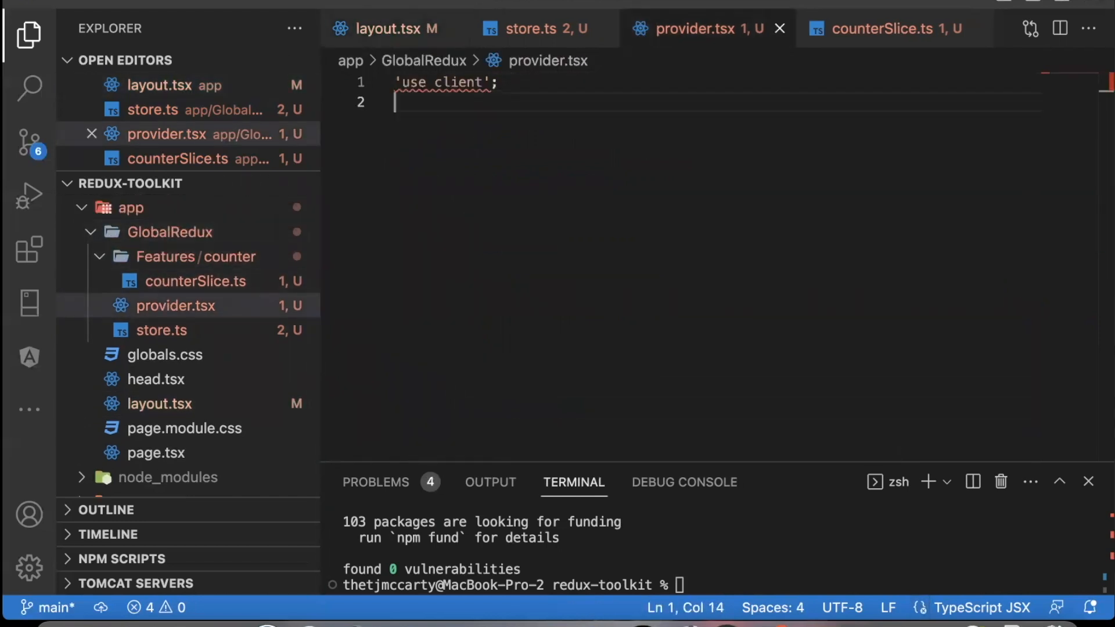
{"action": "key", "text": "Enter"}
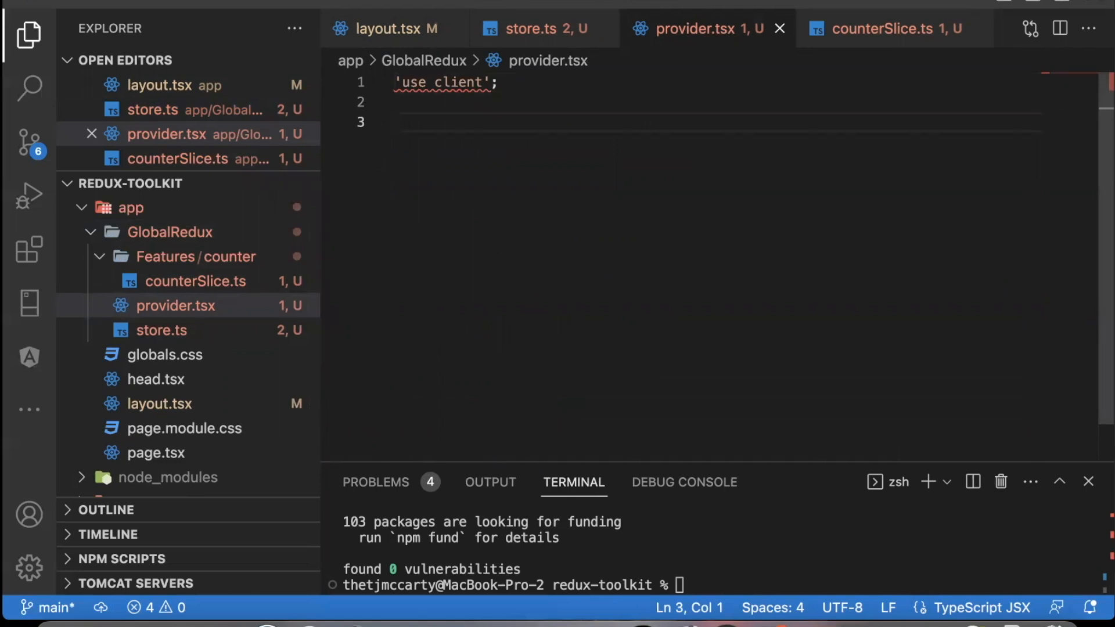
{"action": "type", "text": "import { Provider } from 'react-redux';"}
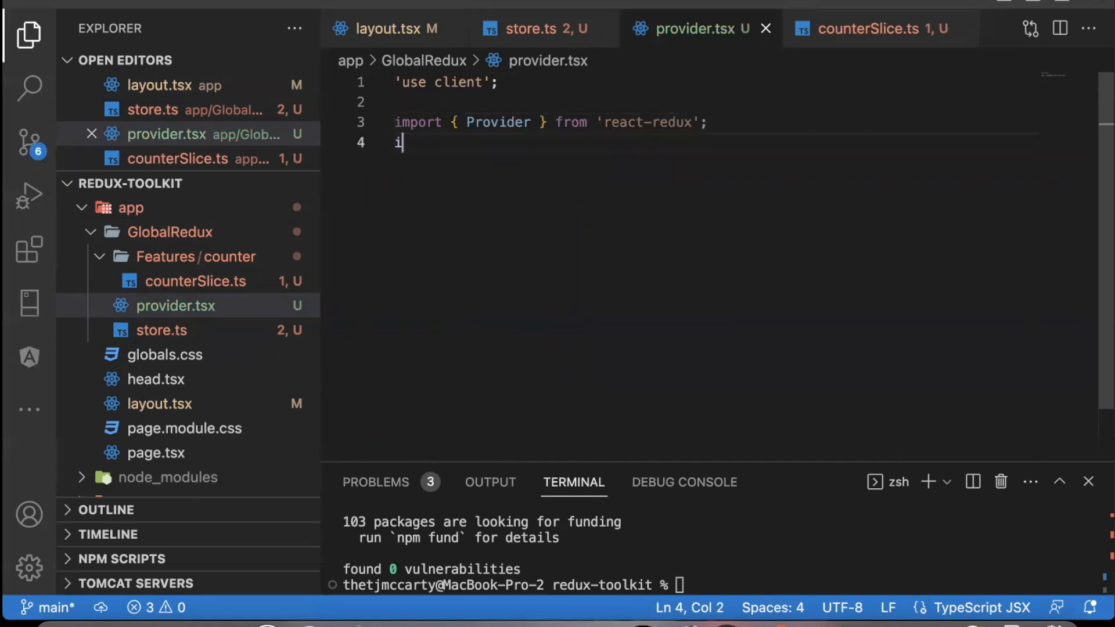
{"action": "type", "text": "mport"}
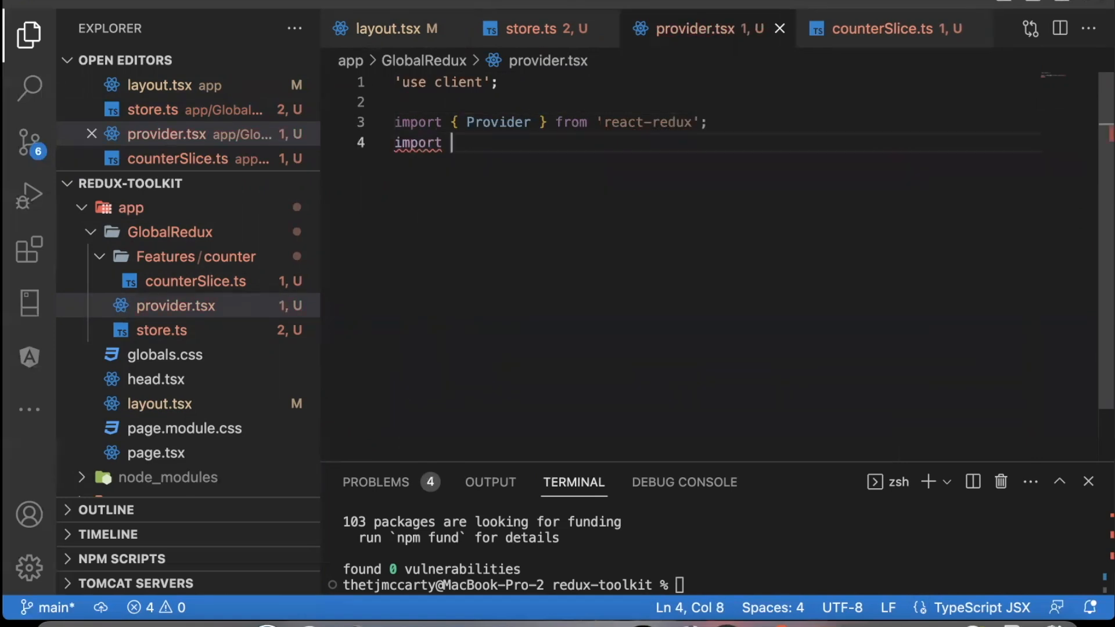
{"action": "type", "text": "{ store } from"}
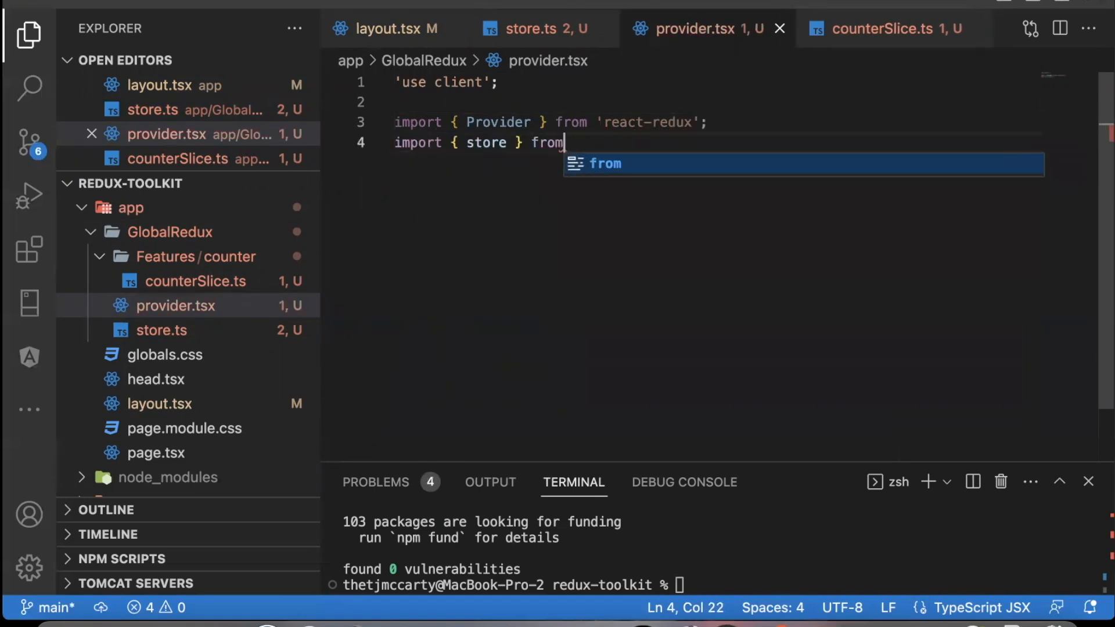
{"action": "type", "text": "'./store';"}
{"action": "type", "text": "export functi"}
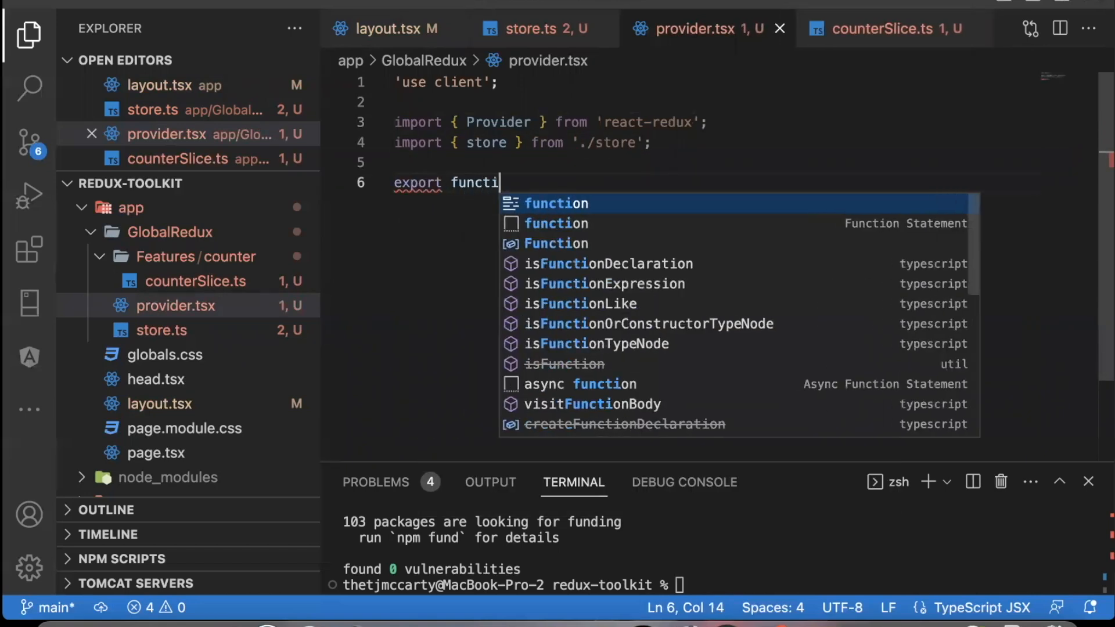
Begin an exported function named Providers.
{"action": "type", "text": "on Provider"}
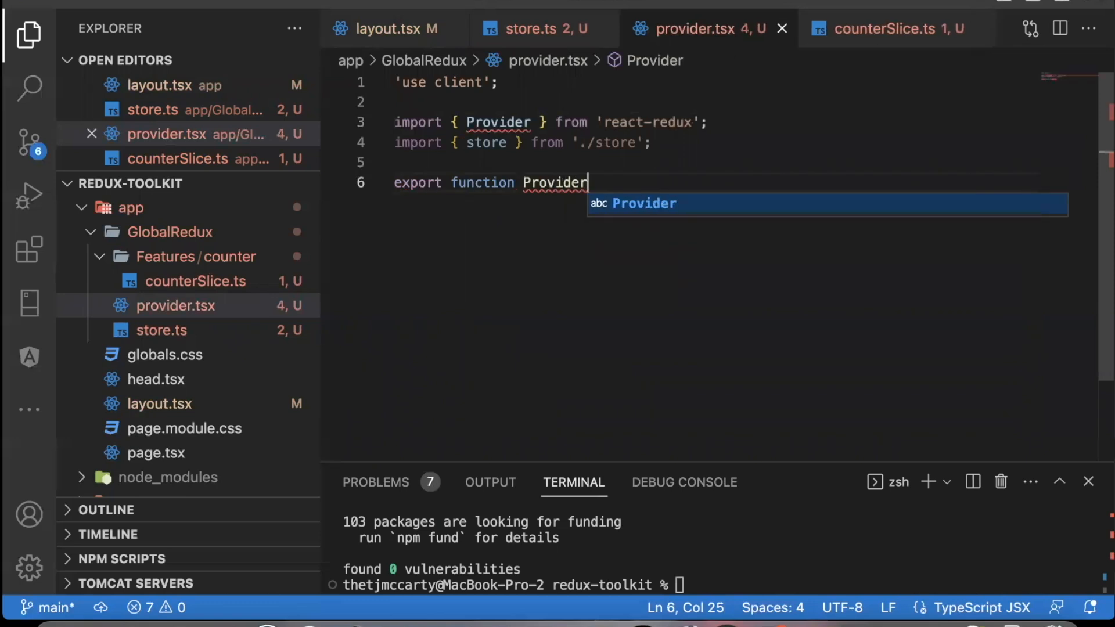
{"action": "type", "text": "s"}
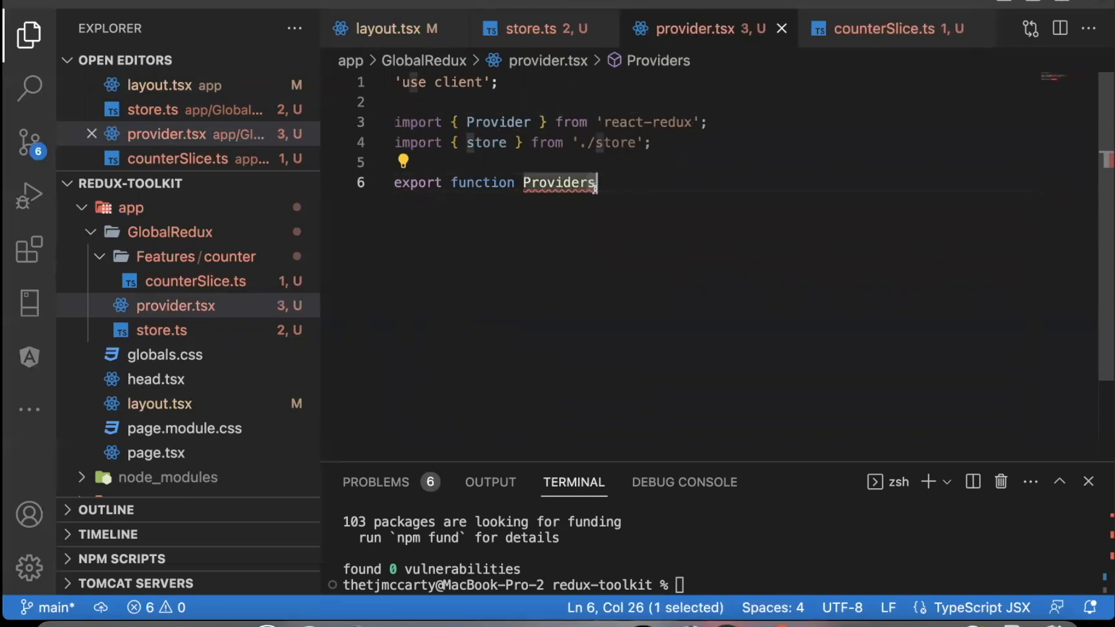
{"action": "key", "text": "Backspace"}
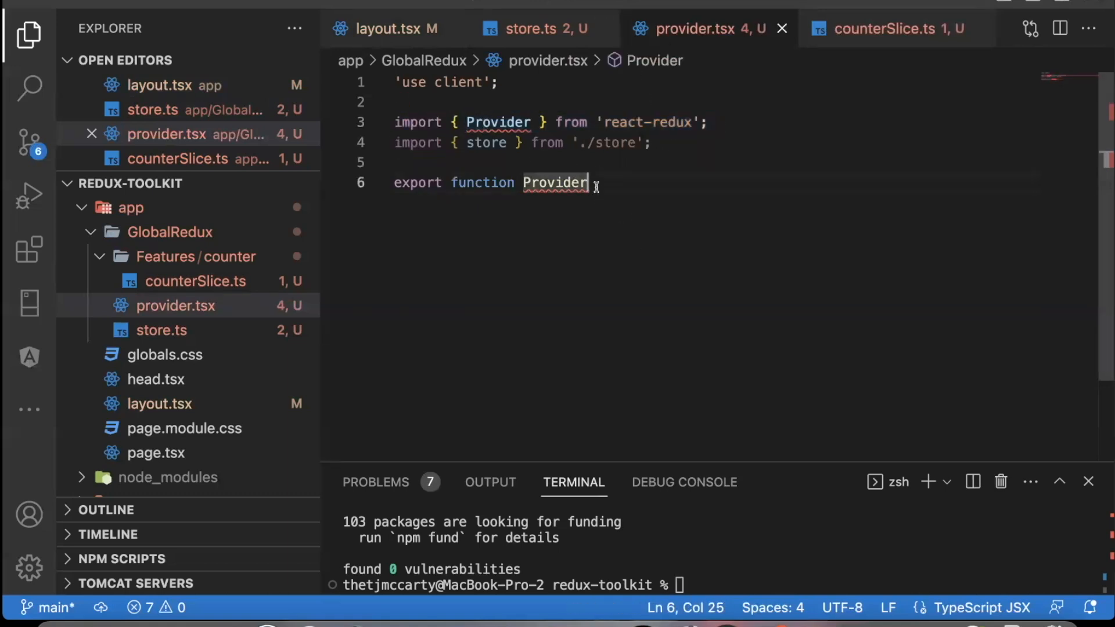
{"action": "type", "text": "s"}
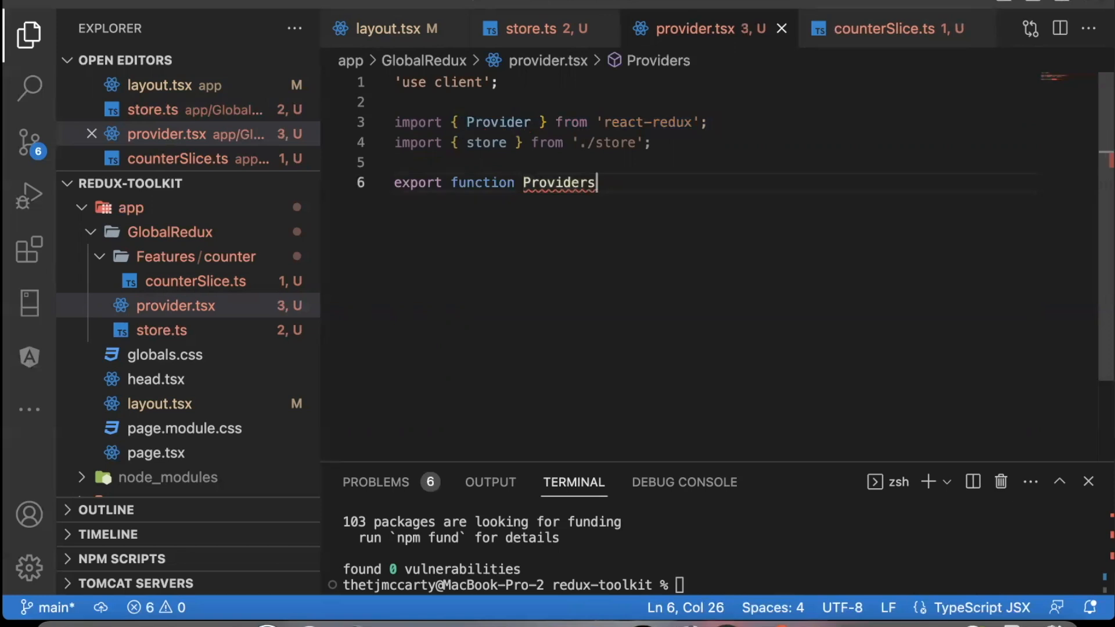
{"action": "mouse_move", "coordinate": [520, 163]}
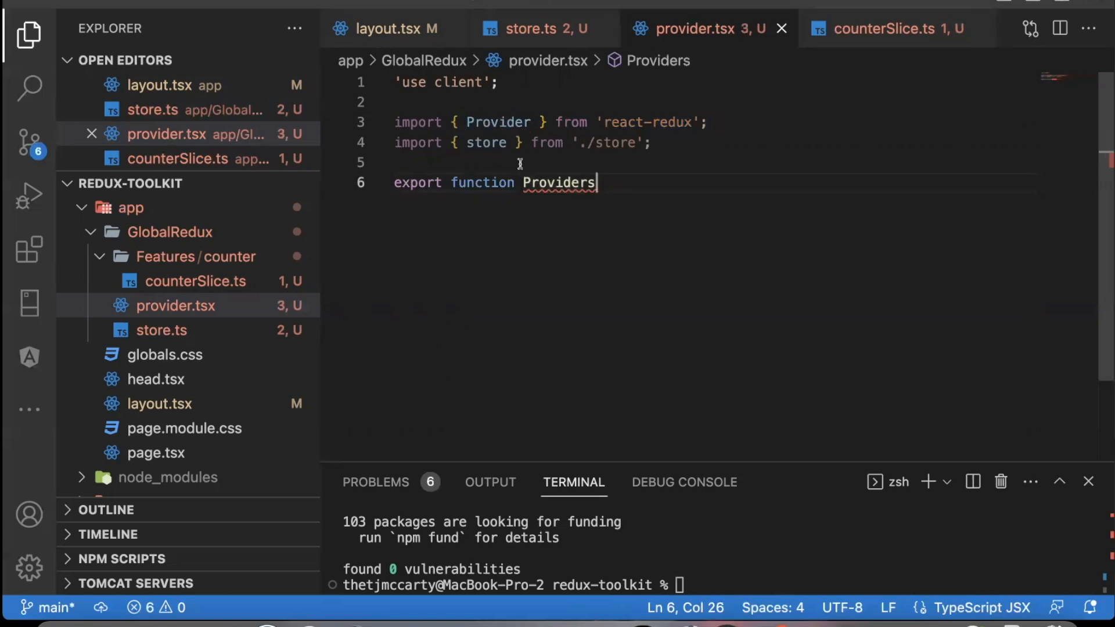
Give Providers a ({ children }) parameter and return <Provider store={store}>{children}</Provider>.
{"action": "type", "text": "({ }"}
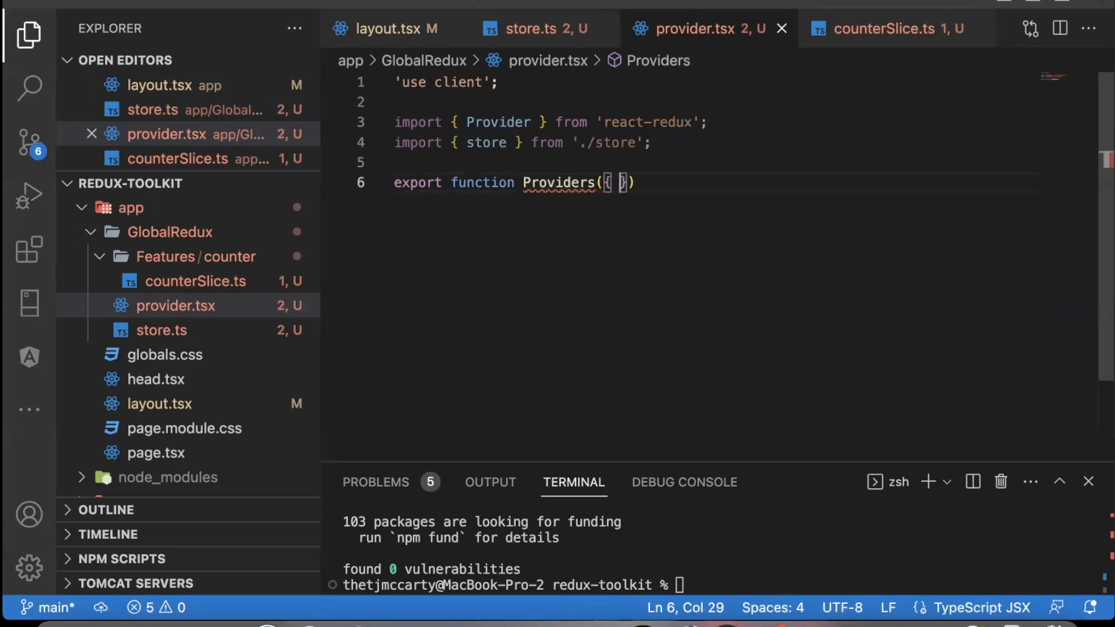
{"action": "type", "text": "children"}
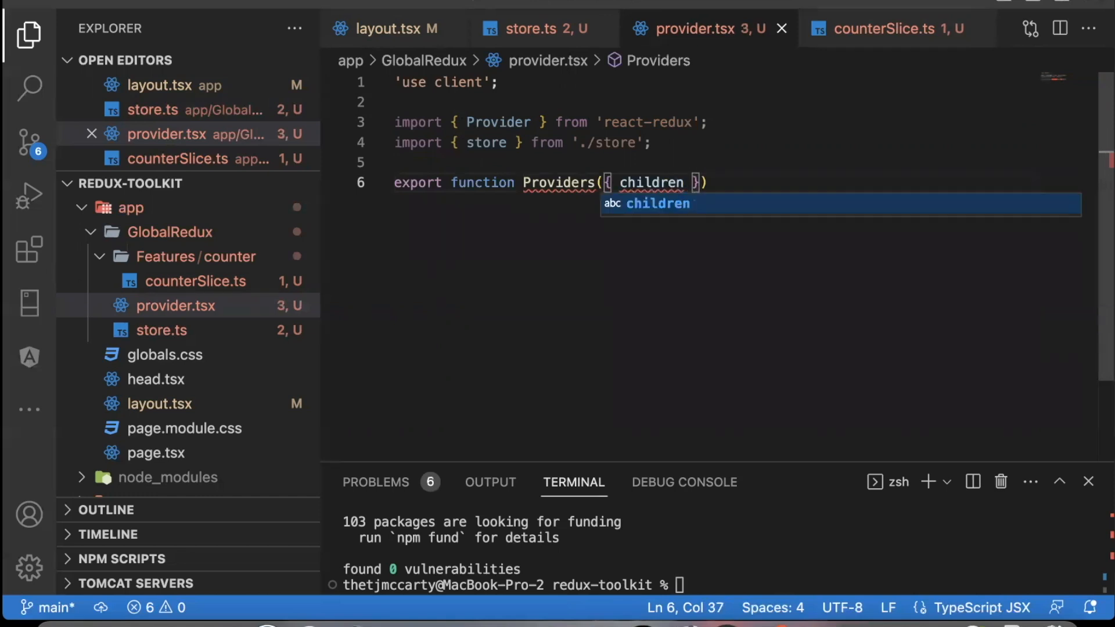
{"action": "double_click", "coordinate": [651, 183]}
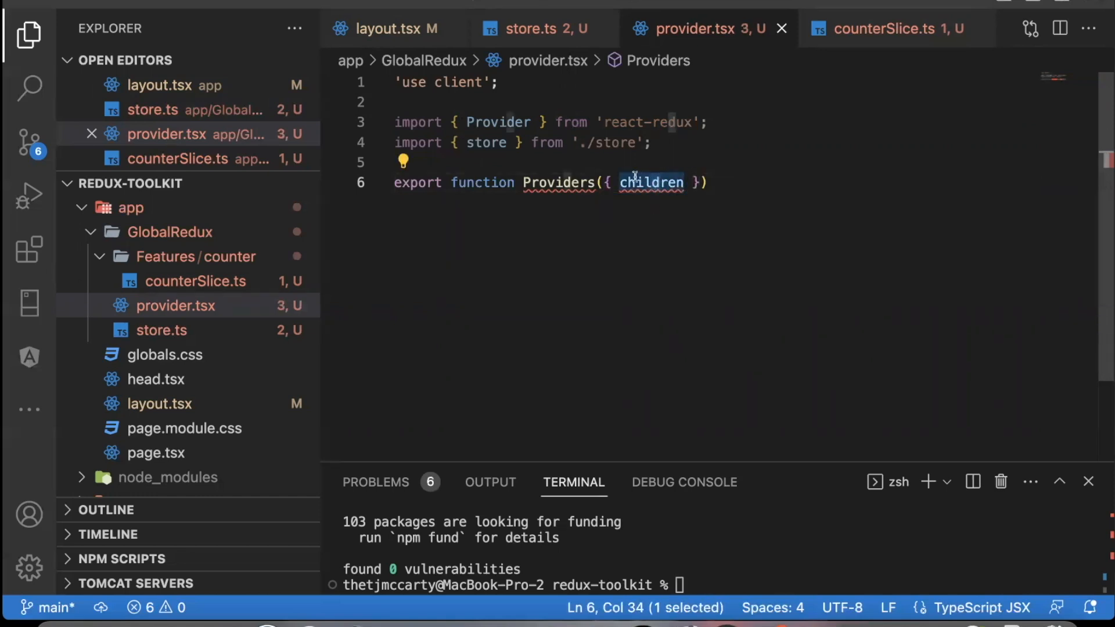
{"action": "left_click", "coordinate": [671, 183]}
{"action": "type", "text": "return"}
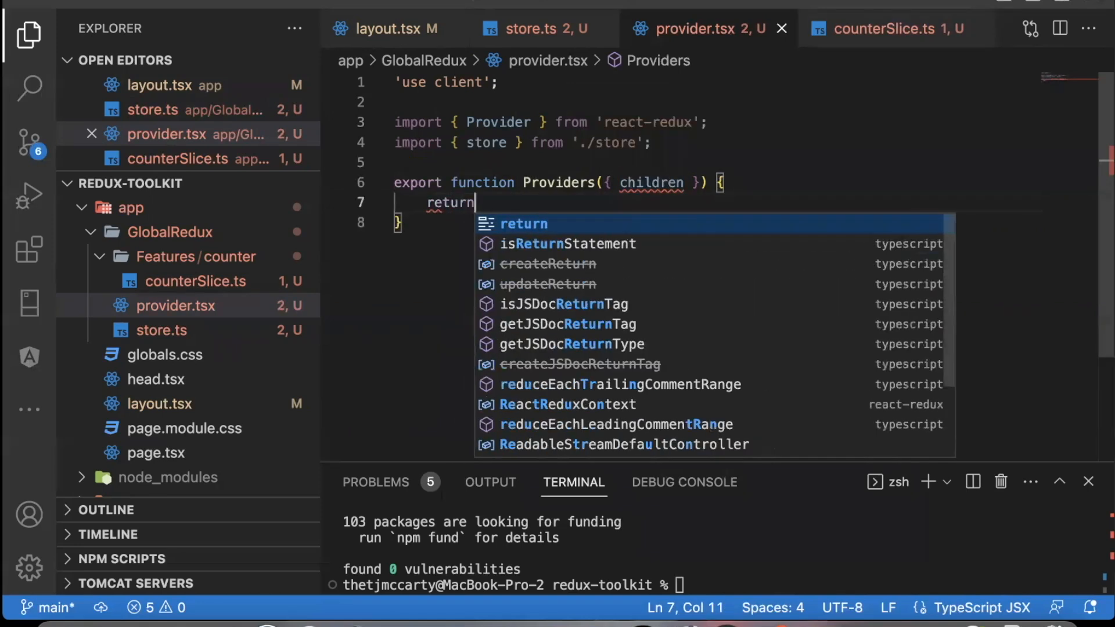
{"action": "type", "text": "("}
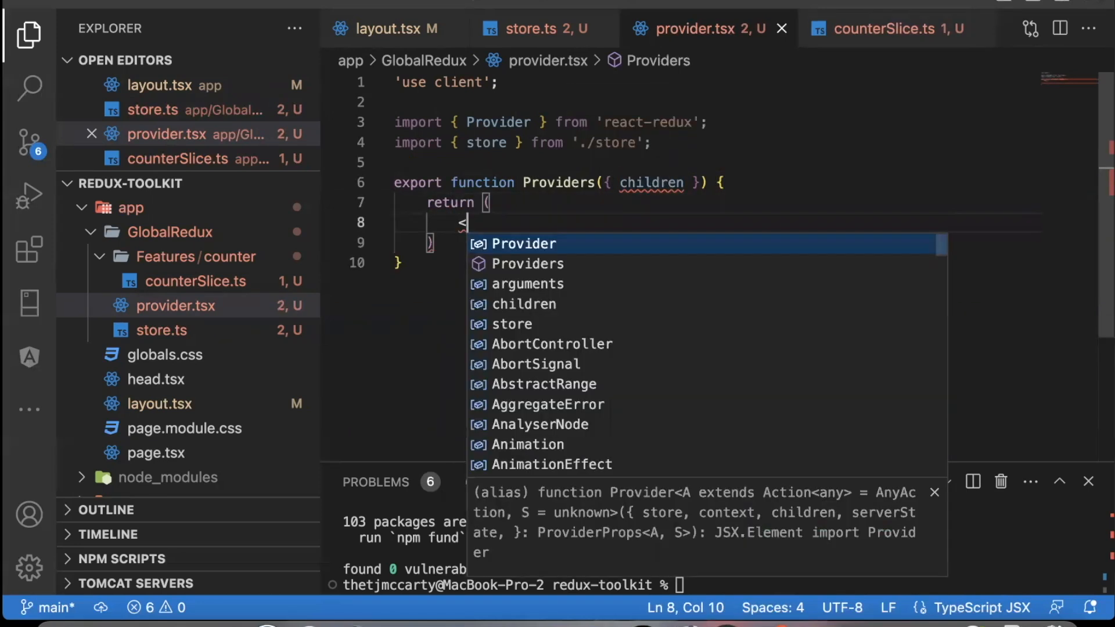
{"action": "type", "text": "<Provider store={store}>"}
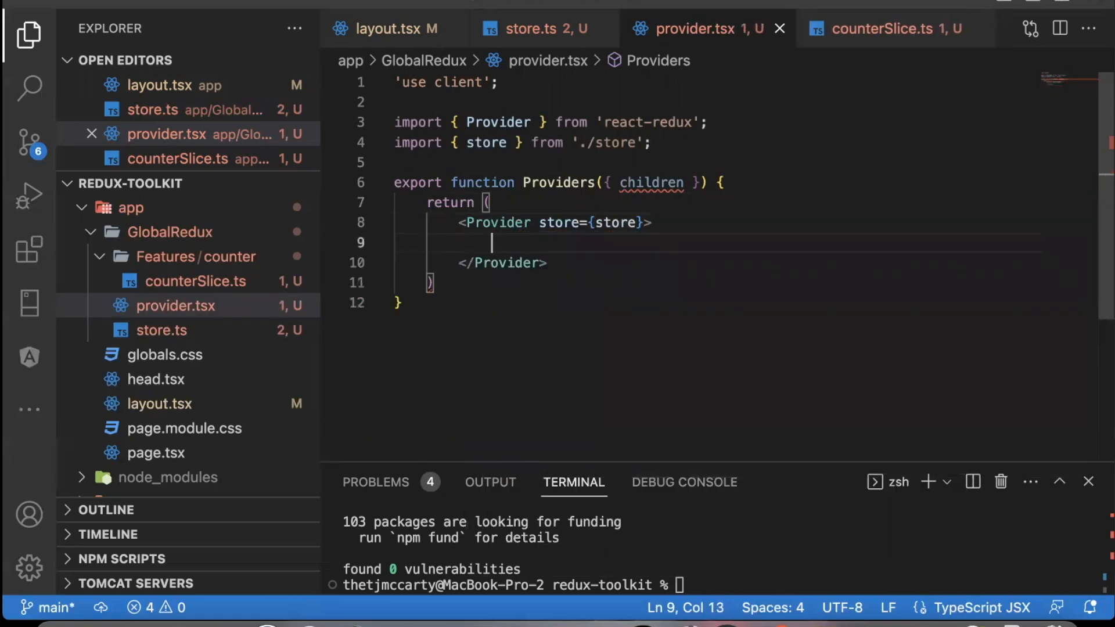
{"action": "type", "text": "{children"}
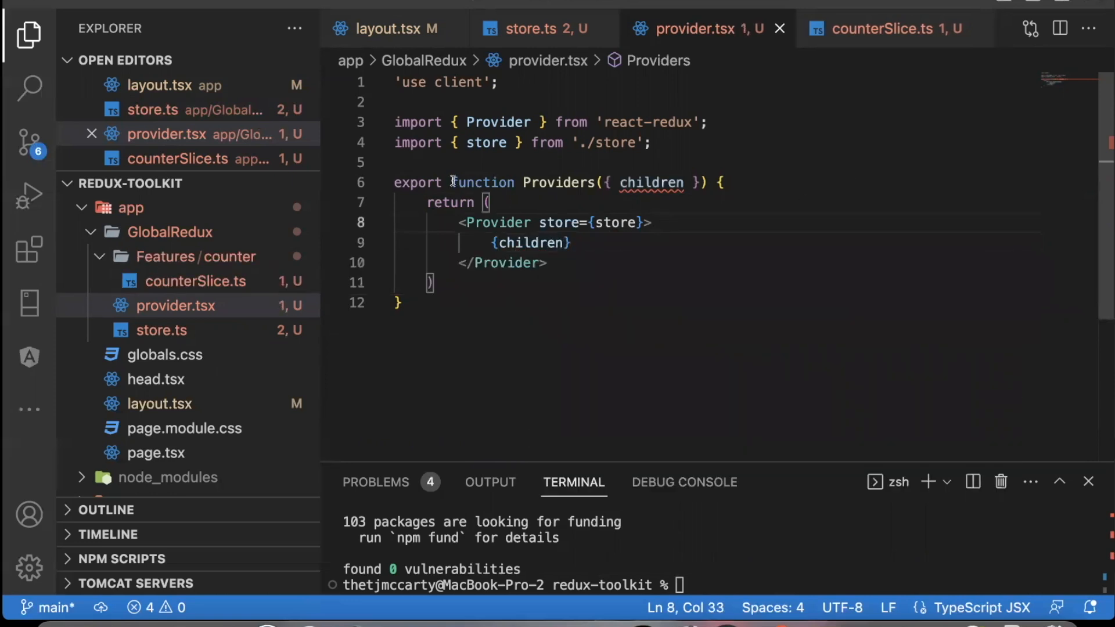
{"action": "mouse_move", "coordinate": [452, 277]}
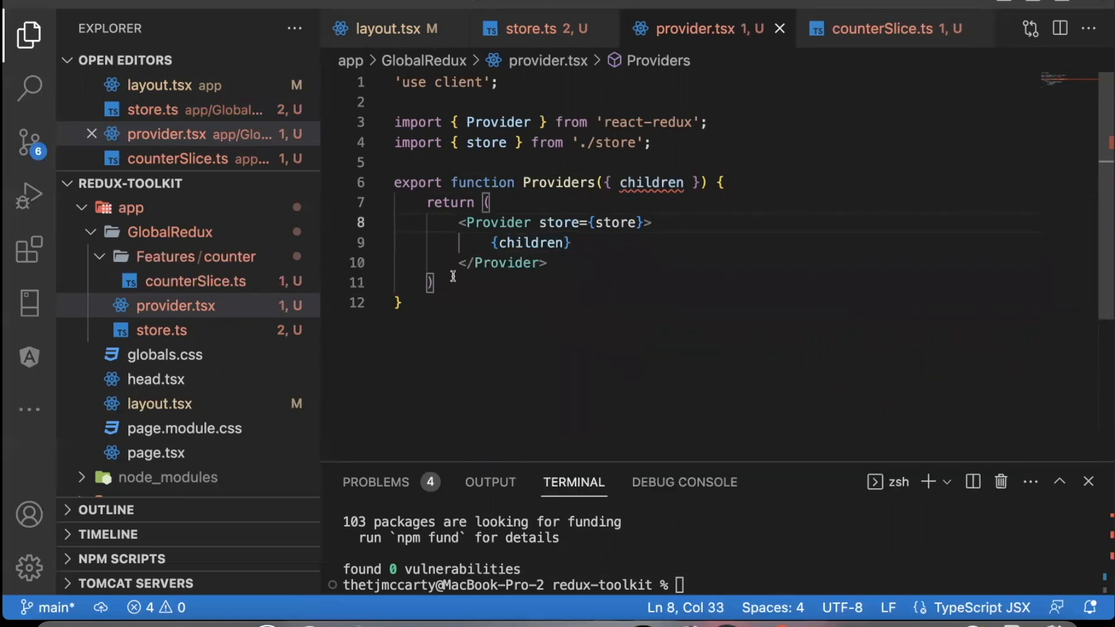
{"action": "scroll", "scroll_direction": "down", "scroll_amount": 3}
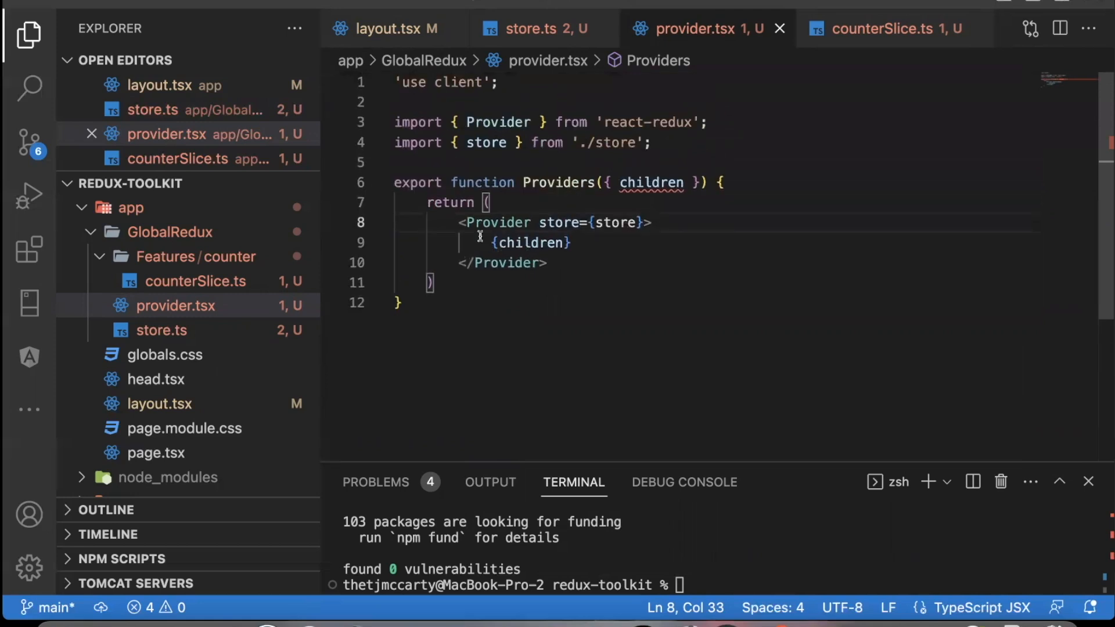
Inspect {children} in layout.tsx's body, then return to provider.tsx.
{"action": "left_click", "coordinate": [387, 28]}
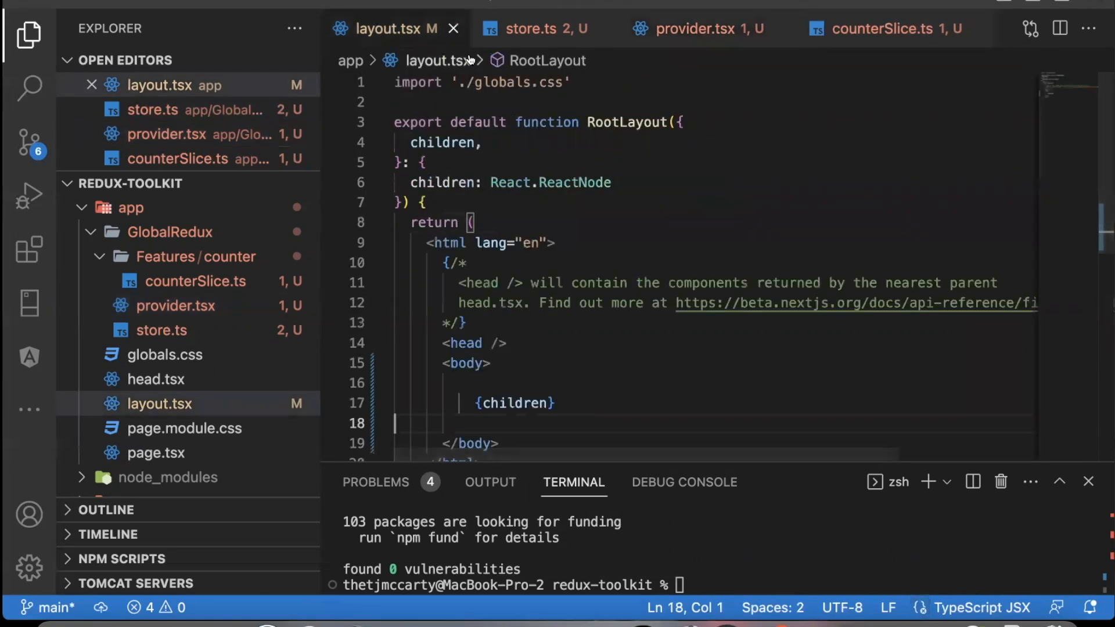
{"action": "scroll", "scroll_direction": "down", "scroll_amount": 3}
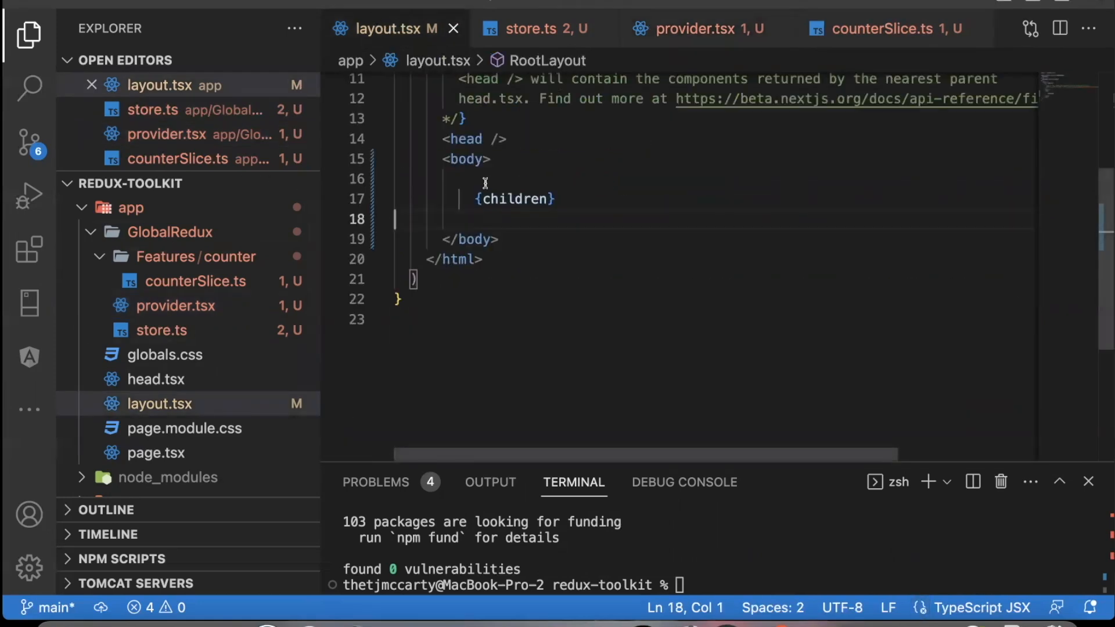
{"action": "double_click", "coordinate": [514, 199]}
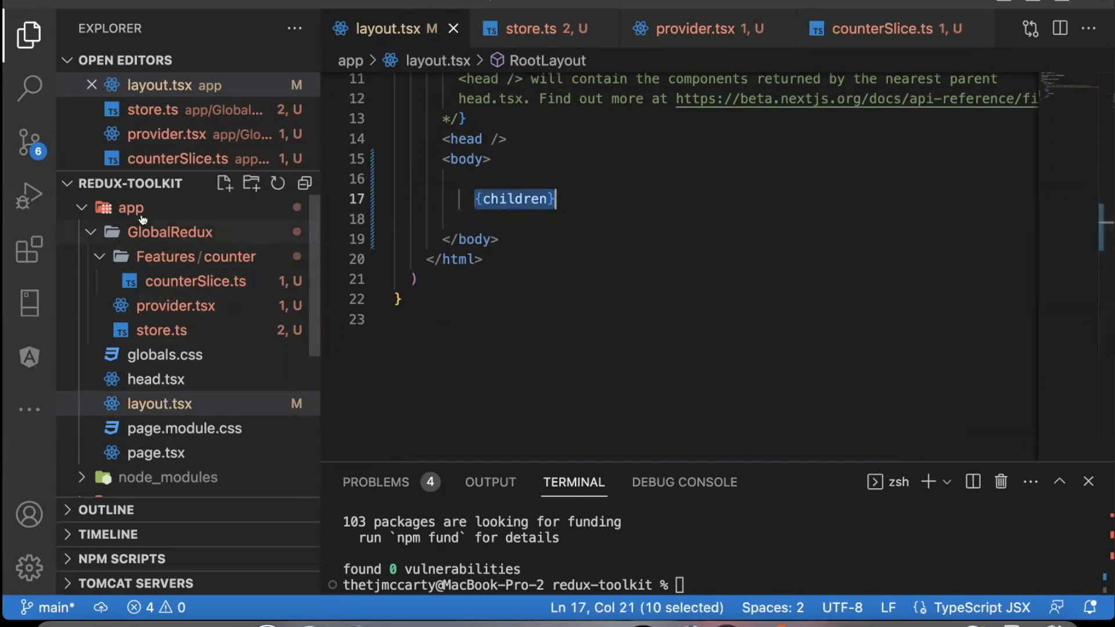
{"action": "left_click", "coordinate": [697, 28]}
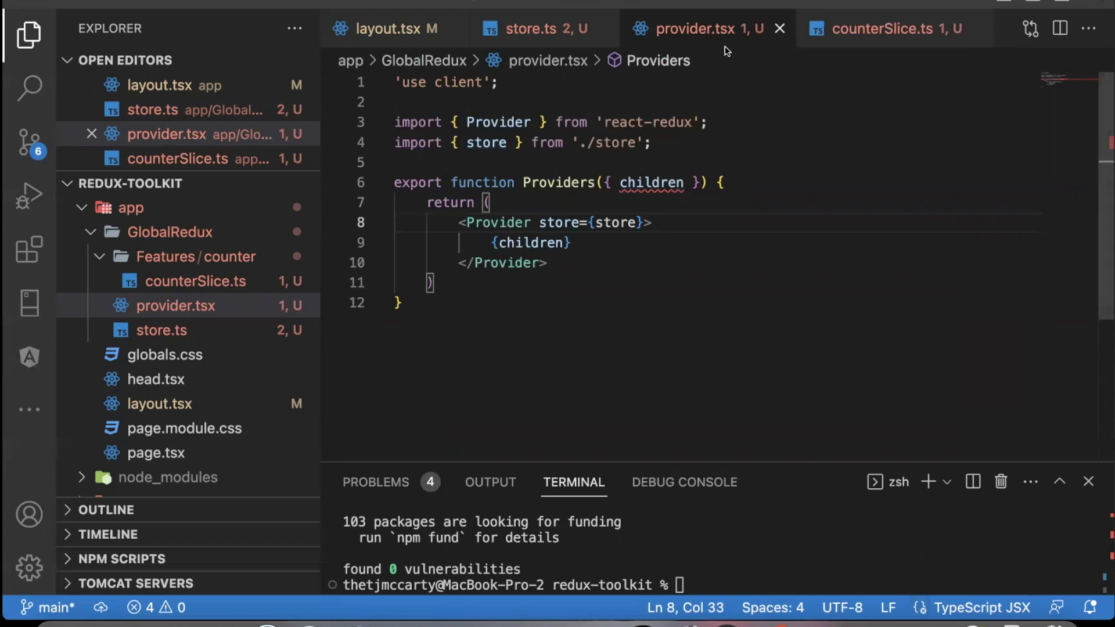
{"action": "mouse_move", "coordinate": [543, 92]}
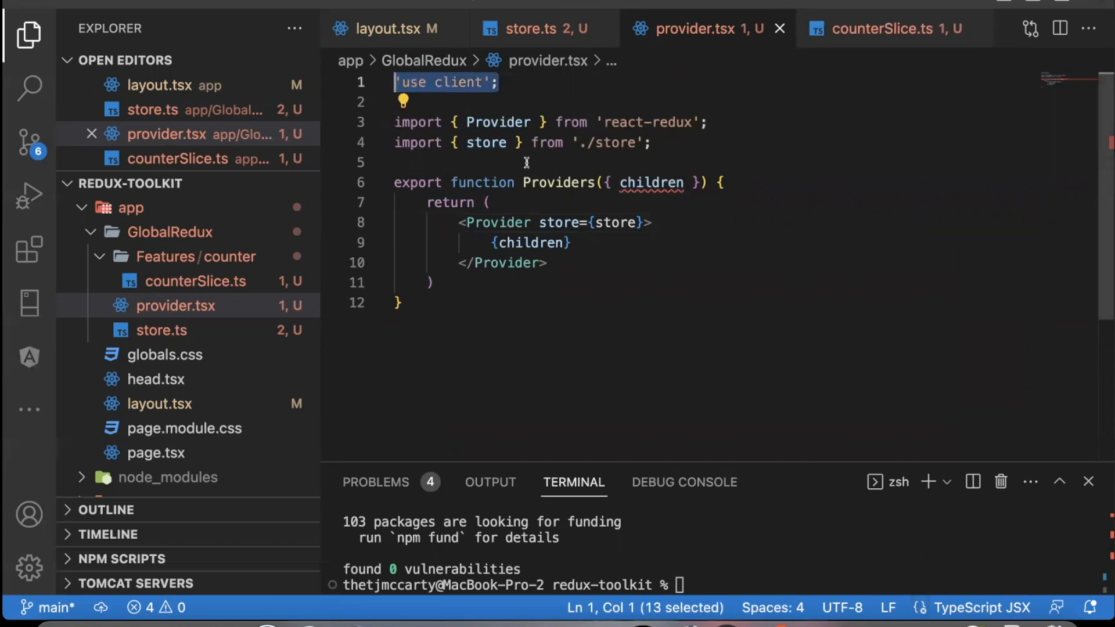
Switch from provider.tsx to the layout.tsx tab.
{"action": "left_click", "coordinate": [390, 28]}
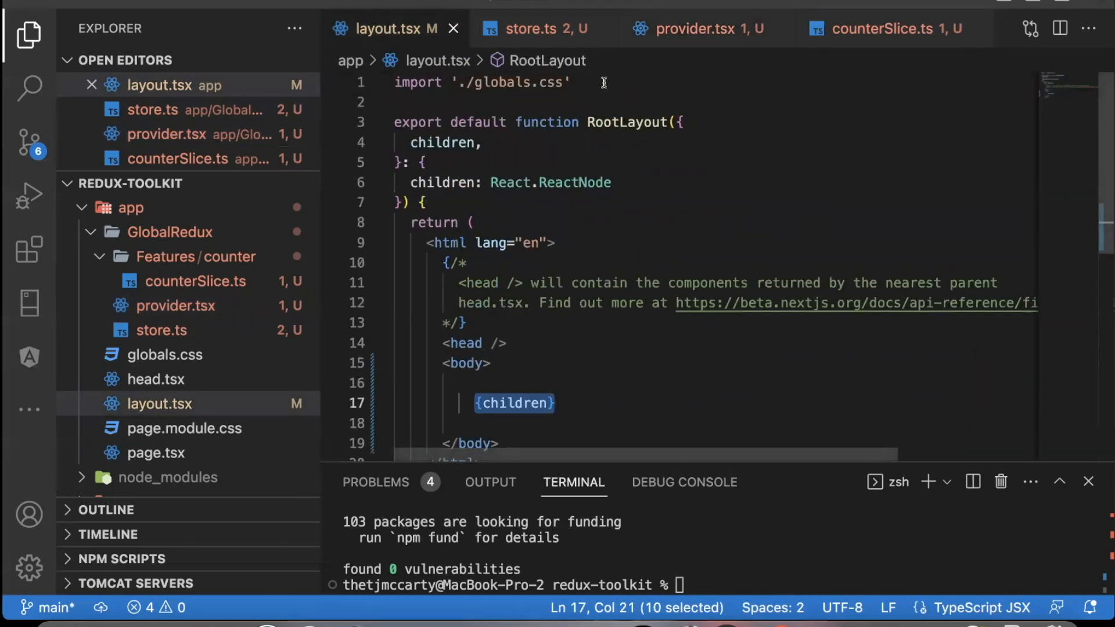
Import Providers from './GlobalRedux/provider' and wrap the body's {children} in <Providers>.
{"action": "key", "text": "Enter"}
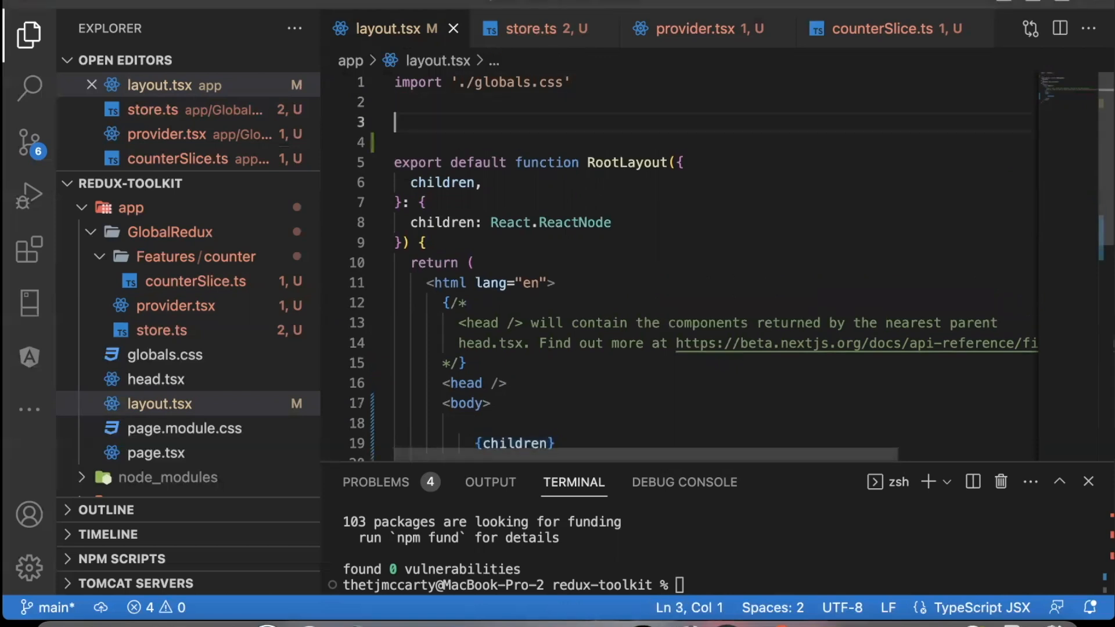
{"action": "type", "text": "import {  }"}
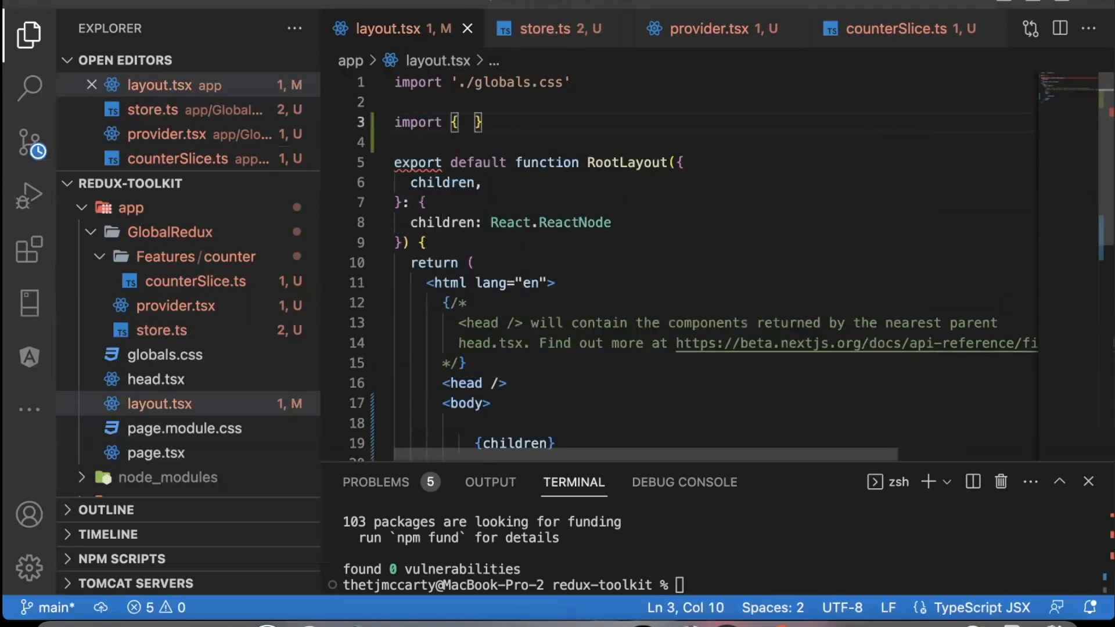
{"action": "type", "text": "Providers"}
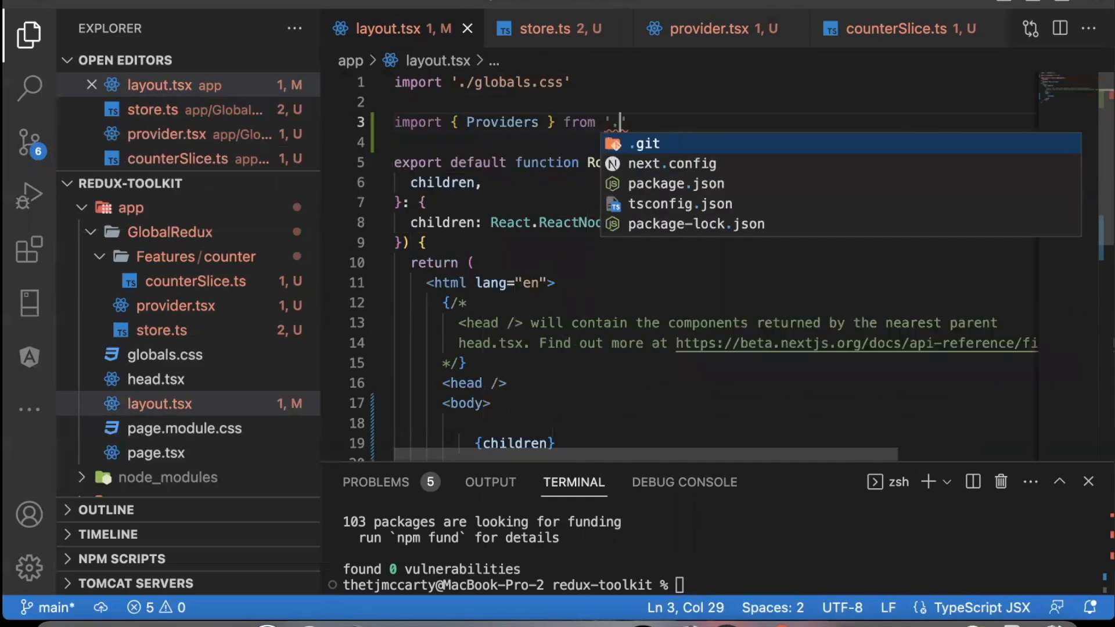
{"action": "type", "text": "/GlobalRedux"}
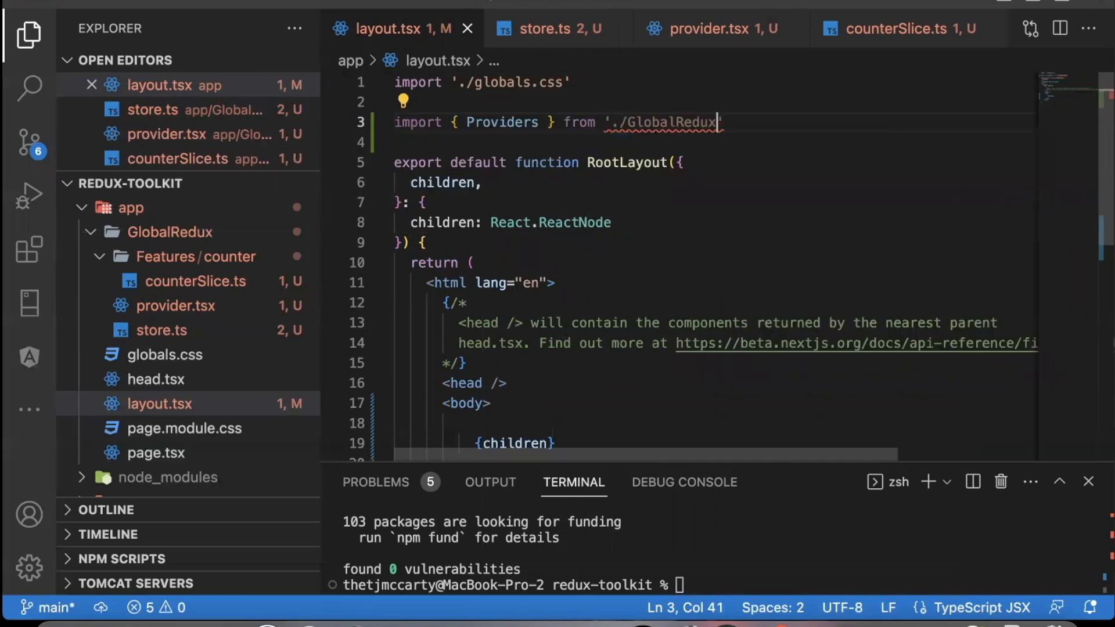
{"action": "type", "text": "/"}
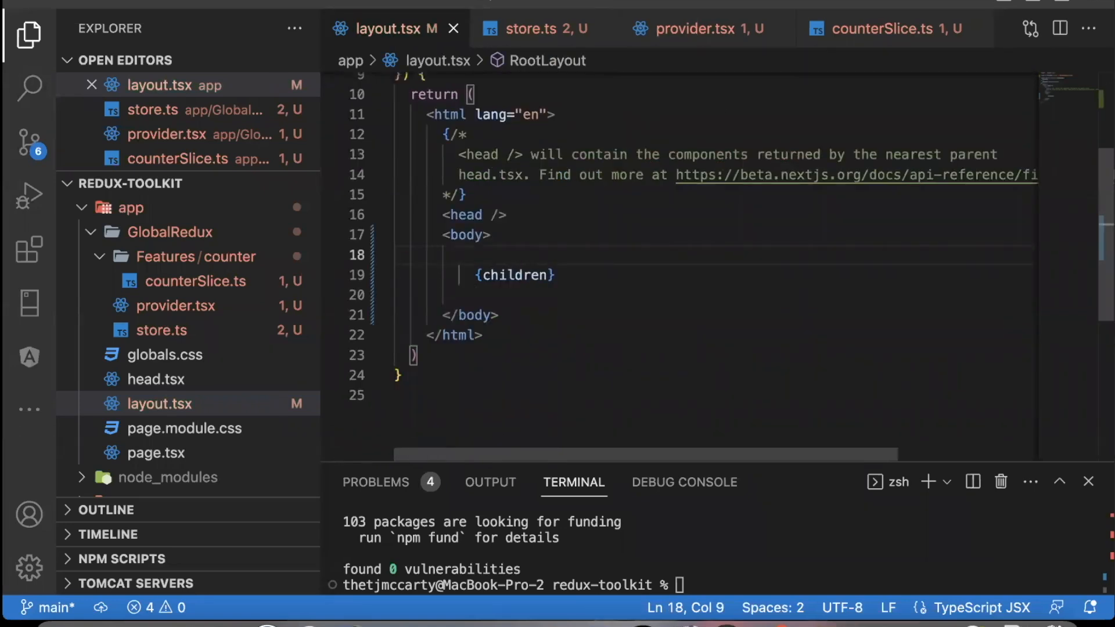
{"action": "type", "text": "<Providers>"}
{"action": "left_click", "coordinate": [715, 296]}
{"action": "type", "text": "</Providers>"}
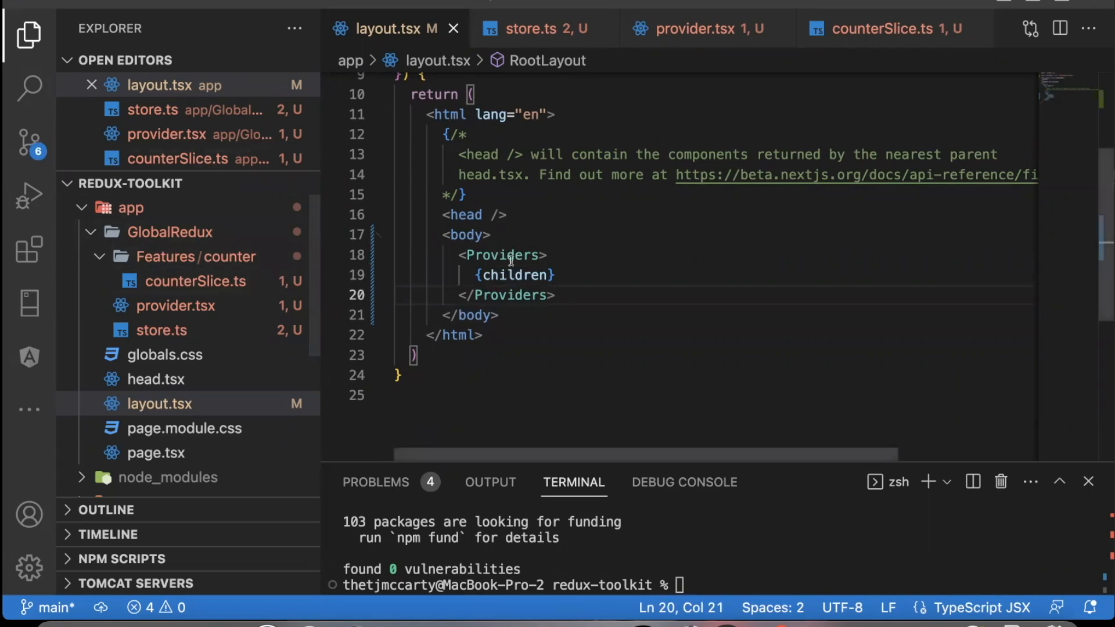
{"action": "left_click", "coordinate": [886, 29]}
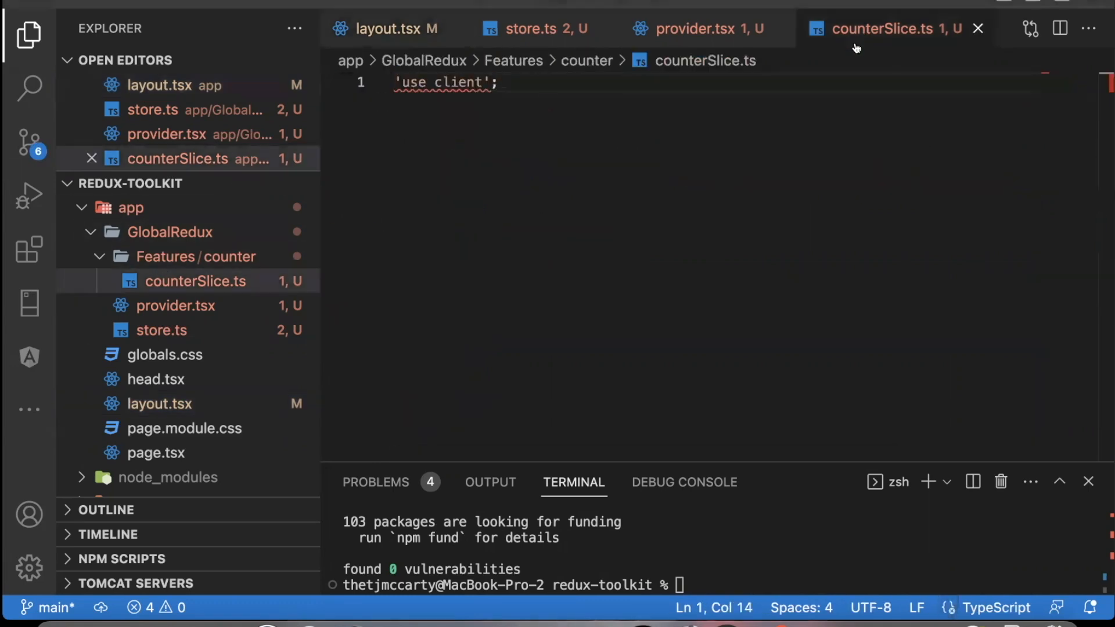
{"action": "key", "text": "Enter"}
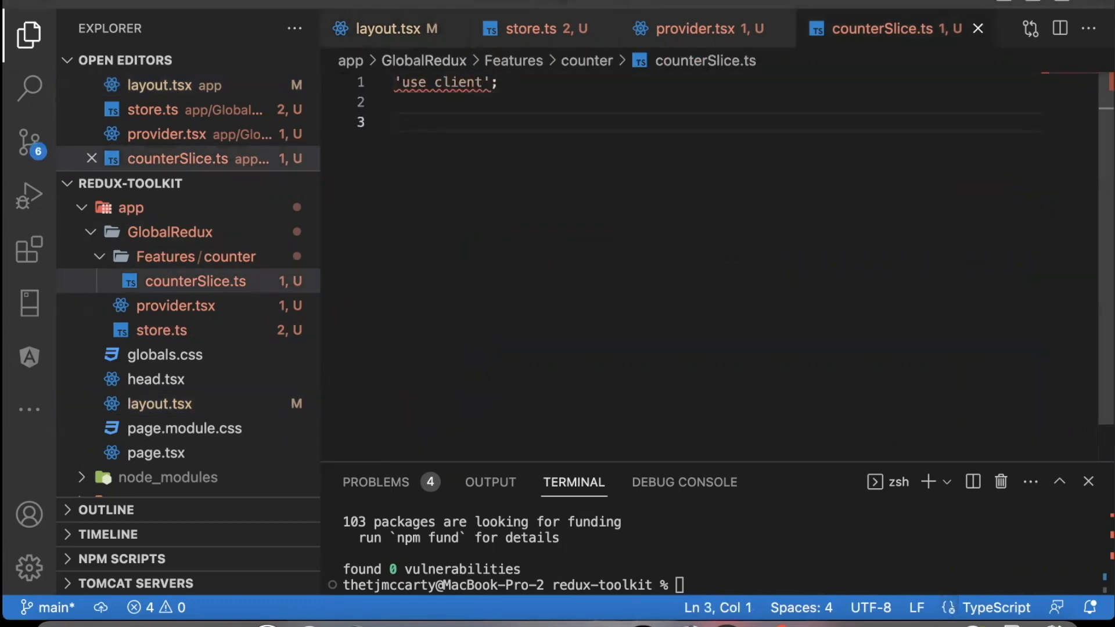
{"action": "mouse_move", "coordinate": [398, 84]}
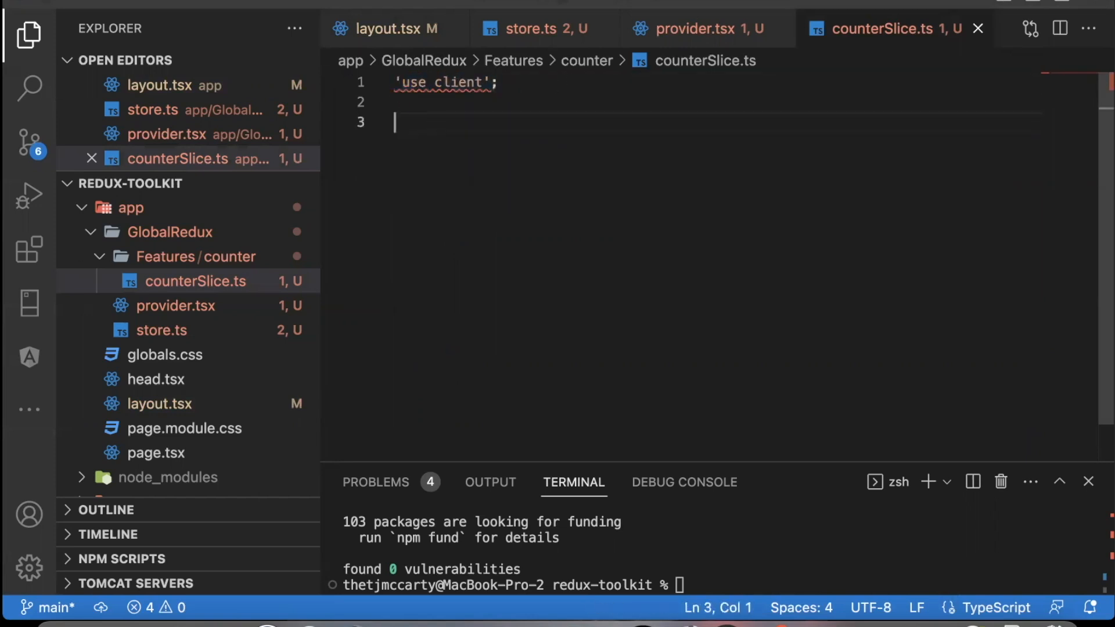
{"action": "type", "text": "import { createSlice } from '@re"}
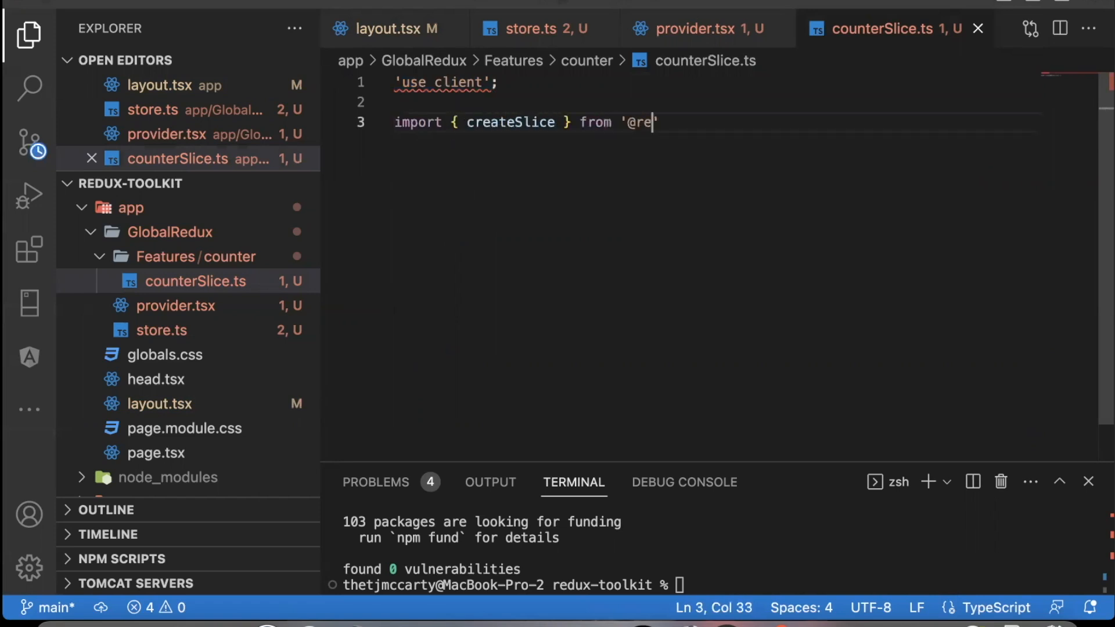
{"action": "type", "text": "duxjs/toolkit"}
{"action": "type", "text": "export"}
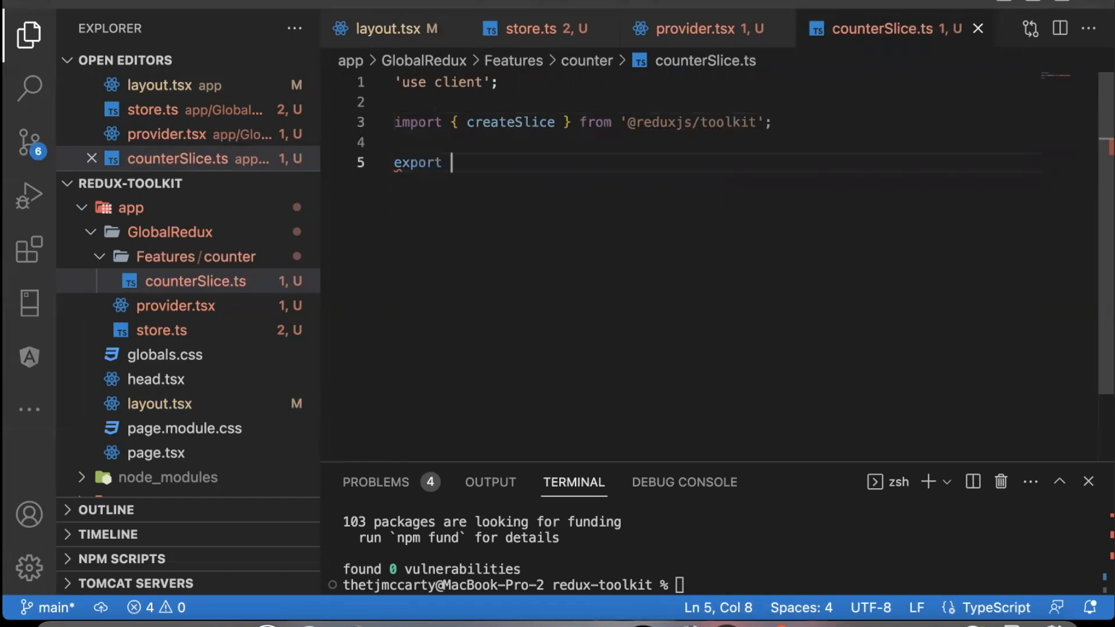
Declare a CounterState interface with value: number and begin a typed initialState.
{"action": "type", "text": "inter"}
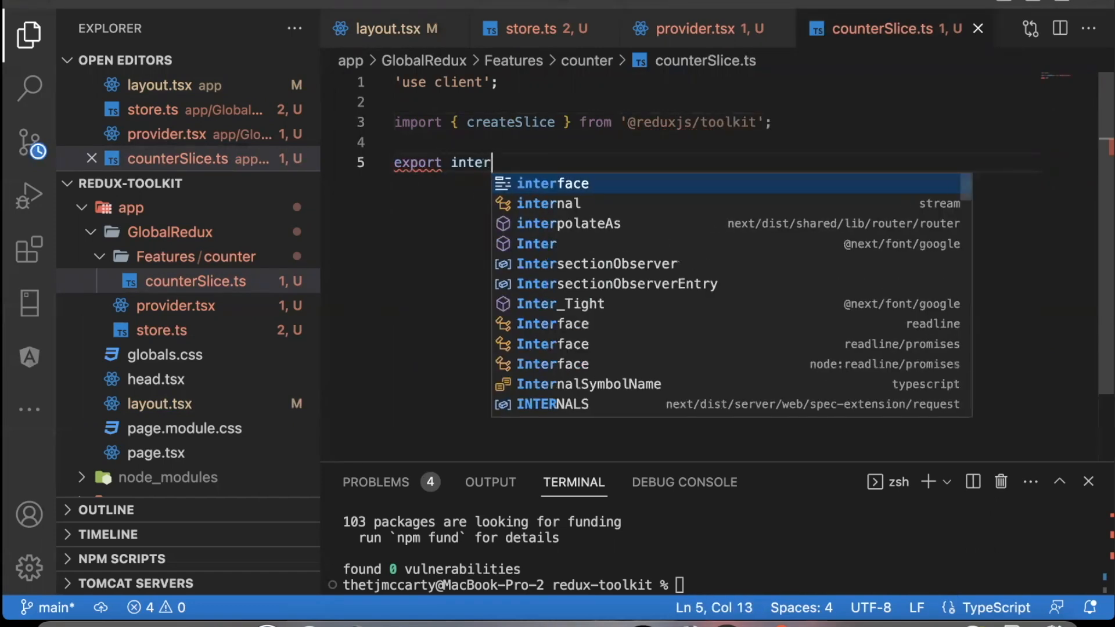
{"action": "type", "text": "face"}
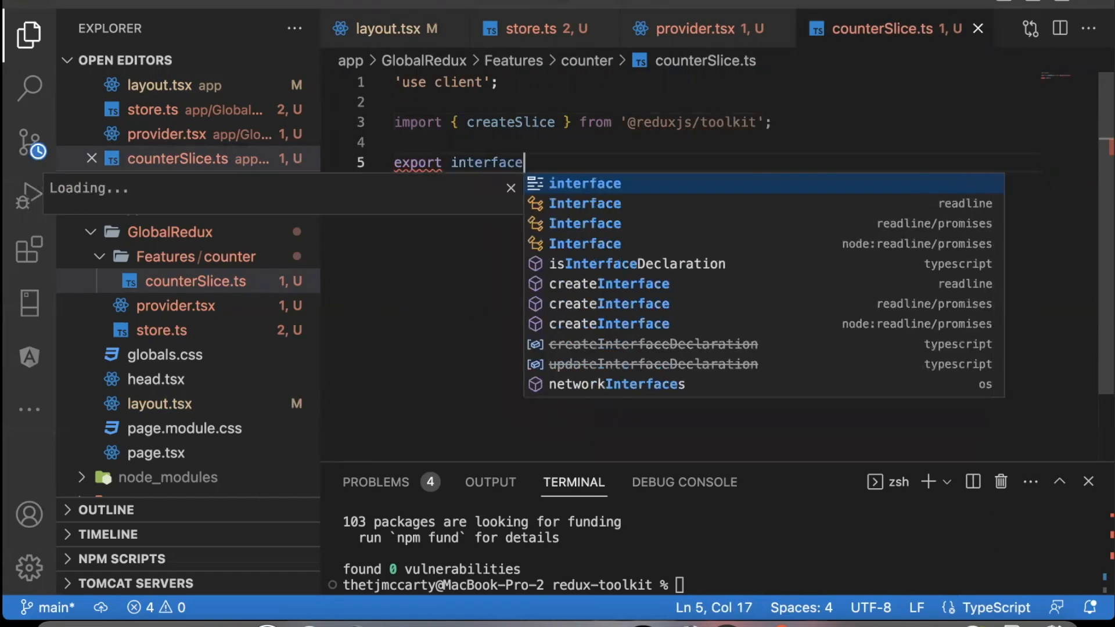
{"action": "type", "text": "CounterState {"}
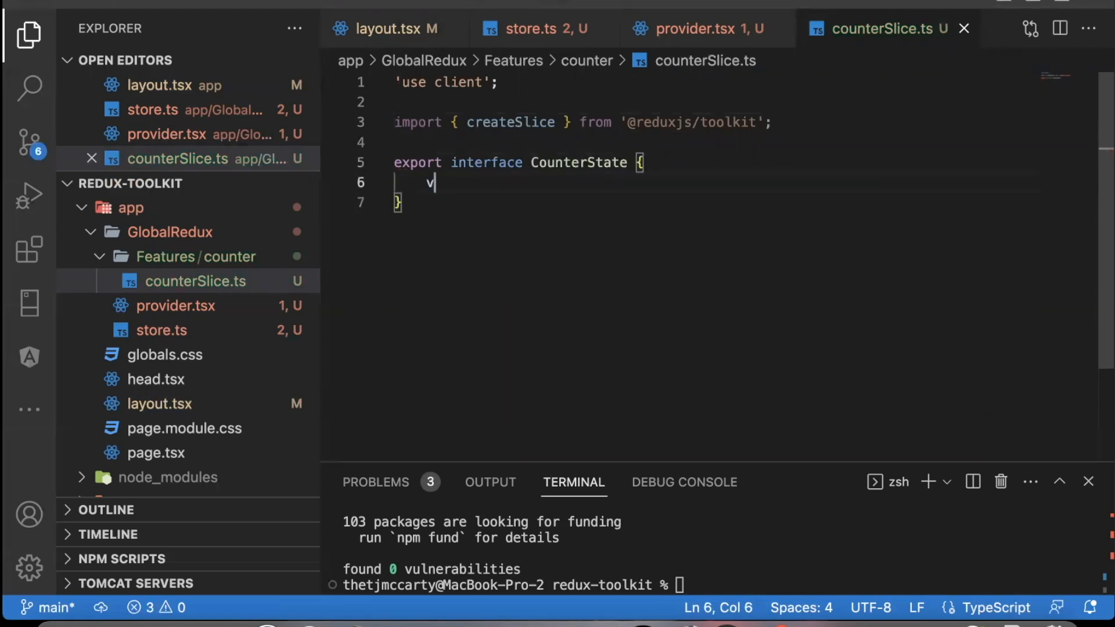
{"action": "type", "text": "alue: number"}
{"action": "type", "text": "const initi"}
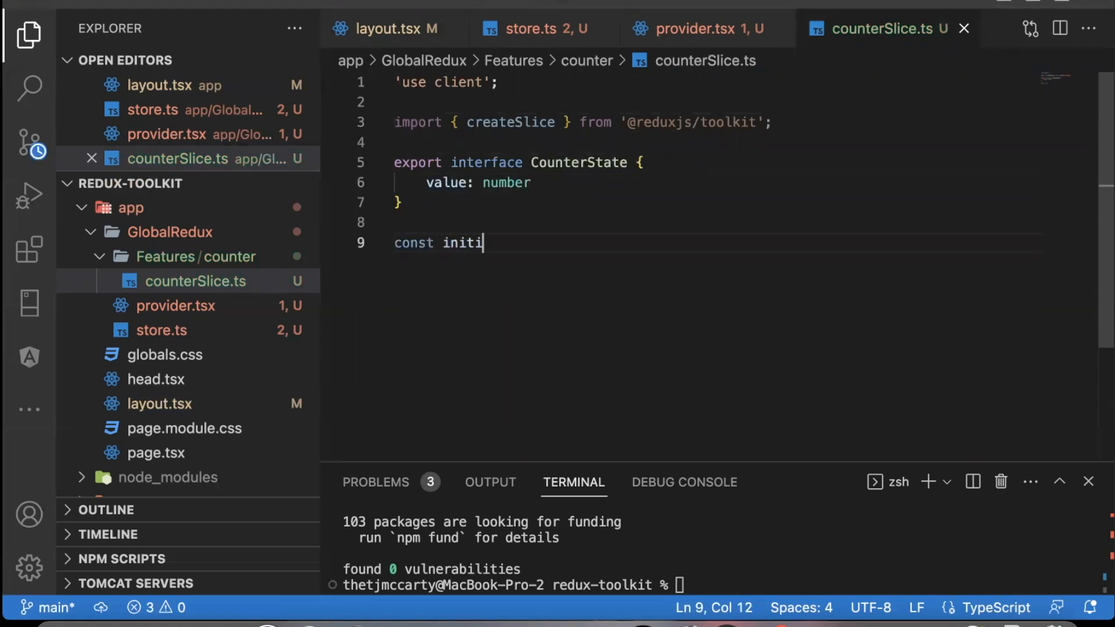
{"action": "type", "text": "alState: CounterState = {"}
{"action": "type", "text": "value:"}
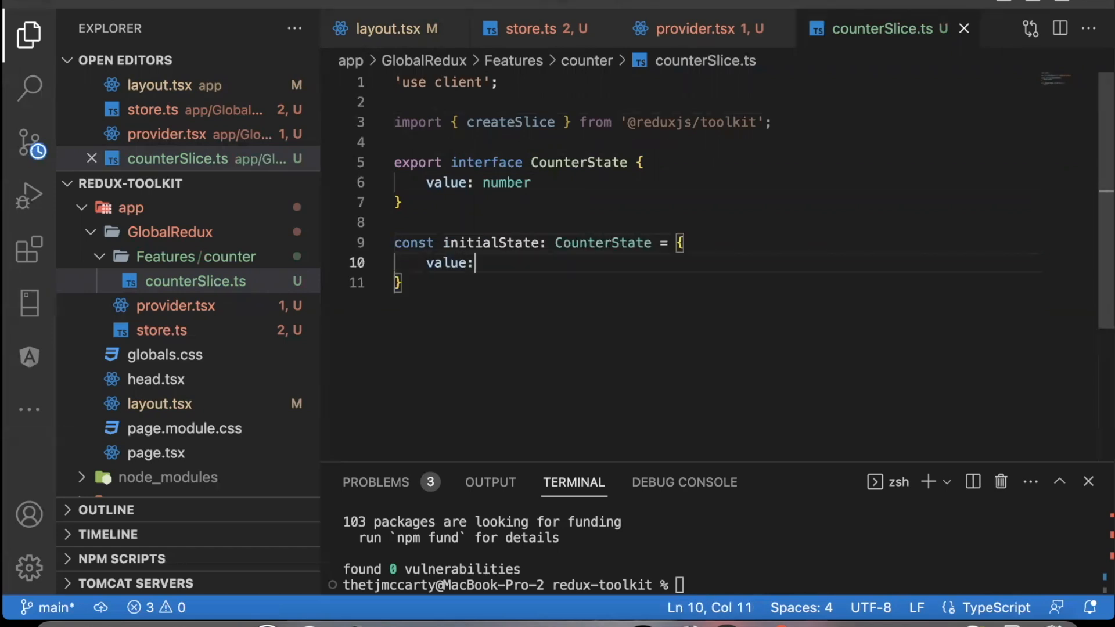
Set initialState value to 0 and start exporting counterSlice with name, initialState and reducers.
{"action": "type", "text": "0"}
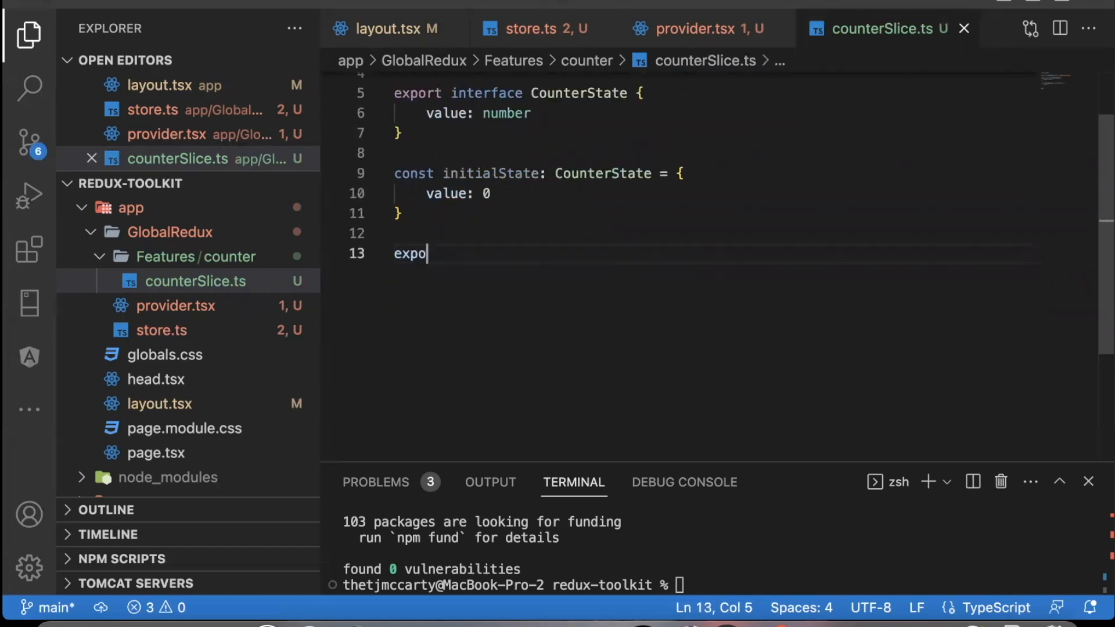
{"action": "type", "text": "rt const"}
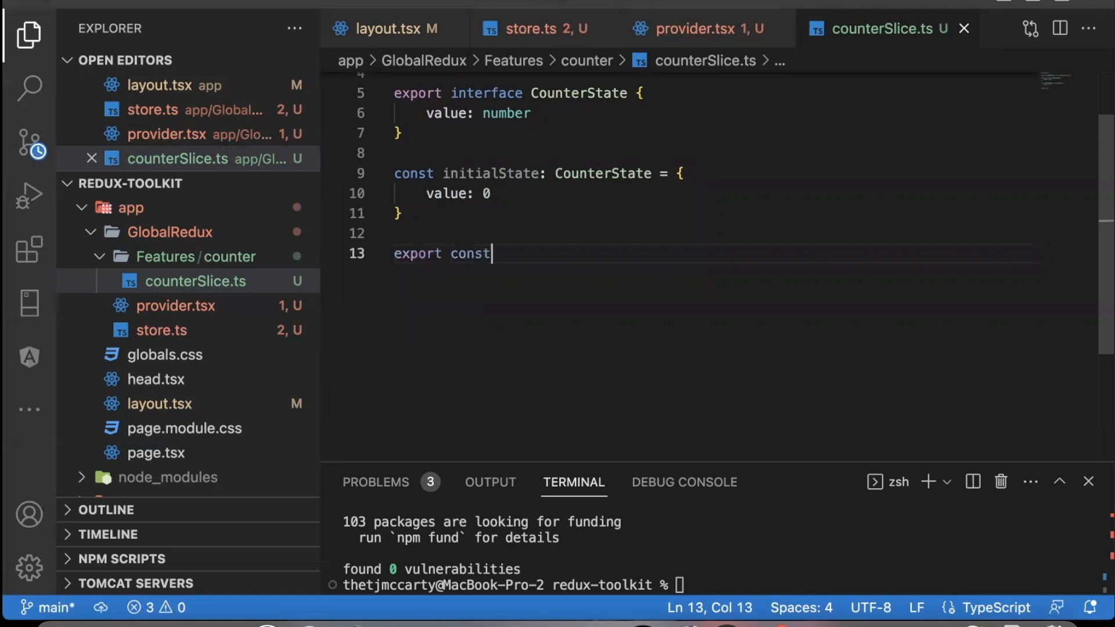
{"action": "type", "text": "counterSlice ="}
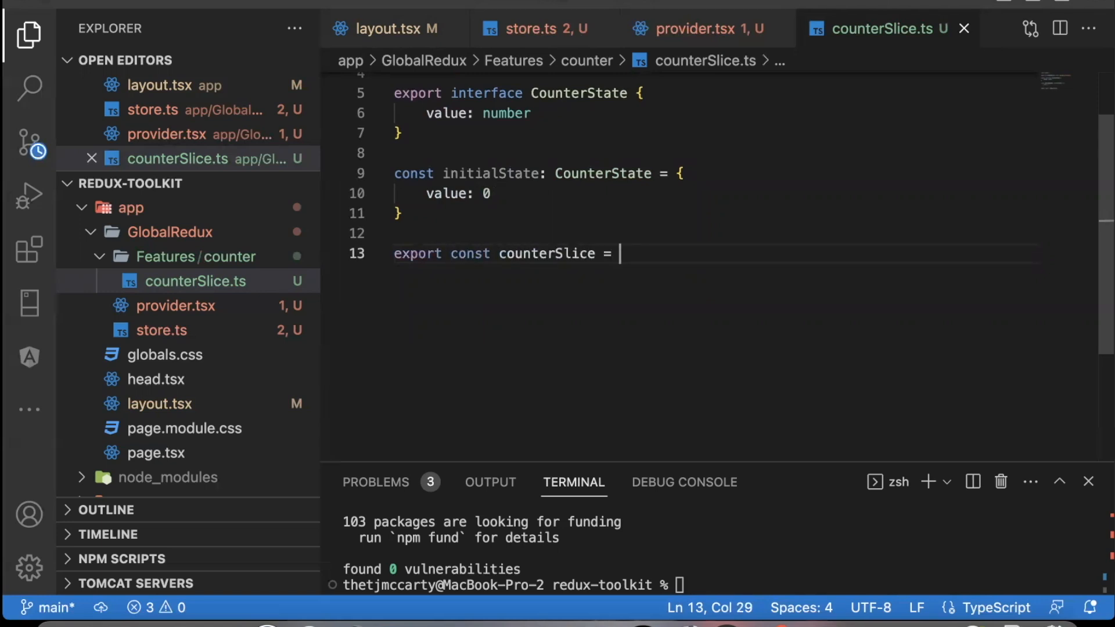
{"action": "type", "text": "createSlice"}
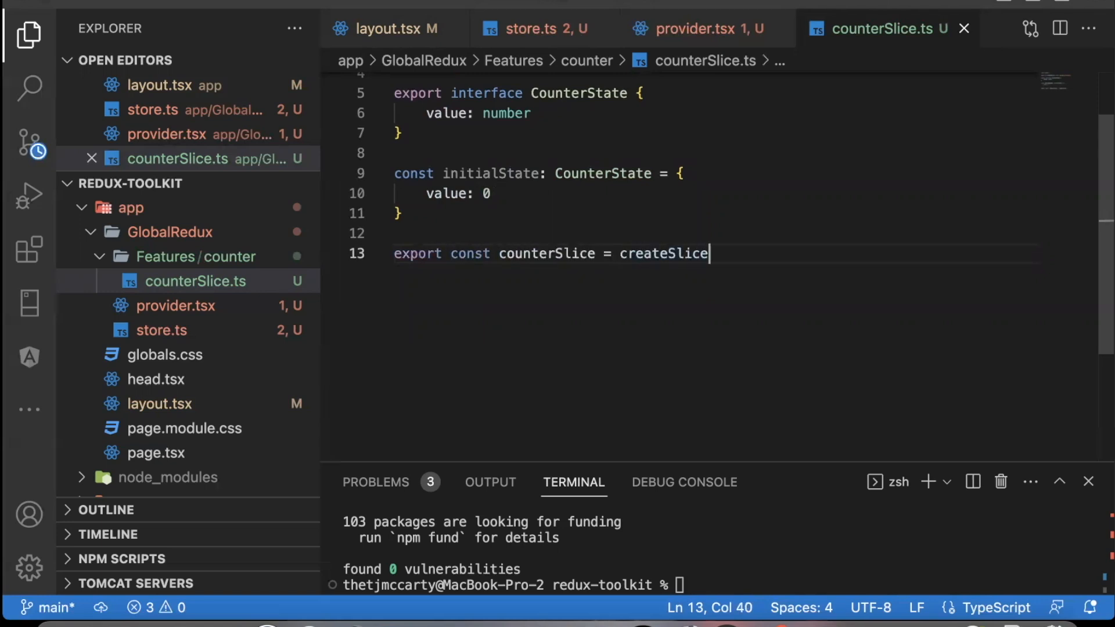
{"action": "type", "text": "({"}
{"action": "type", "text": "i"}
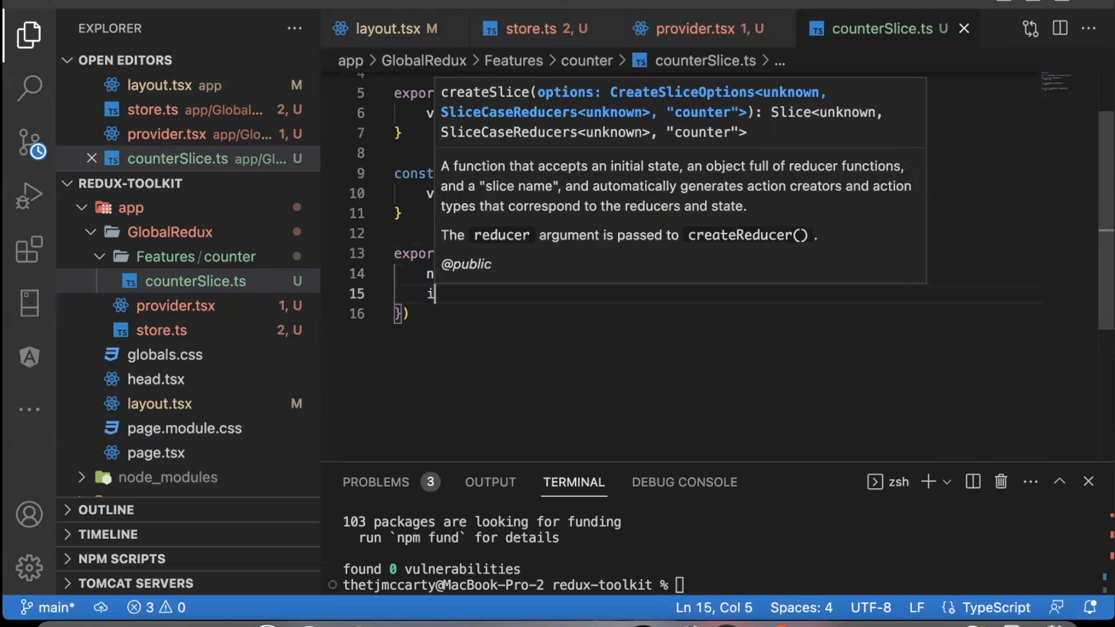
{"action": "type", "text": "nitialState,"}
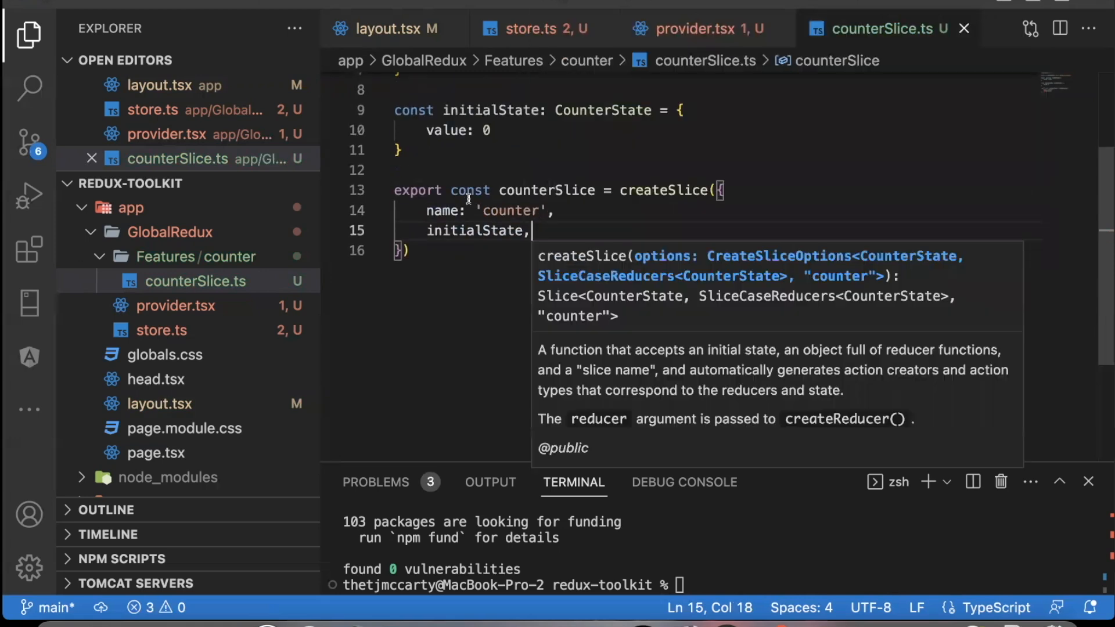
{"action": "type", "text": "reducers: {"}
{"action": "type", "text": "increment"}
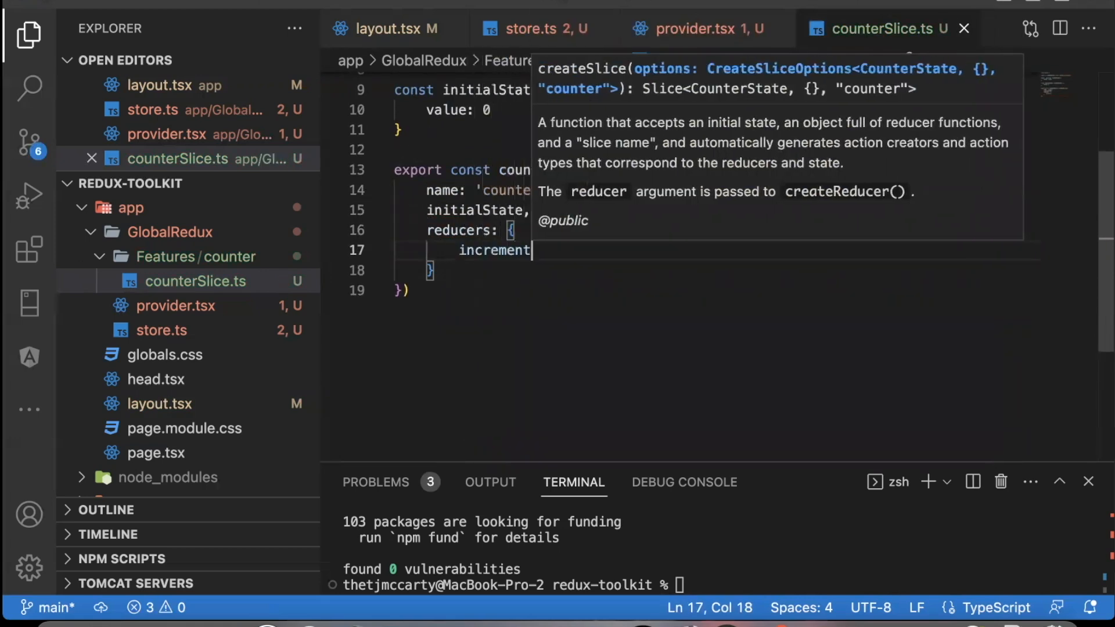
{"action": "type", "text": ": (state) => { state.value +="}
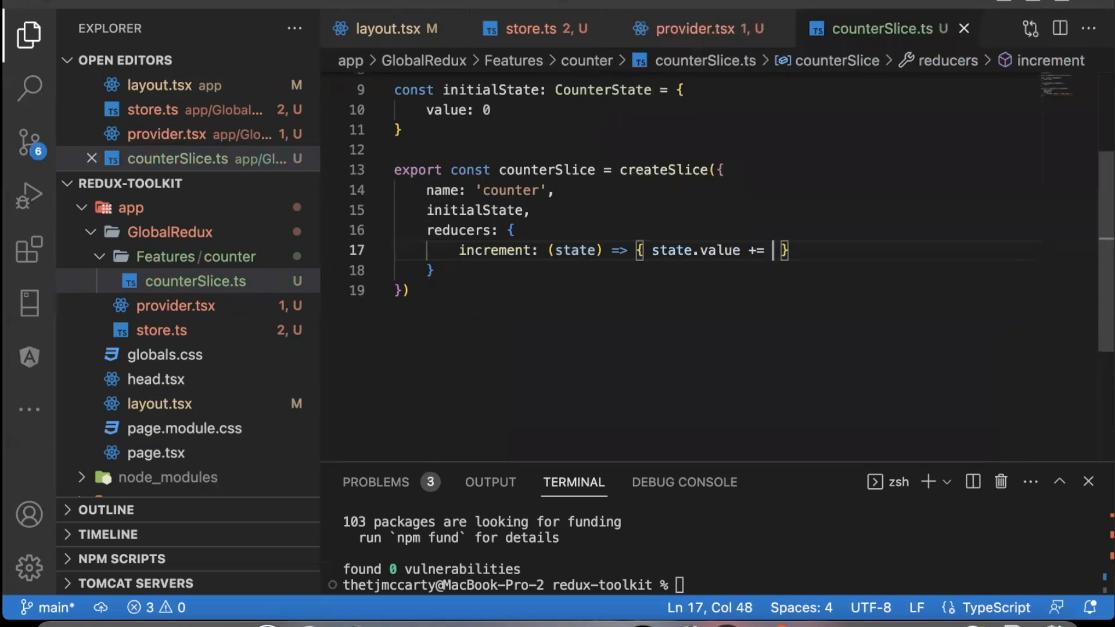
Write increment, decrement, and incrementByAmount reducers, the last adding action.payload to state.value.
{"action": "type", "text": "1 },"}
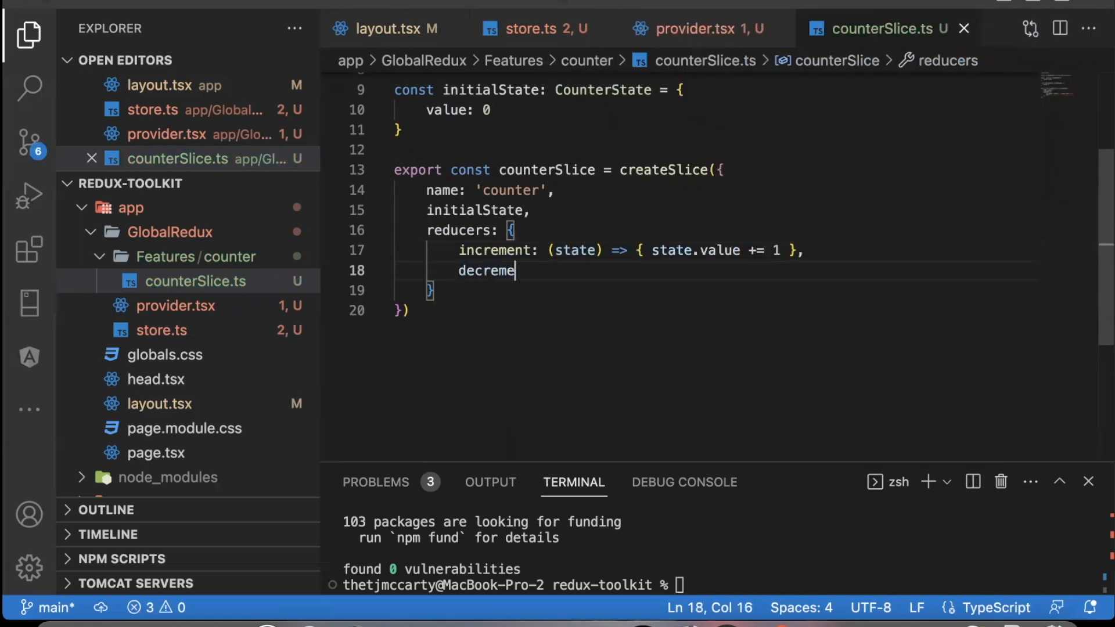
{"action": "type", "text": "nt: (state) => { state.value 0"}
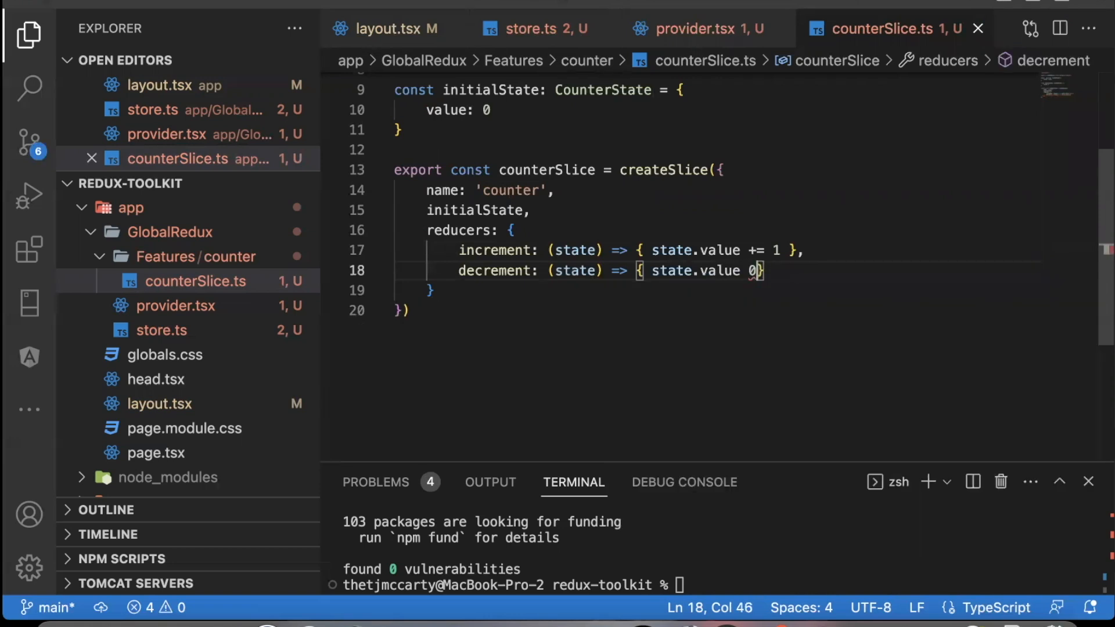
{"action": "type", "text": "incr"}
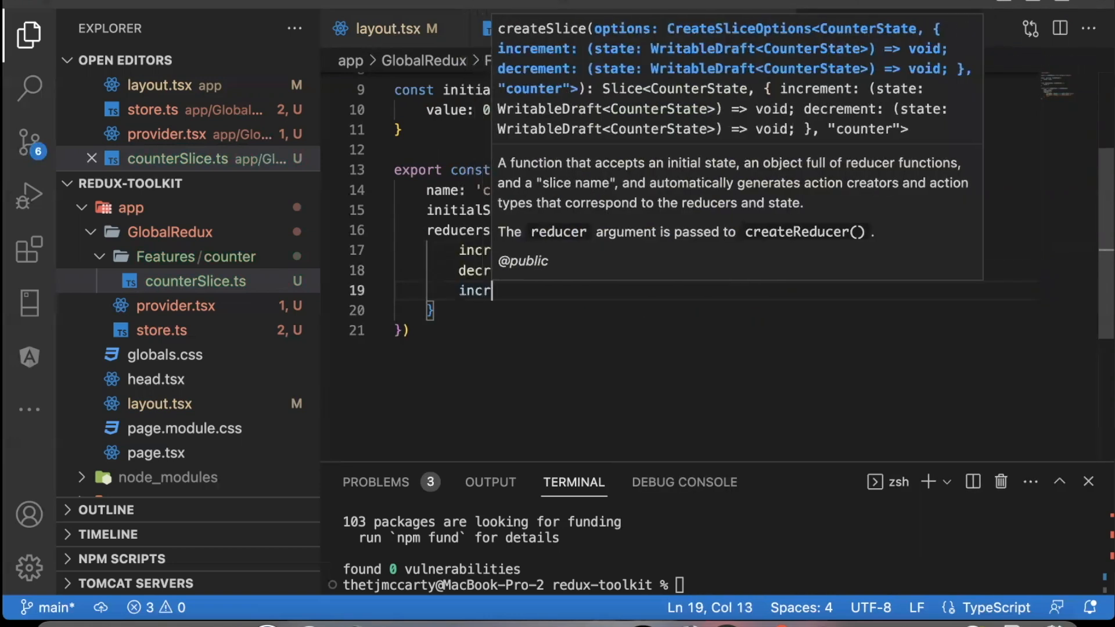
{"action": "type", "text": "ementByAmount: (s"}
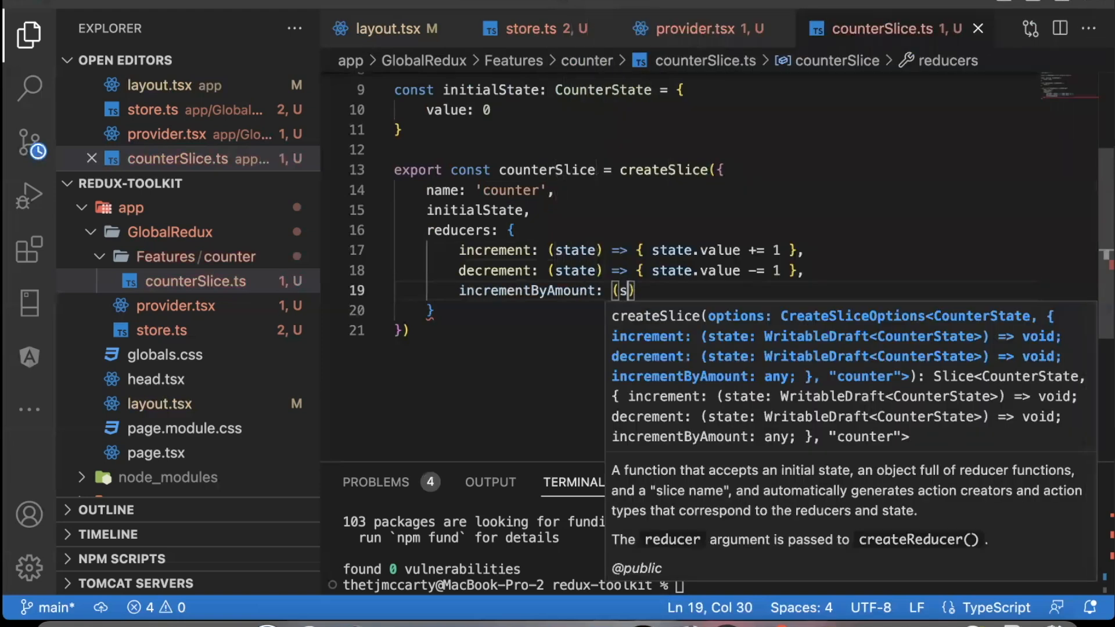
{"action": "type", "text": "tate, action"}
{"action": "type", "text": "state.value +="}
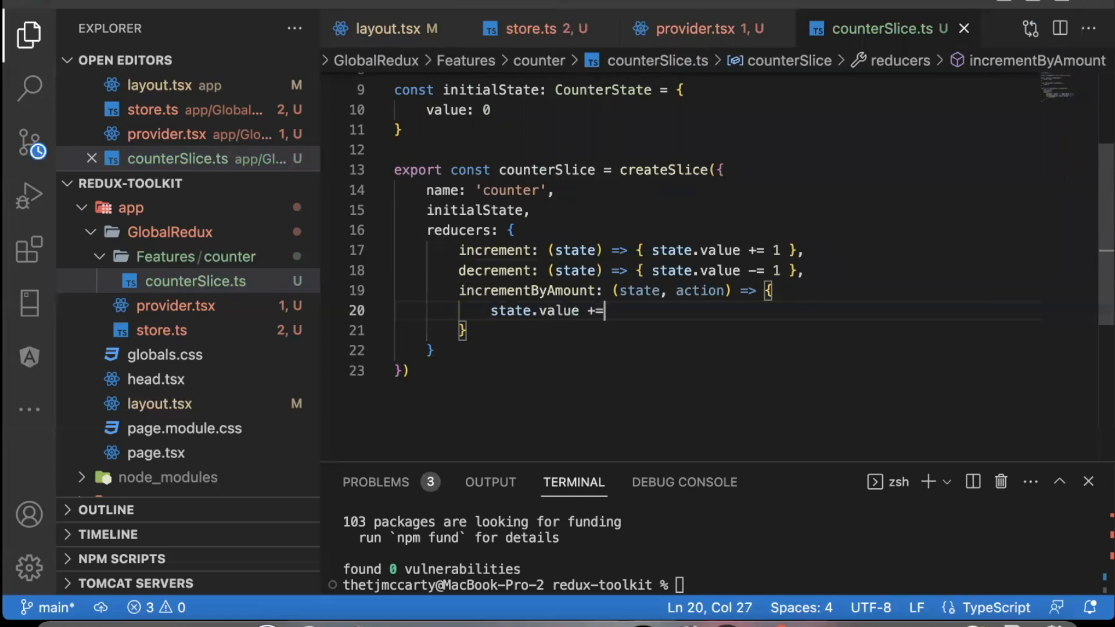
{"action": "type", "text": "action.payload;"}
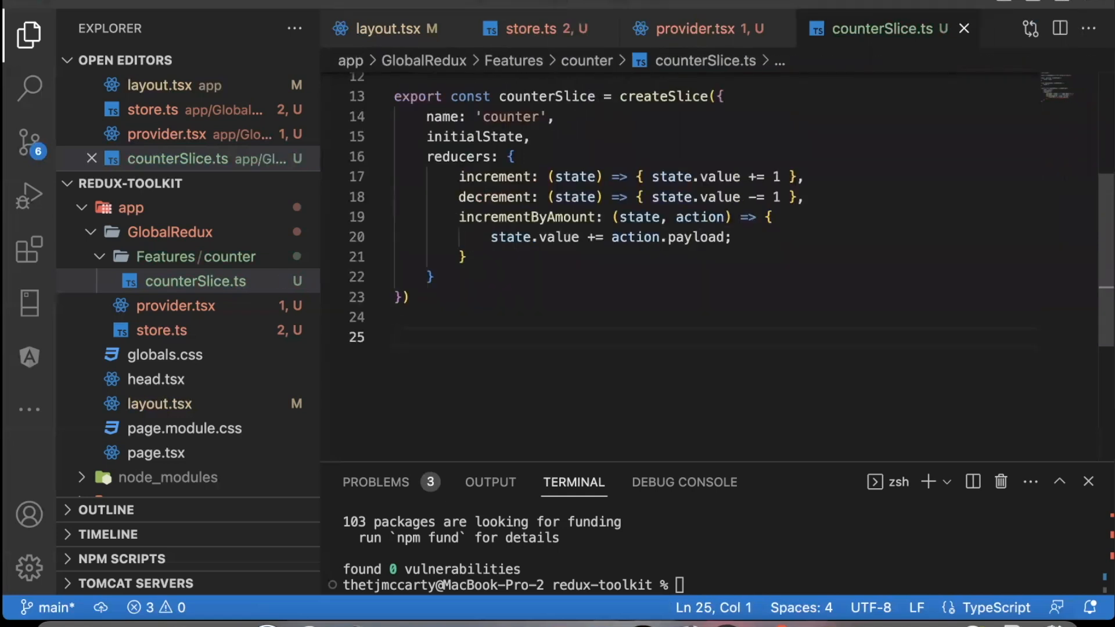
Export increment, decrement, incrementByAmount from conterSlice.actions and default-export counterSlice.reducer.
{"action": "type", "text": "export const { increment, decrement, increme"}
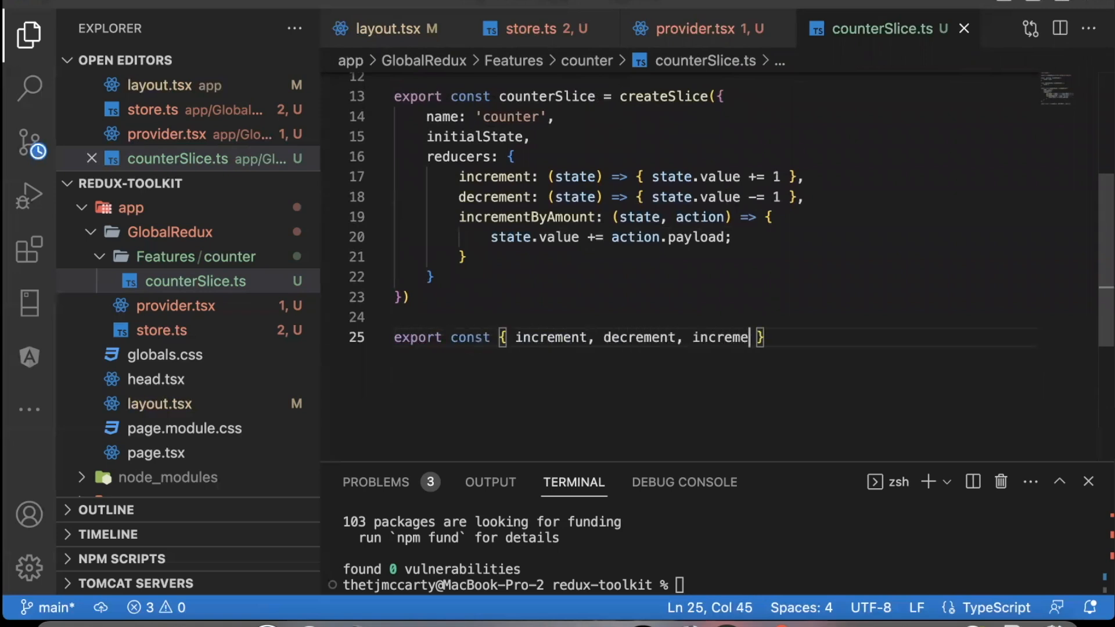
{"action": "type", "text": "ByAmount } ="}
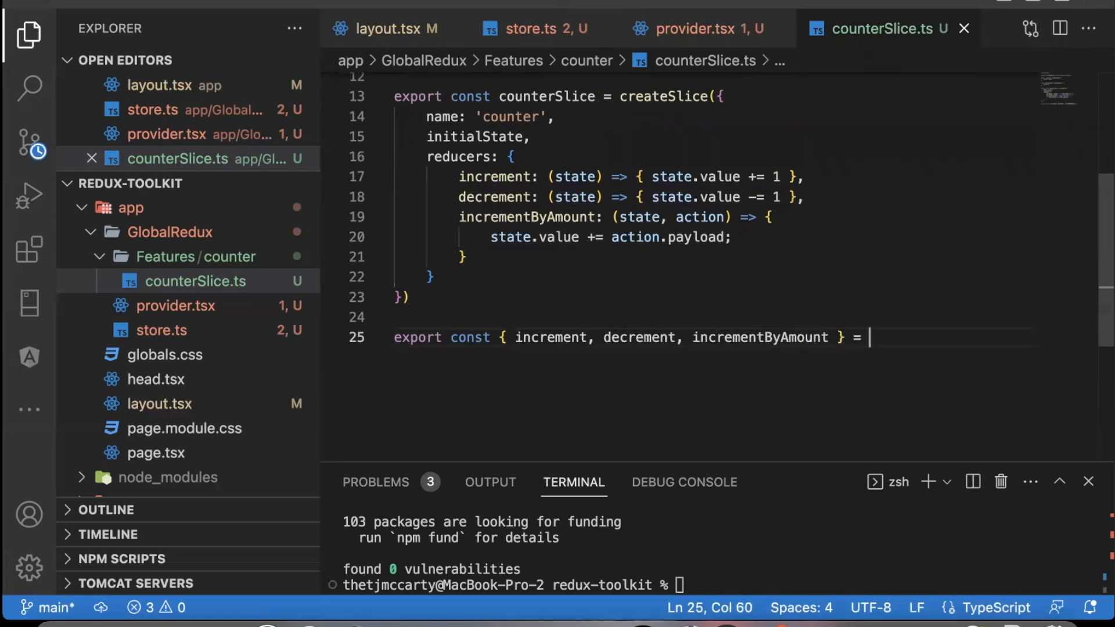
{"action": "type", "text": "conterSlice.actions;"}
{"action": "type", "text": "ex"}
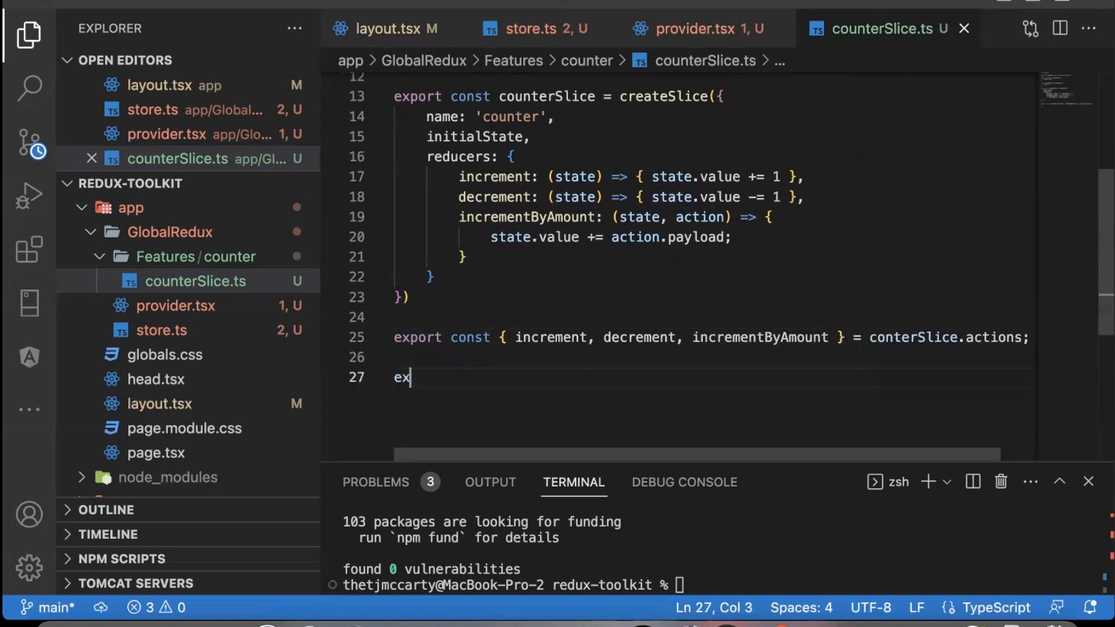
{"action": "type", "text": "port defa"}
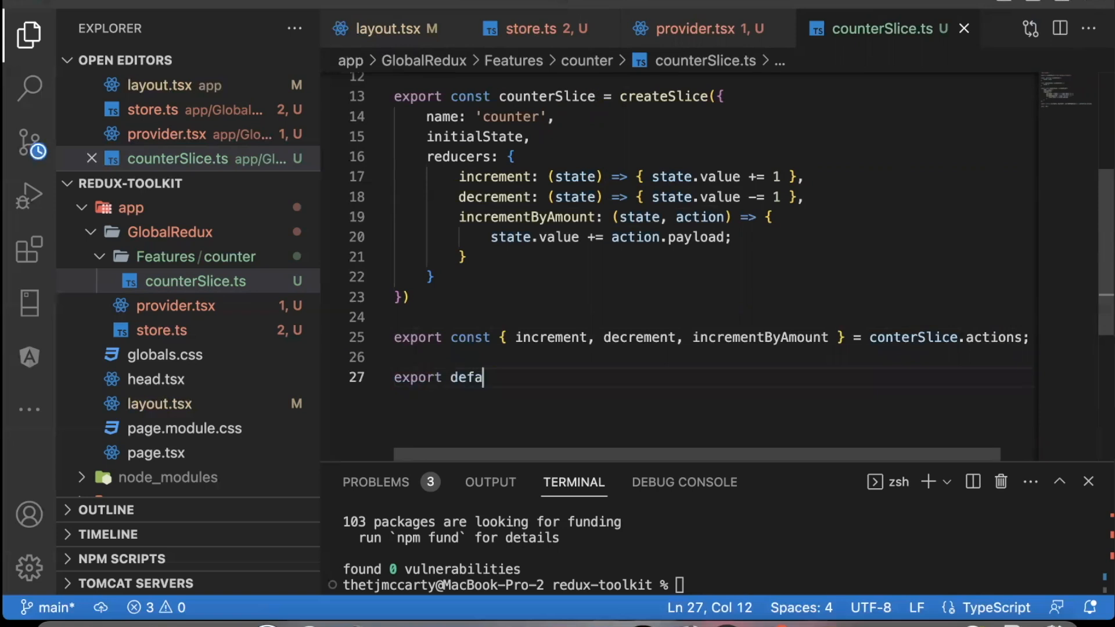
{"action": "type", "text": "ult counterSlic"}
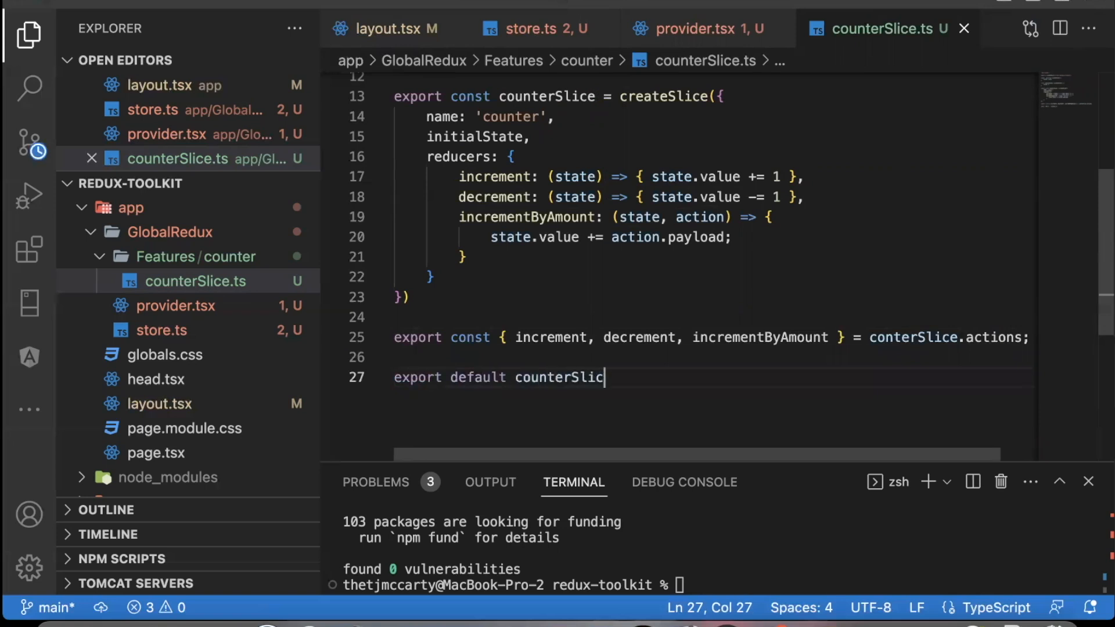
{"action": "type", "text": "e.reducer;"}
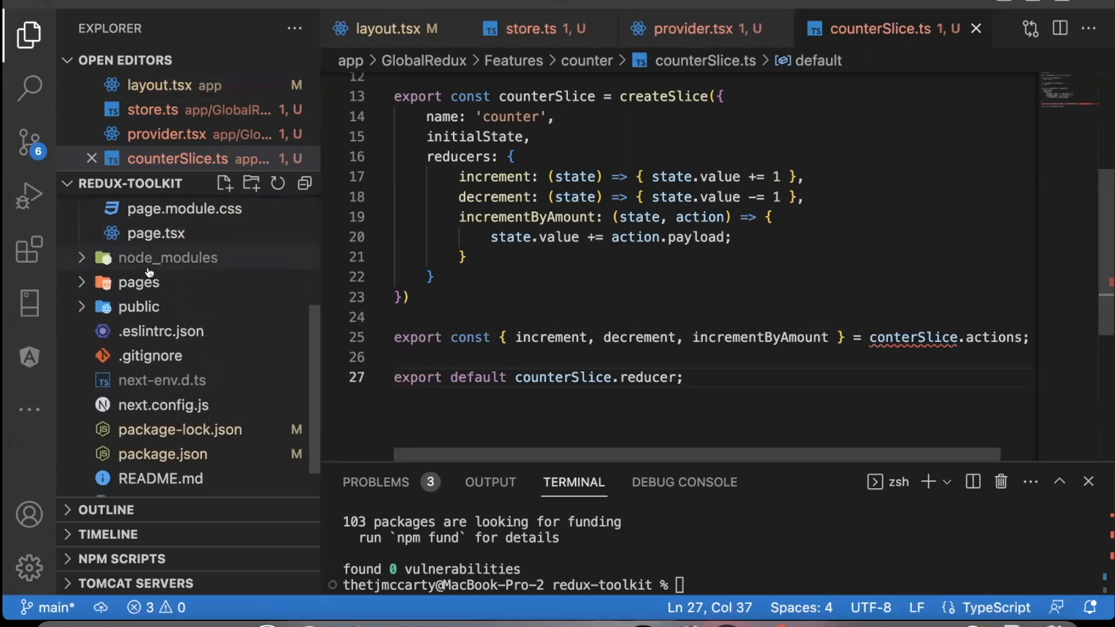
Collapse and re-expand the GlobalRedux folder in the Explorer, then open layout.tsx.
{"action": "left_click", "coordinate": [132, 208]}
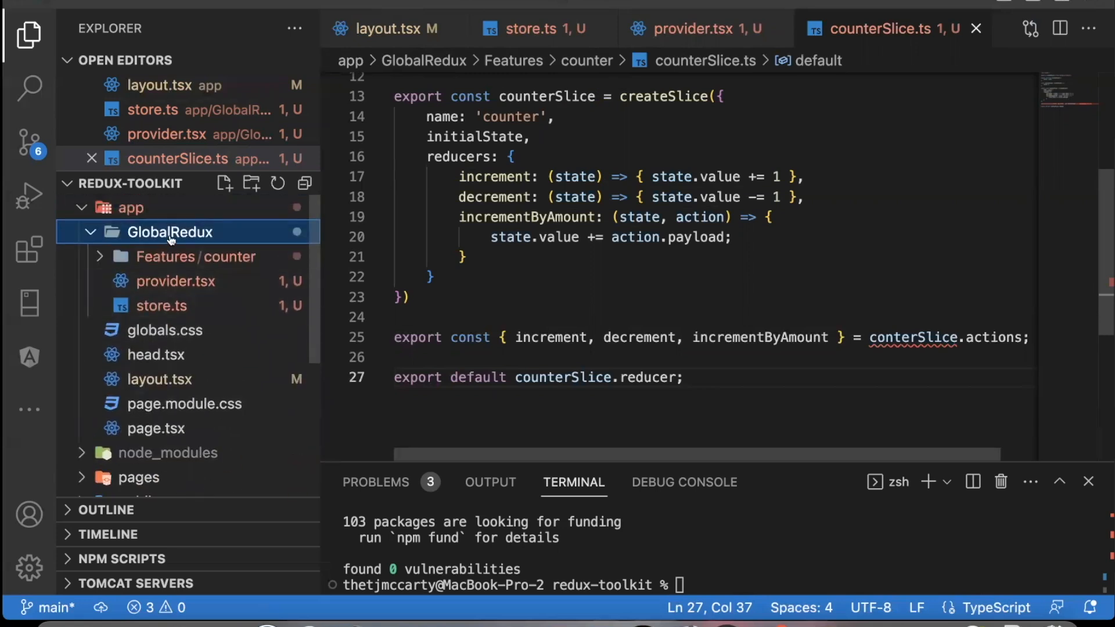
{"action": "left_click", "coordinate": [91, 232]}
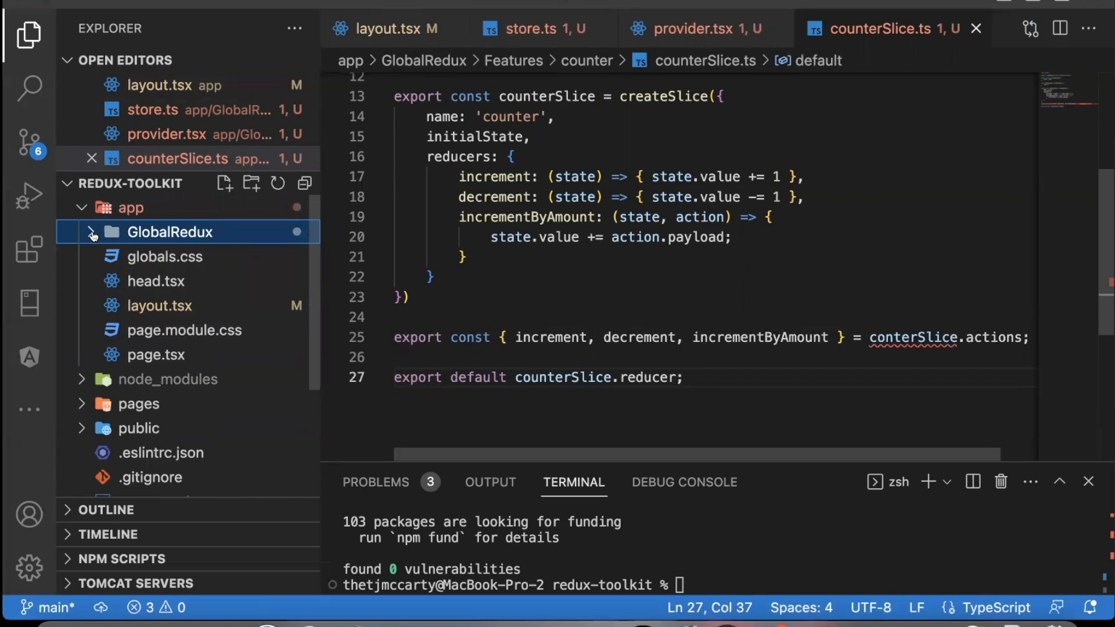
{"action": "left_click", "coordinate": [92, 232]}
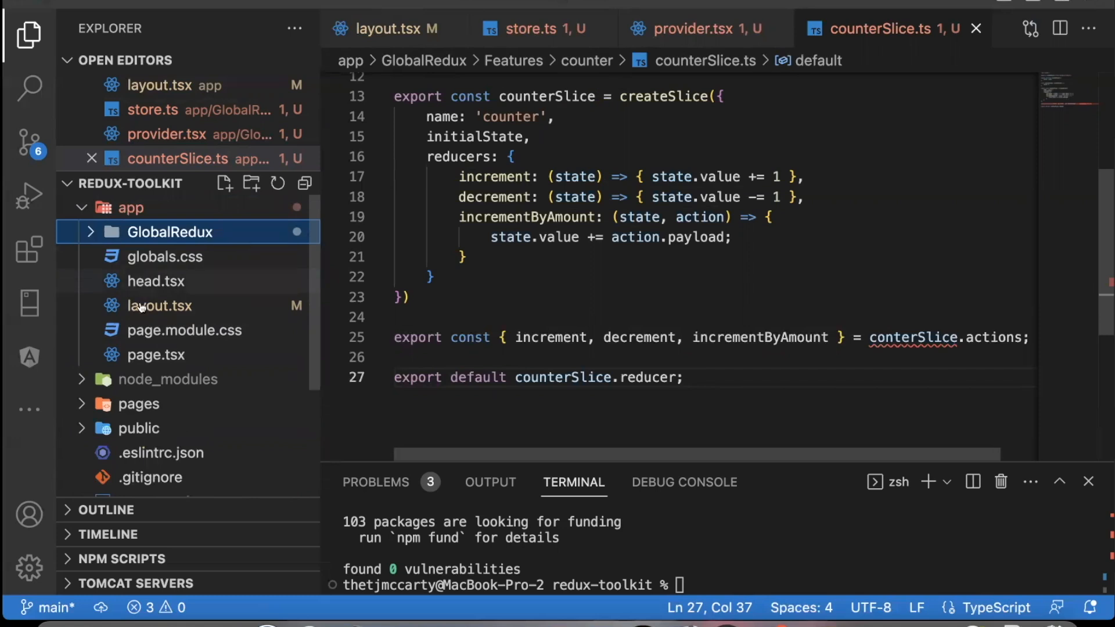
{"action": "mouse_move", "coordinate": [203, 228]}
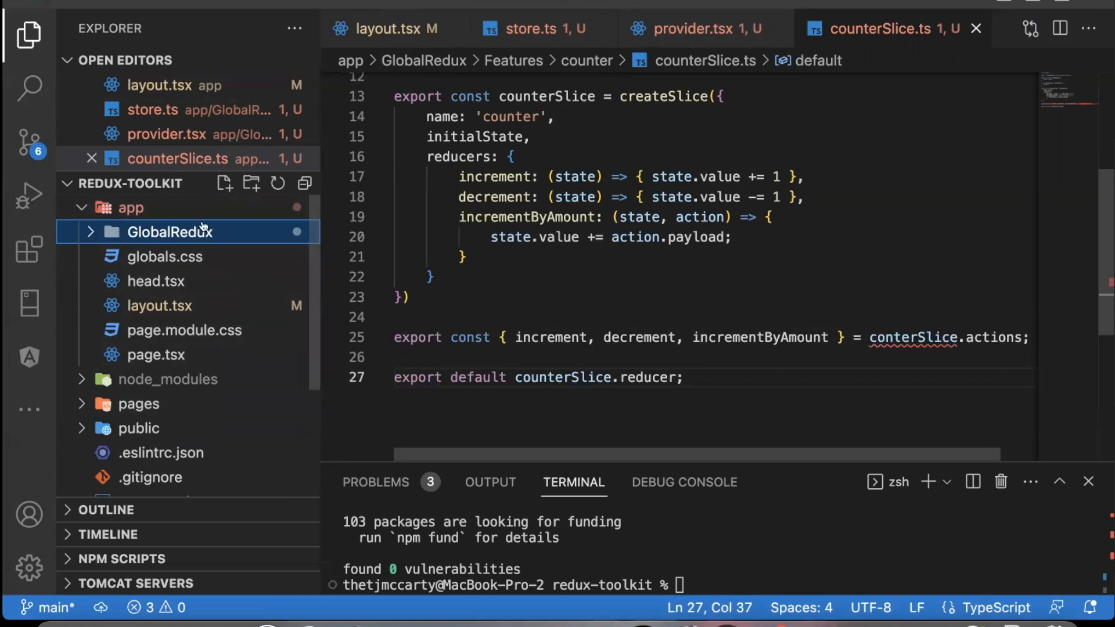
{"action": "mouse_move", "coordinate": [156, 235]}
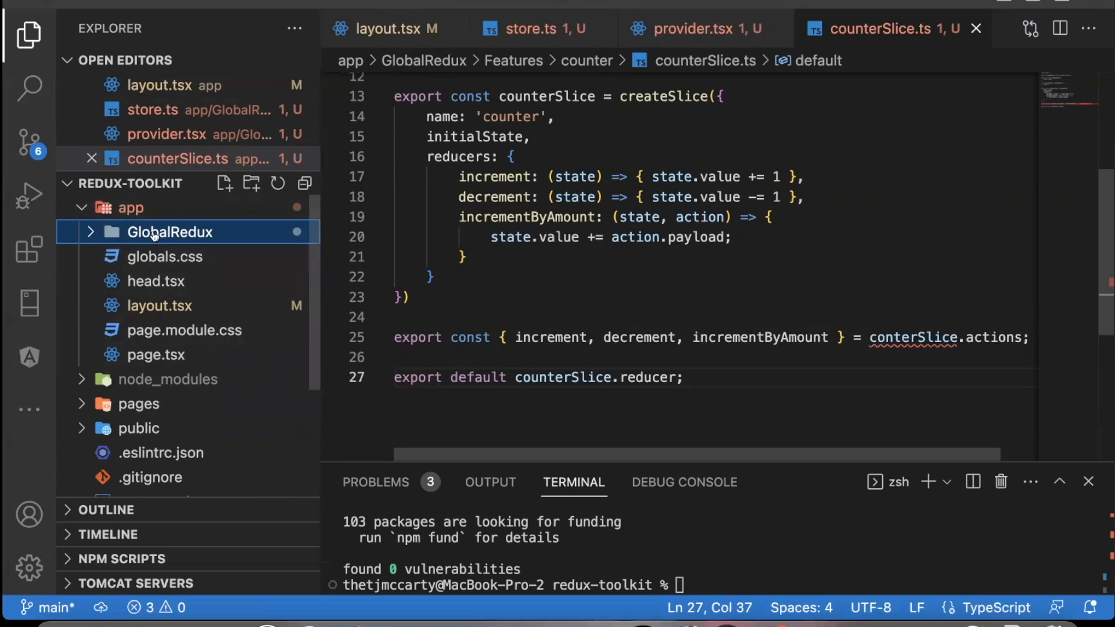
{"action": "left_click", "coordinate": [169, 233]}
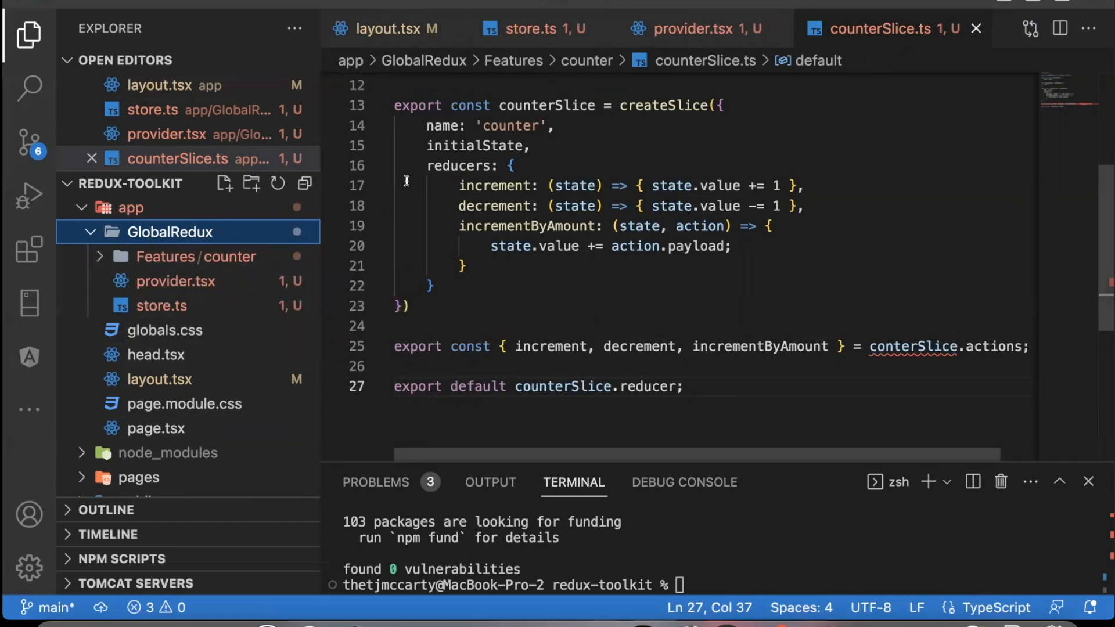
{"action": "left_click", "coordinate": [384, 29]}
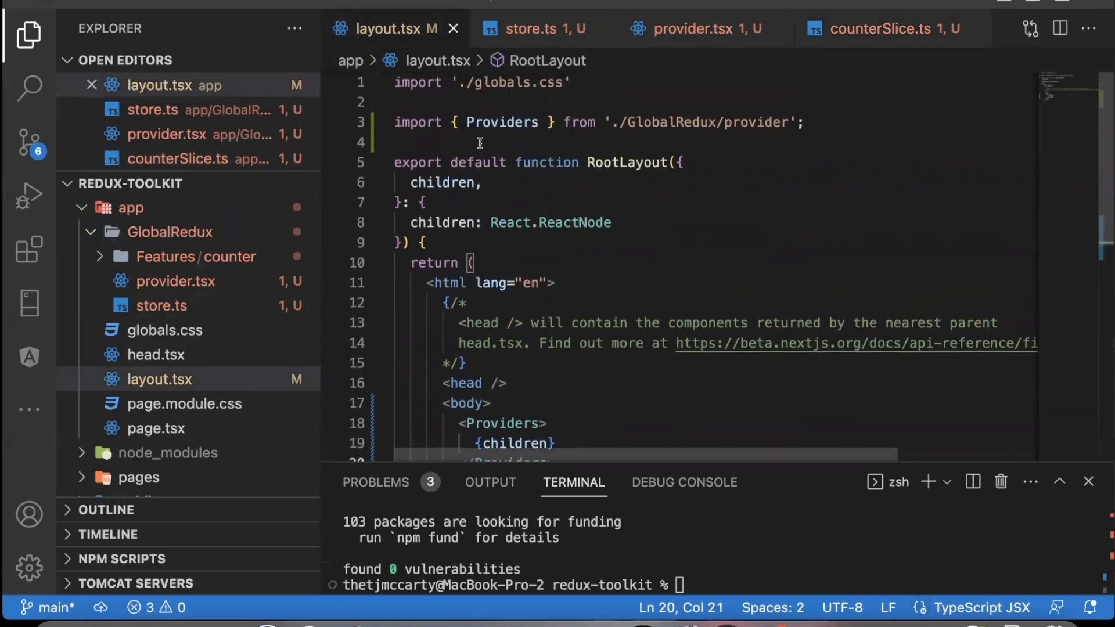
Check the Providers import against provider.tsx, then open page.tsx and scroll through it.
{"action": "double_click", "coordinate": [501, 122]}
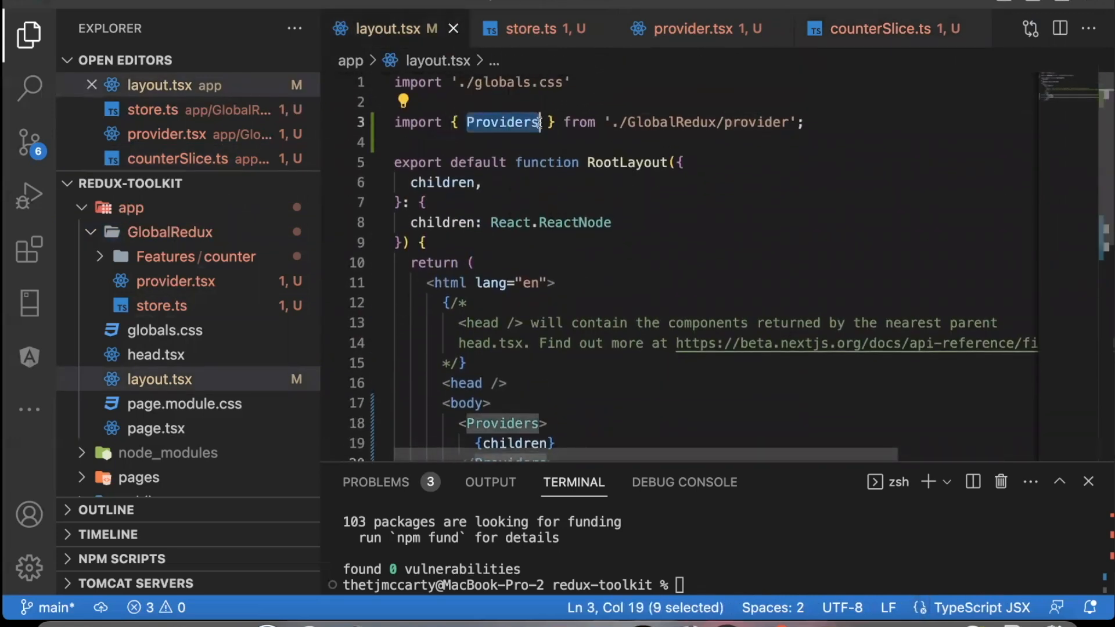
{"action": "left_click", "coordinate": [705, 28]}
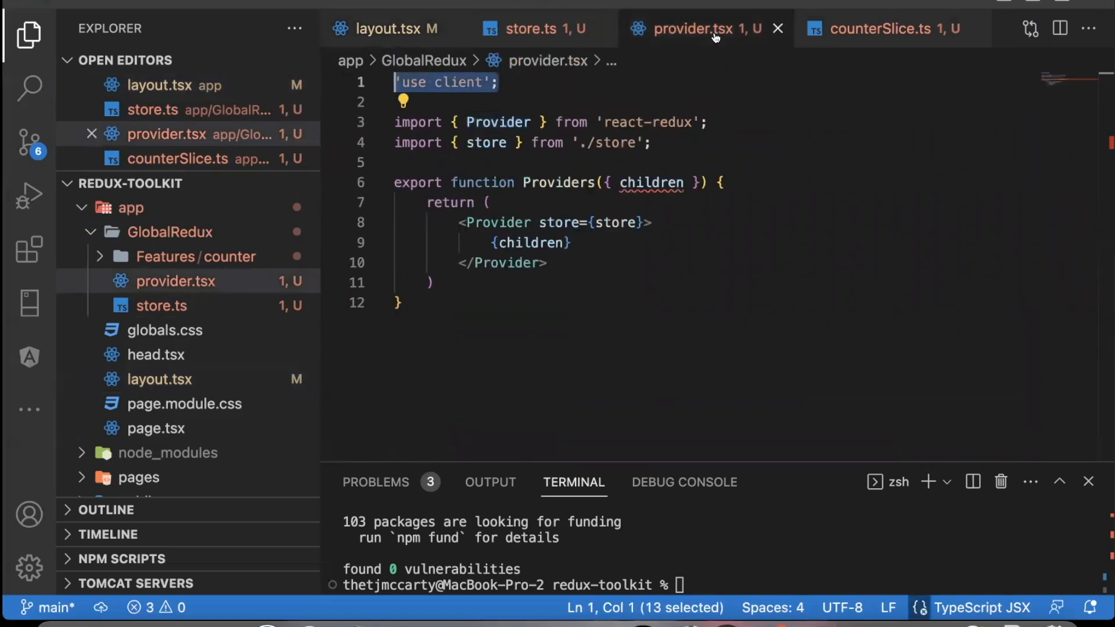
{"action": "left_click", "coordinate": [393, 28]}
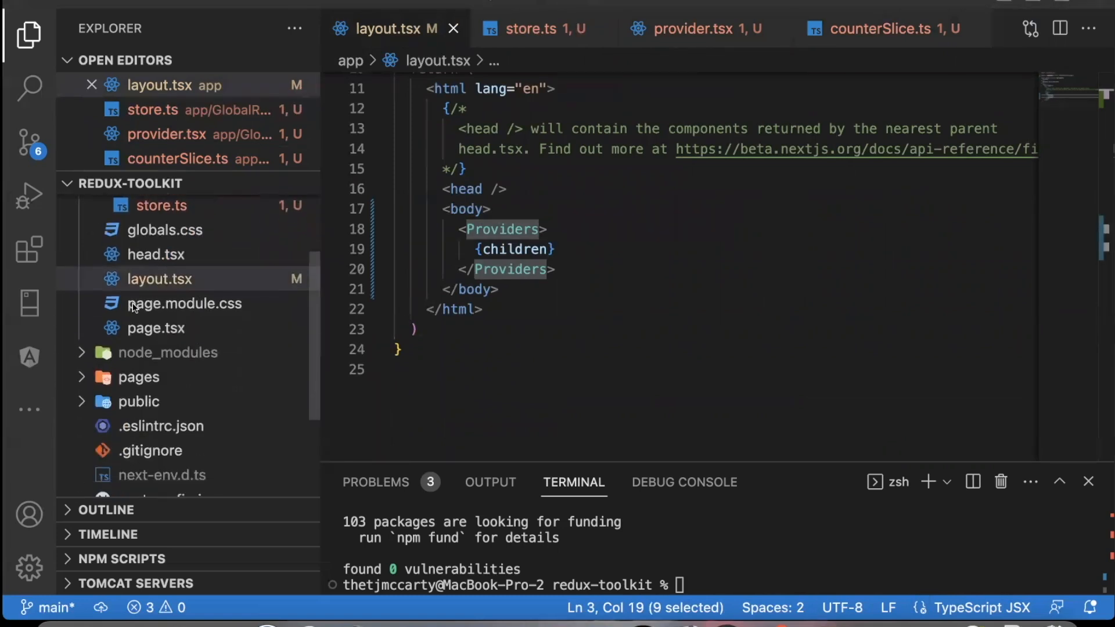
{"action": "left_click", "coordinate": [156, 328]}
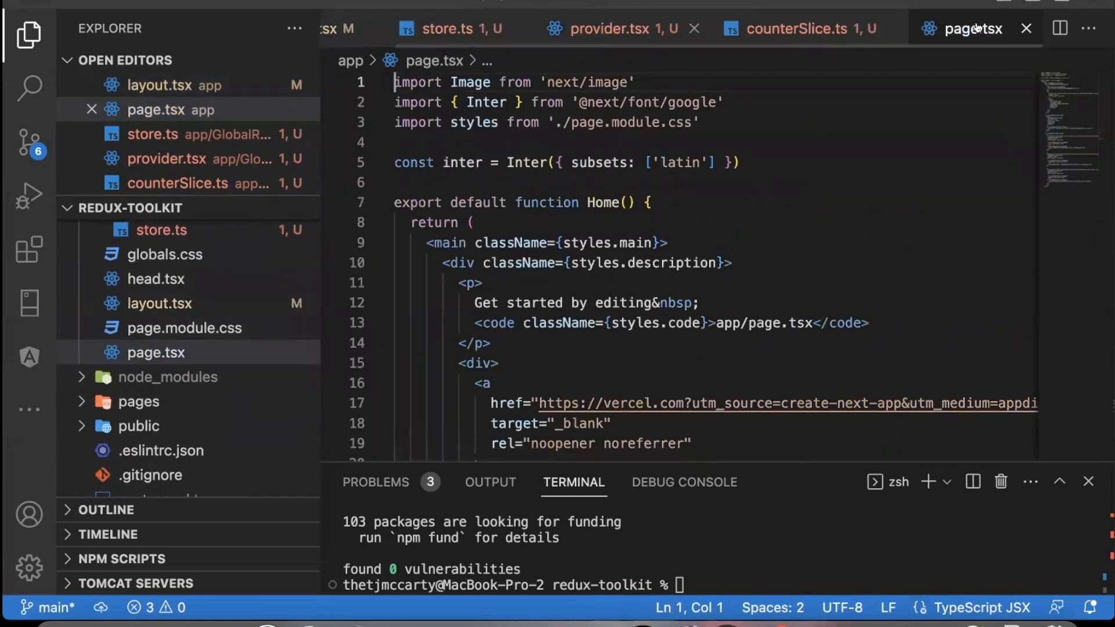
{"action": "scroll", "scroll_direction": "down", "scroll_amount": 3}
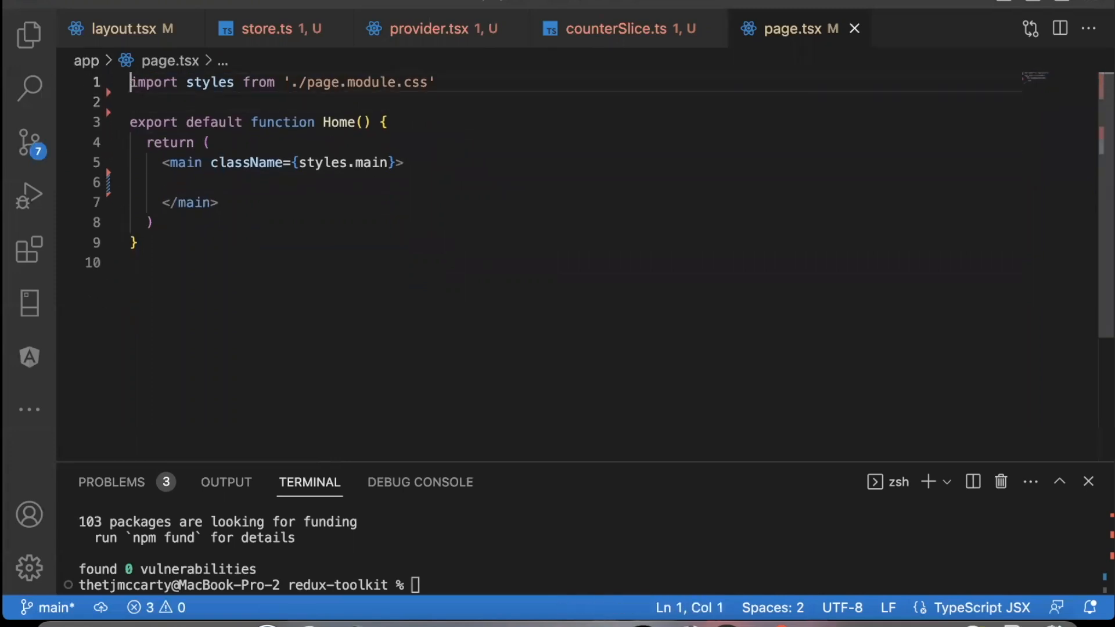
Add a 'use client' directive at the top of page.tsx.
{"action": "key", "text": "Enter"}
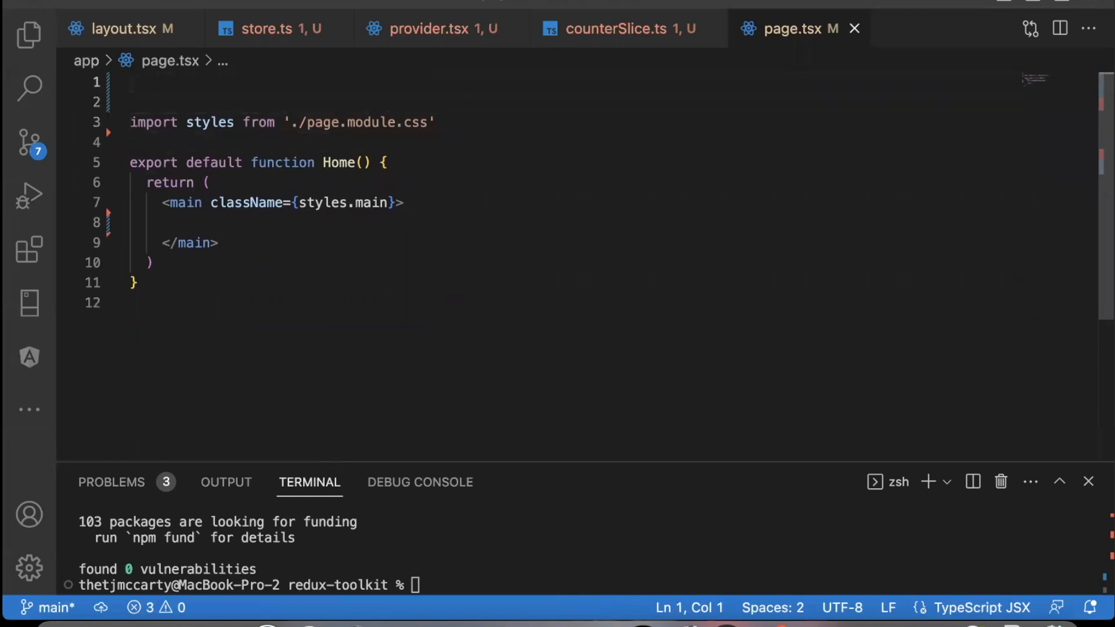
{"action": "type", "text": "''"}
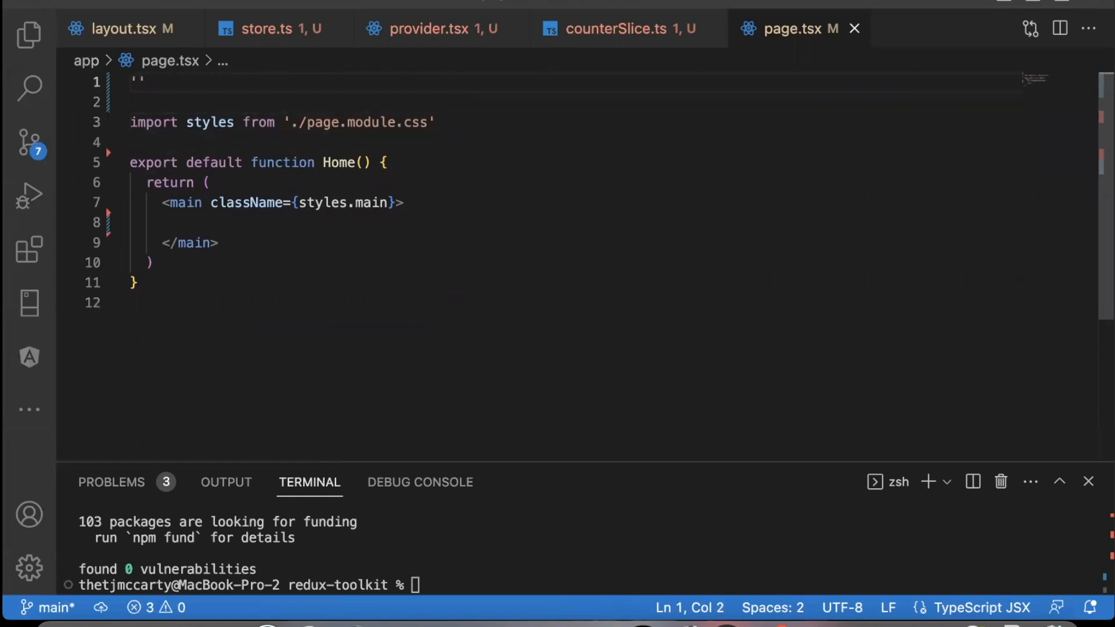
{"action": "type", "text": "use cli"}
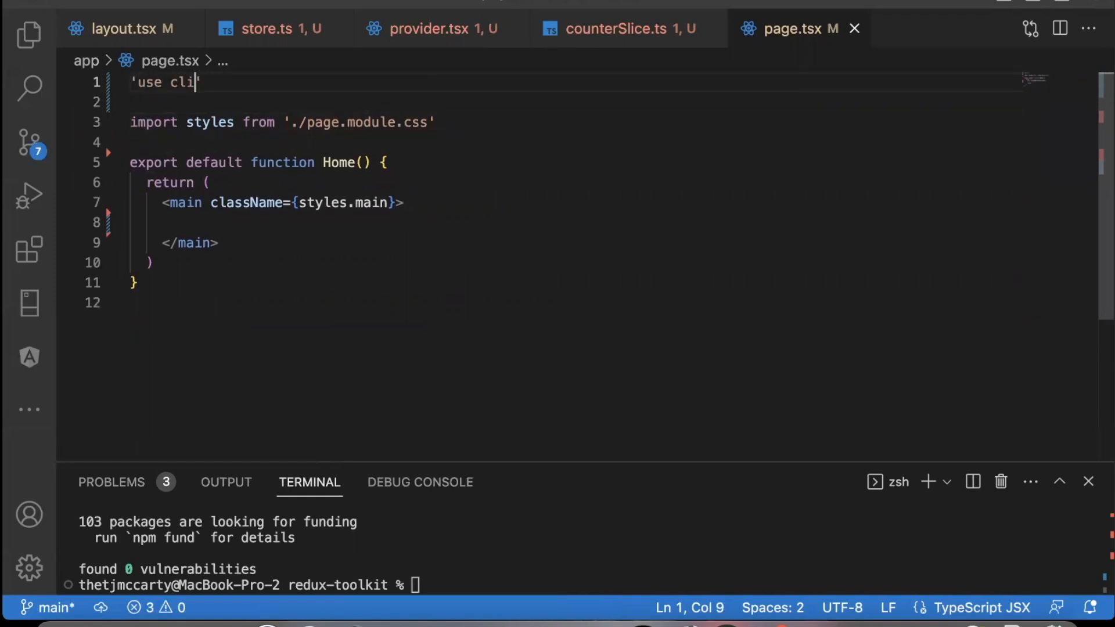
{"action": "type", "text": "ent'"}
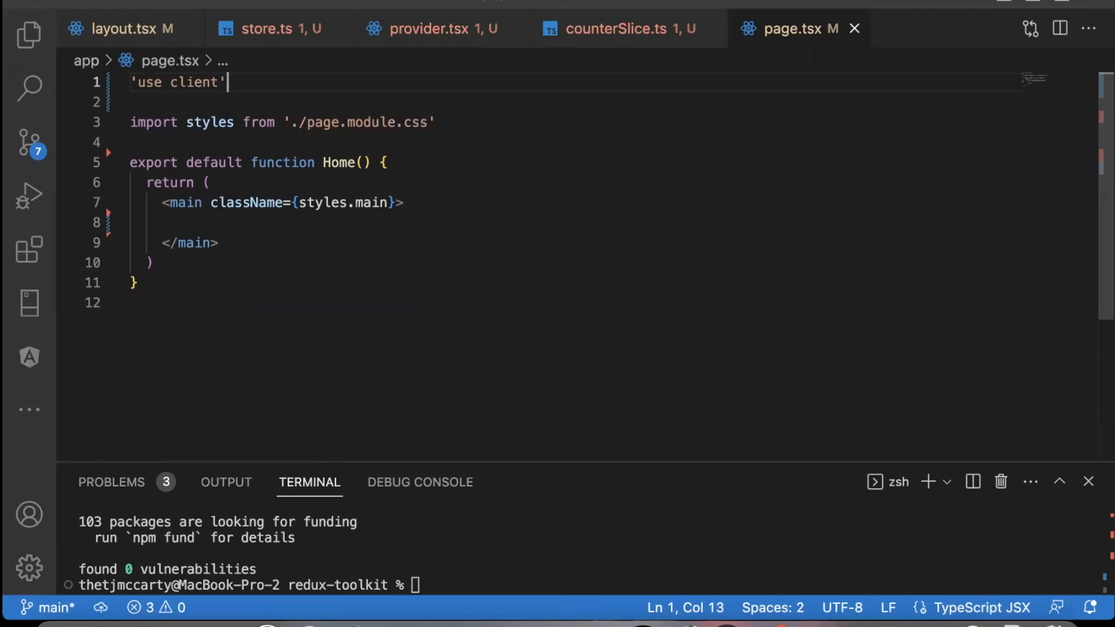
Import RootState, useSelector, useDispatch and the increment, decrement and incrementByAmount actions.
{"action": "type", "text": "im"}
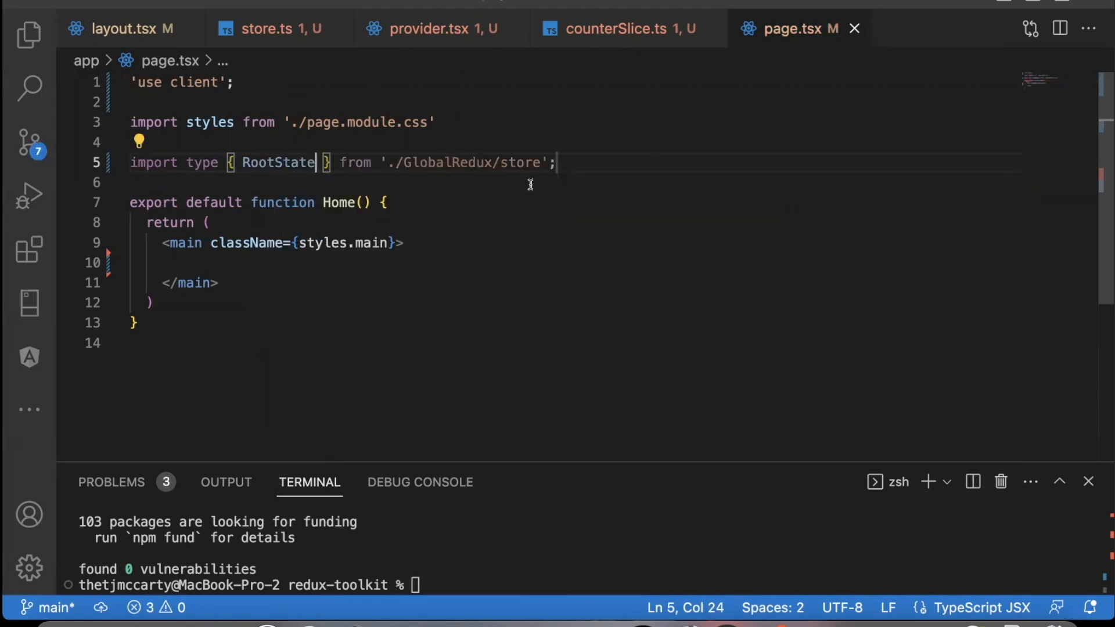
{"action": "type", "text": "import"}
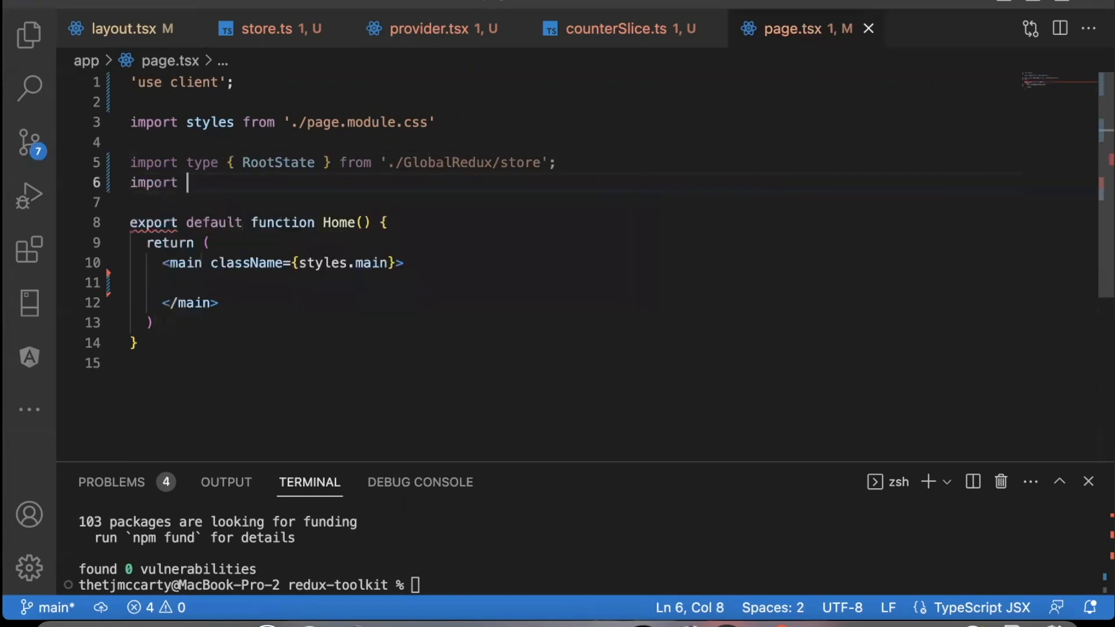
{"action": "type", "text": "{ useSelector, useDispatch } from 'react-redux';"}
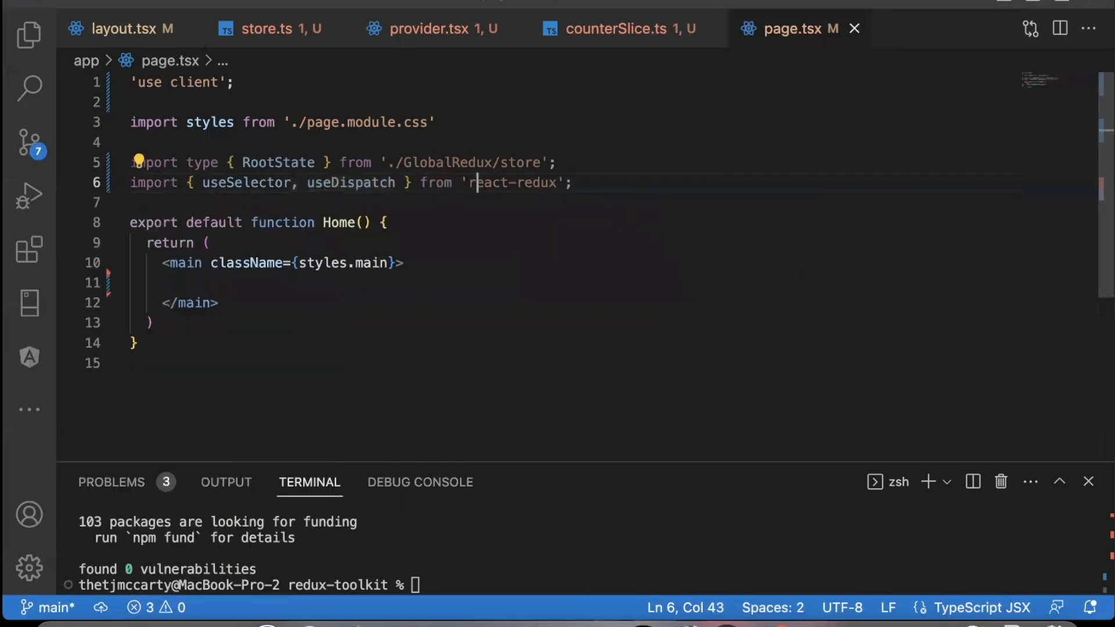
{"action": "type", "text": "import { increment, decrement, inc } from './GlobalRedux/Features/counter/counterSlice';"}
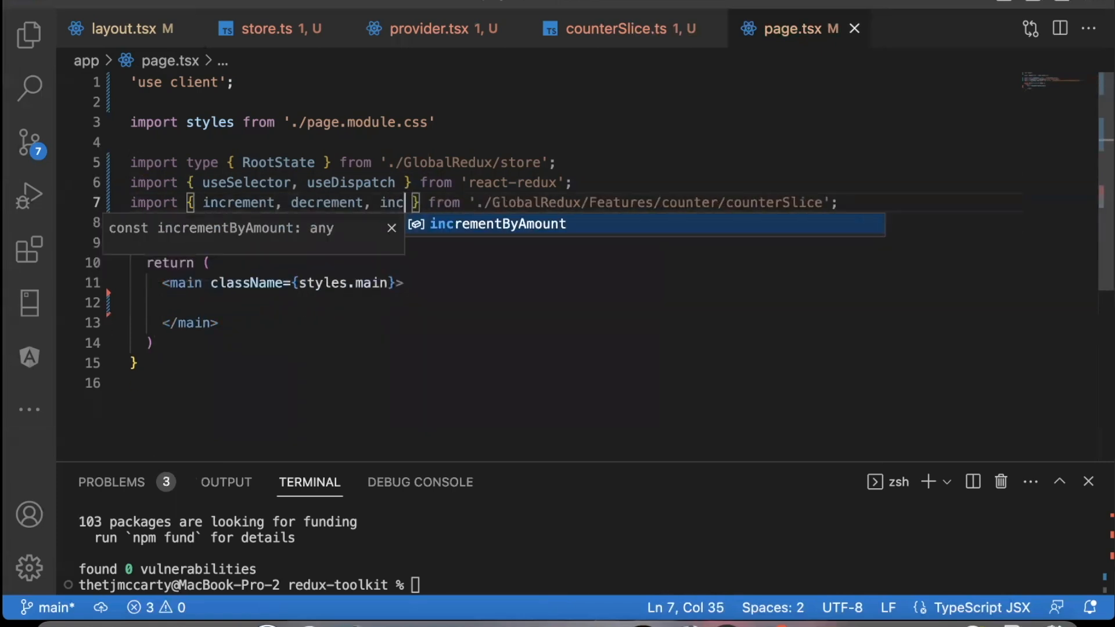
{"action": "key", "text": "Tab"}
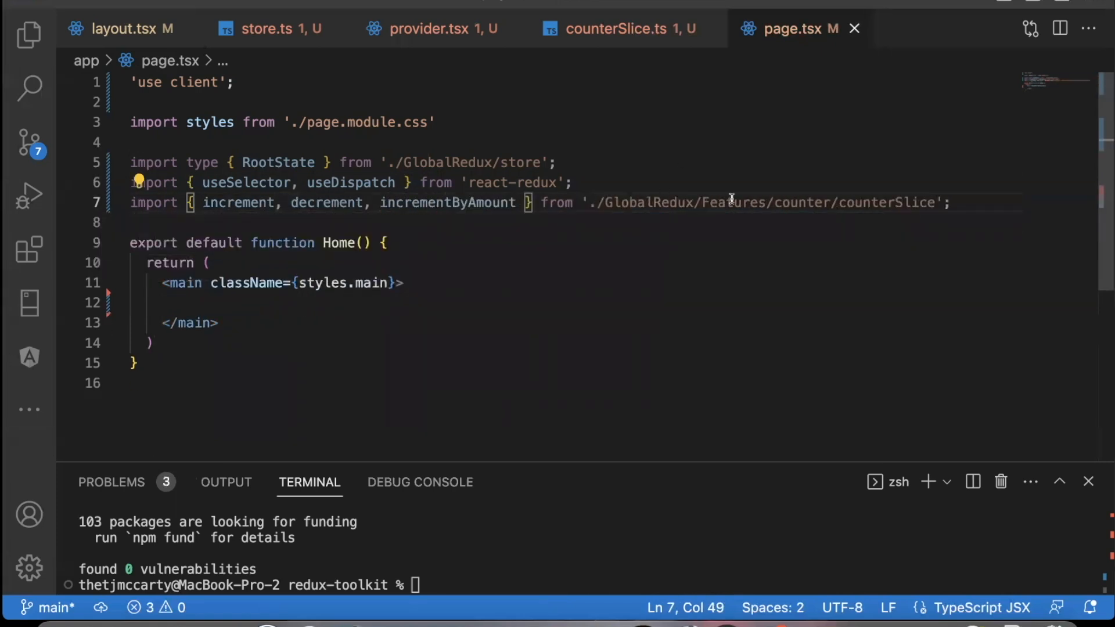
{"action": "mouse_move", "coordinate": [885, 209]}
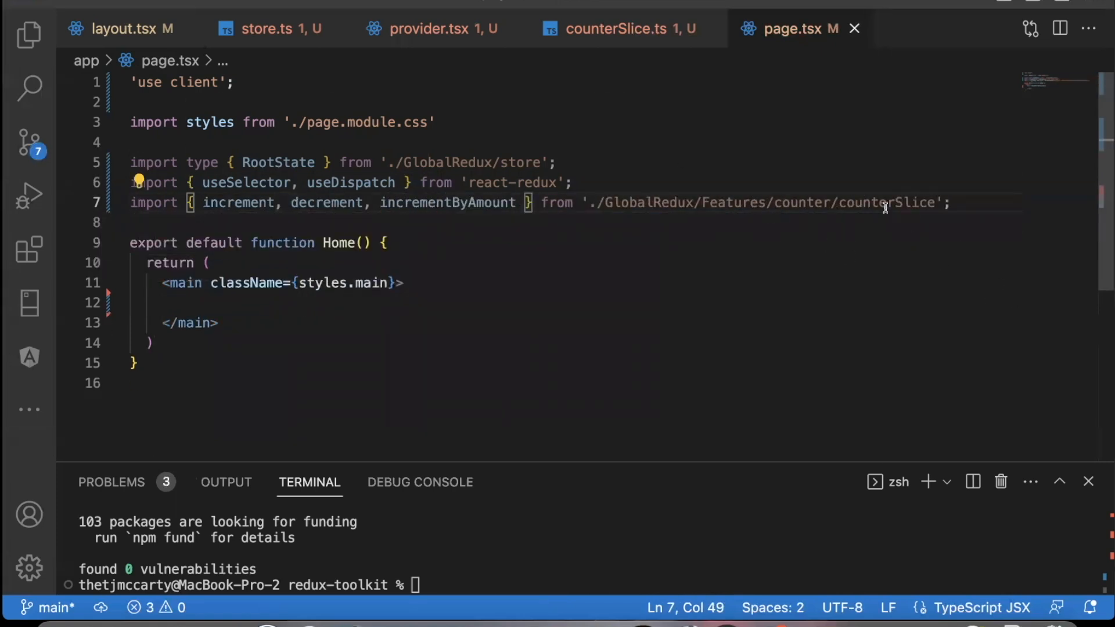
Declare const count = useSelector reading state.counter.value with RootState typing.
{"action": "type", "text": "c"}
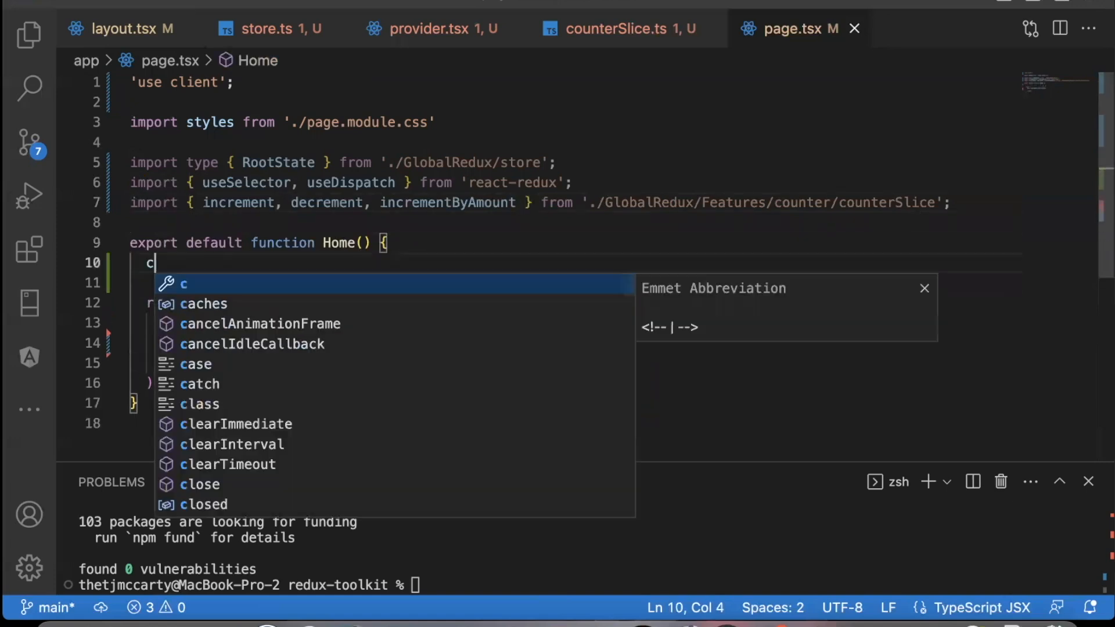
{"action": "type", "text": "onst cou"}
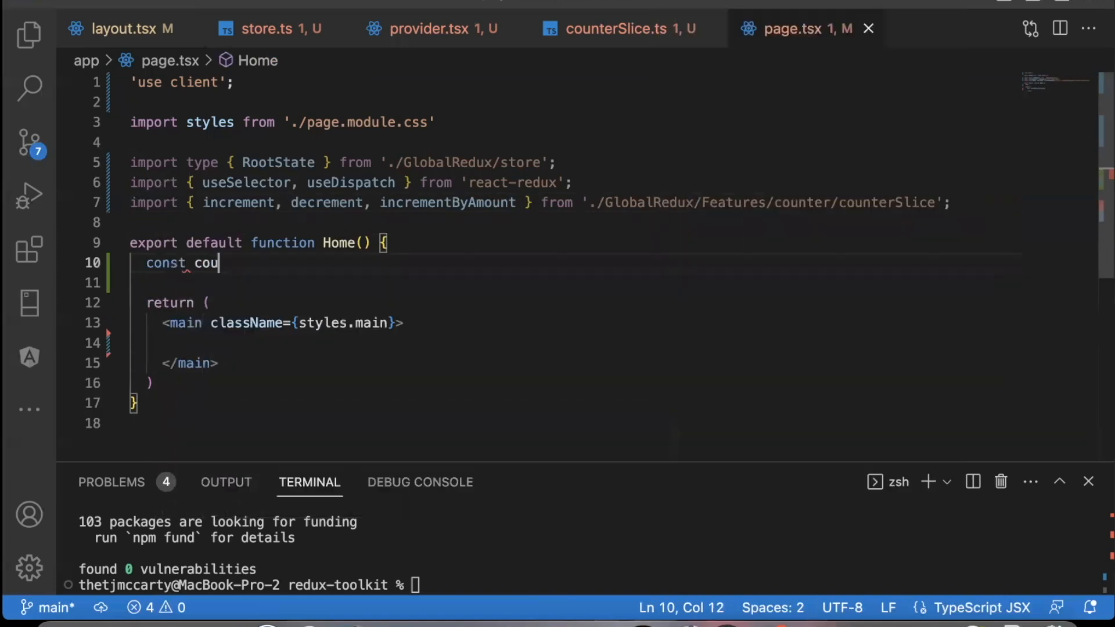
{"action": "type", "text": "nt = useSelector(("}
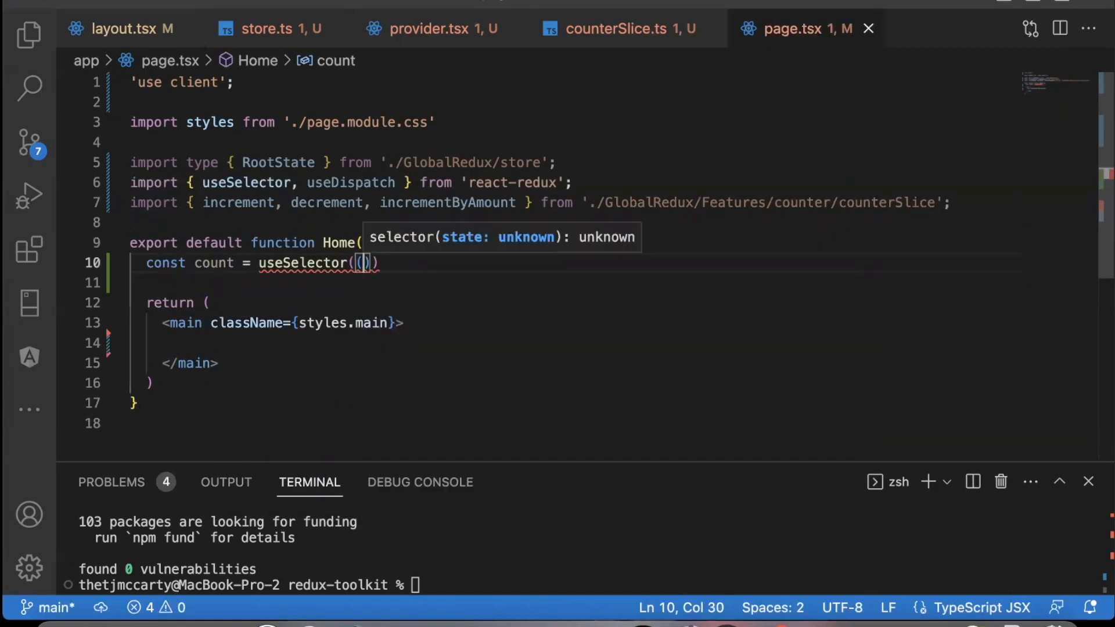
{"action": "type", "text": "(state: RootState"}
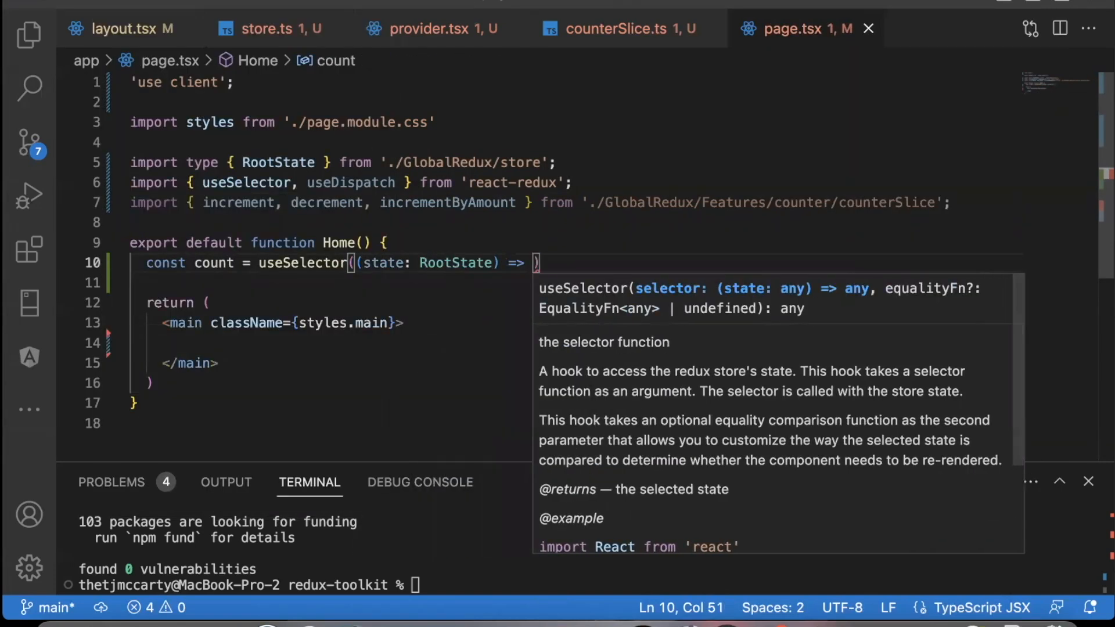
{"action": "type", "text": "state."}
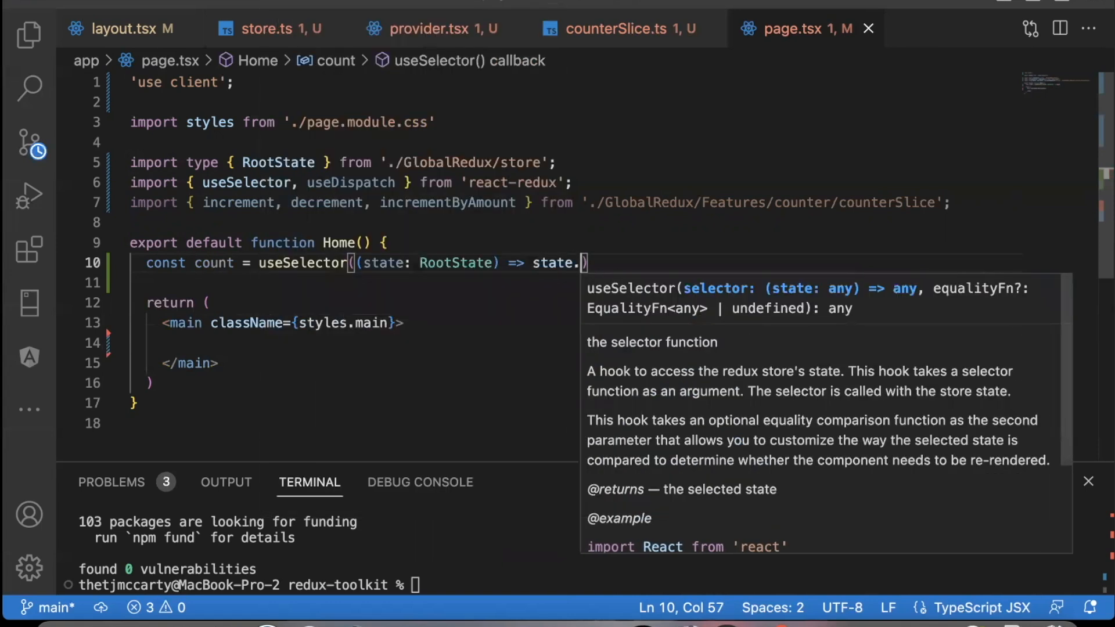
{"action": "type", "text": "counter.v"}
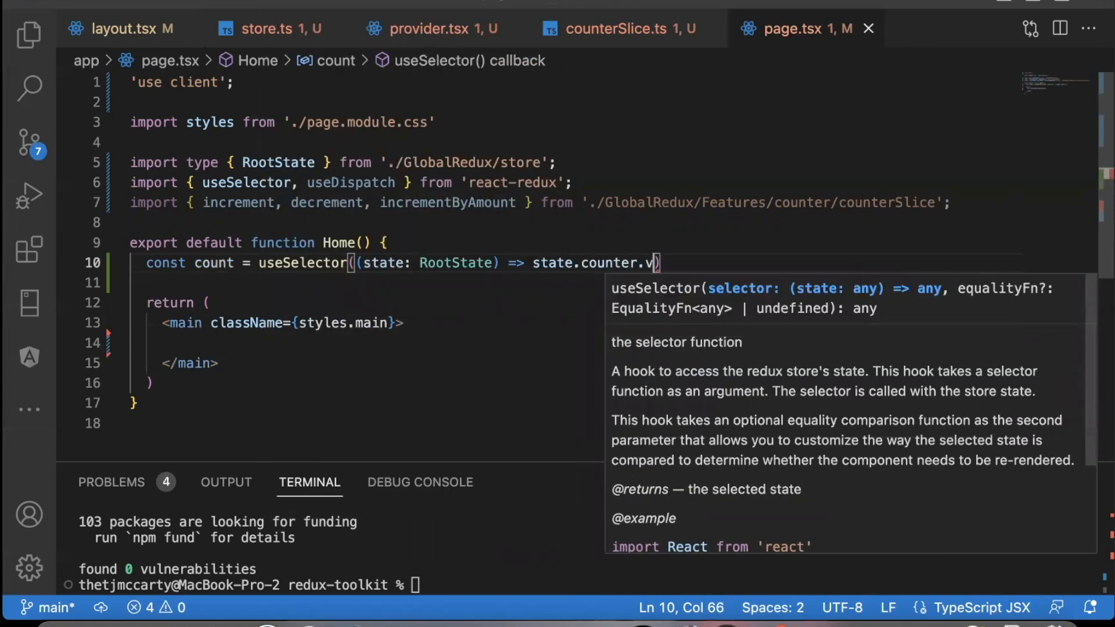
Add const dispatch = useDispatch() below the count line.
{"action": "left_click", "coordinate": [624, 28]}
{"action": "type", "text": "const dispa"}
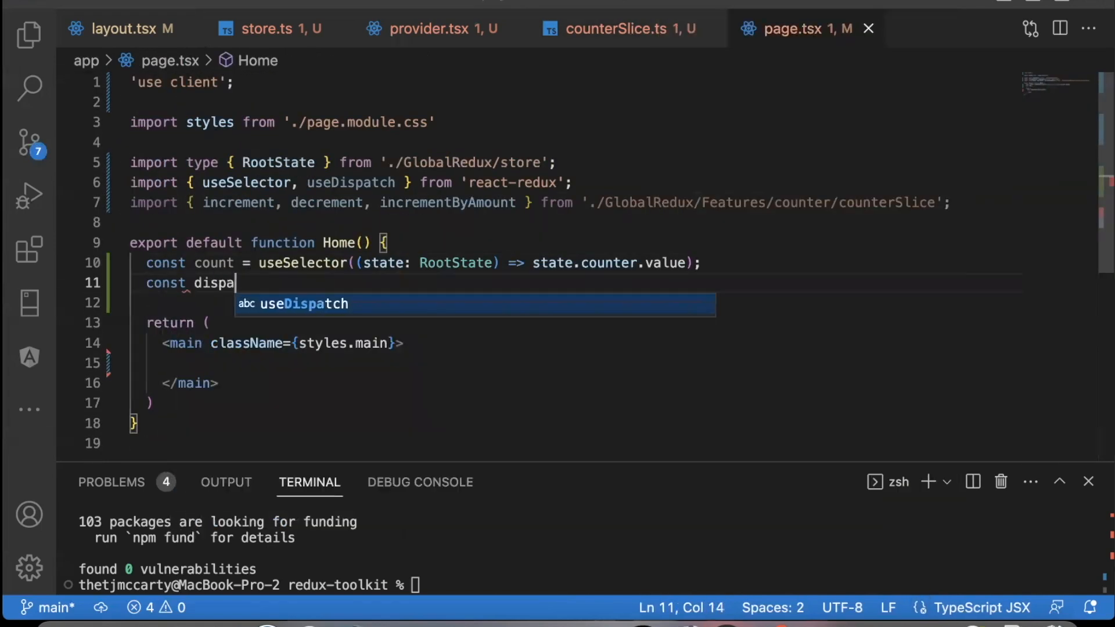
{"action": "type", "text": "tch = useDispatch();"}
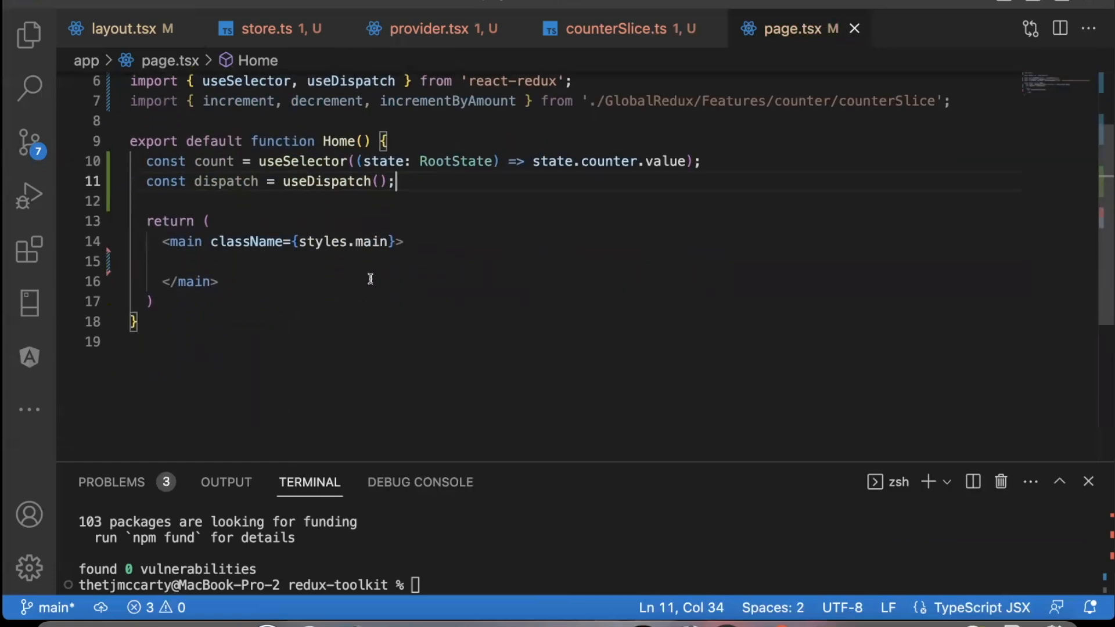
{"action": "left_click", "coordinate": [357, 261]}
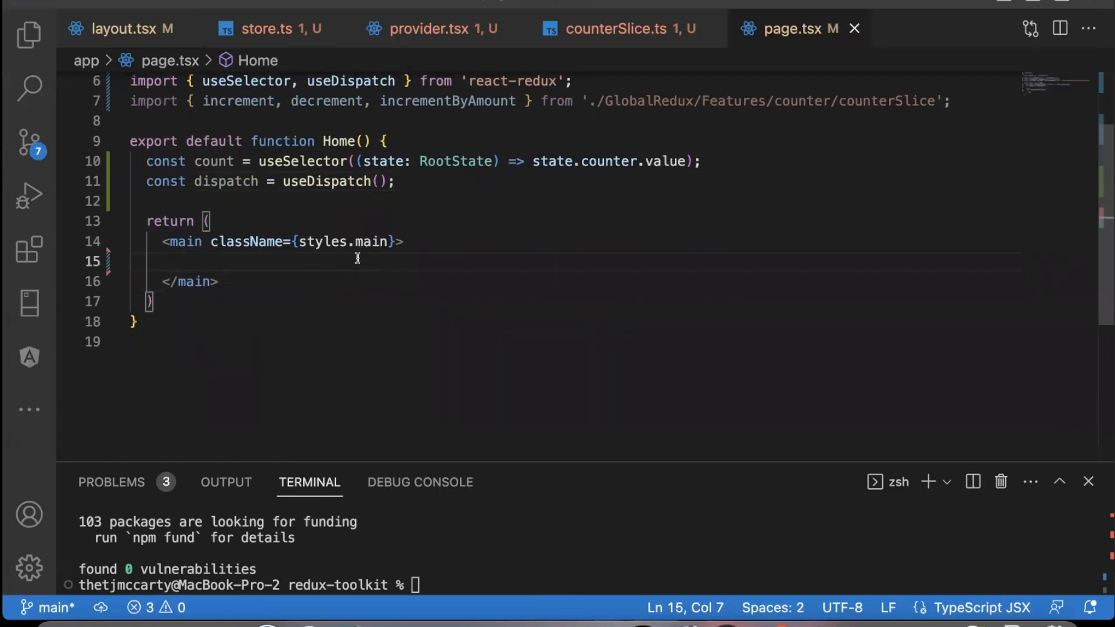
Write an Increment button with className styles.button and onClick dispatching increment().
{"action": "type", "text": "<butto"}
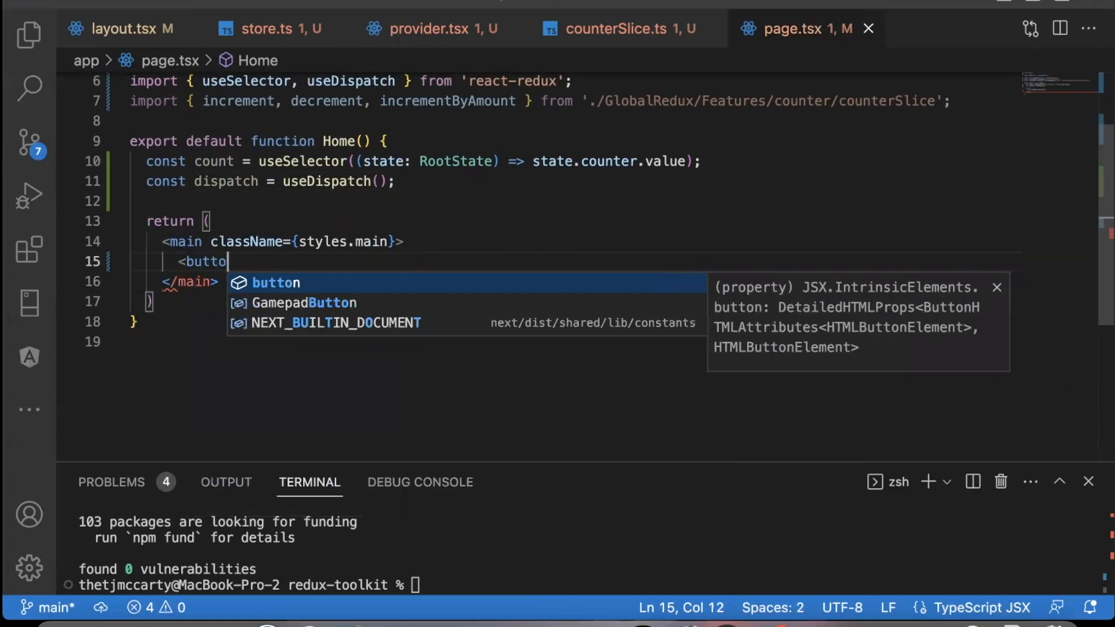
{"action": "type", "text": "n className='"}
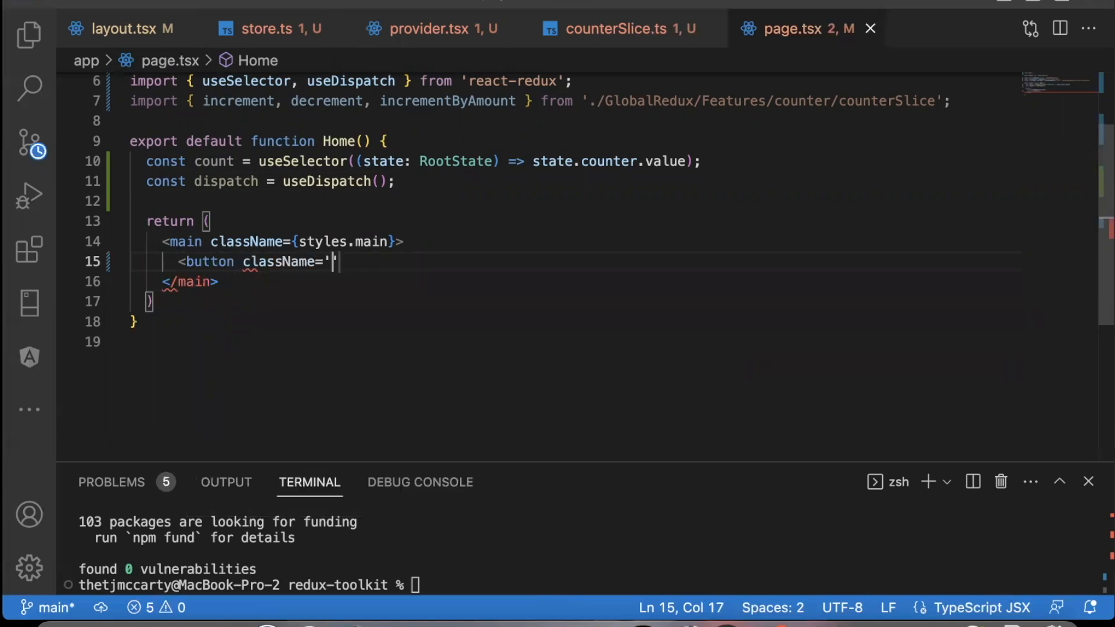
{"action": "type", "text": "{style"}
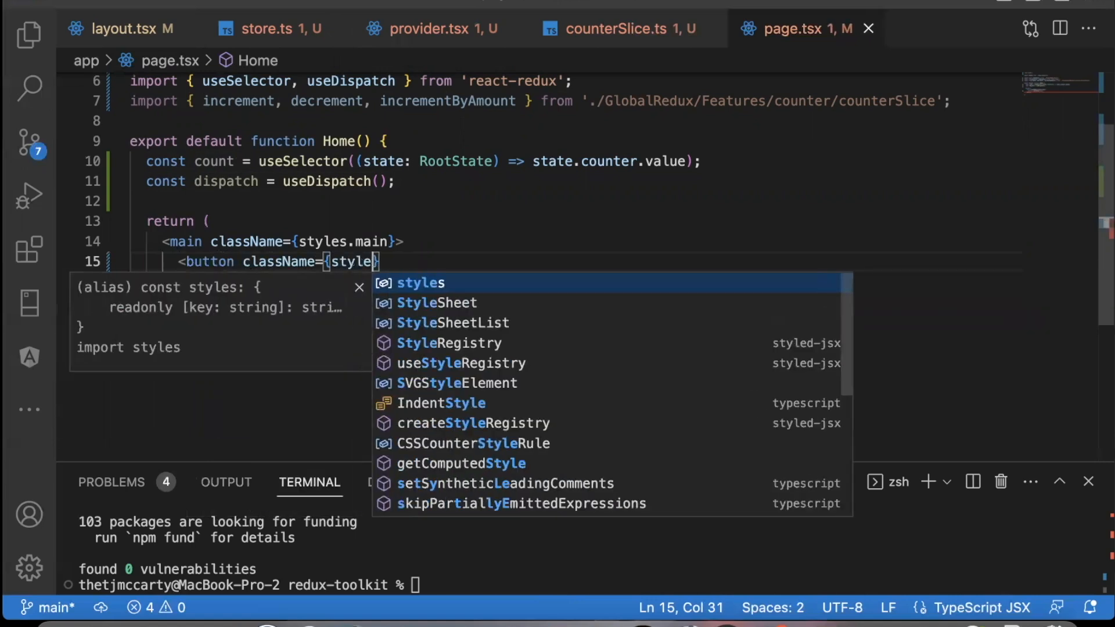
{"action": "type", "text": ".button"}
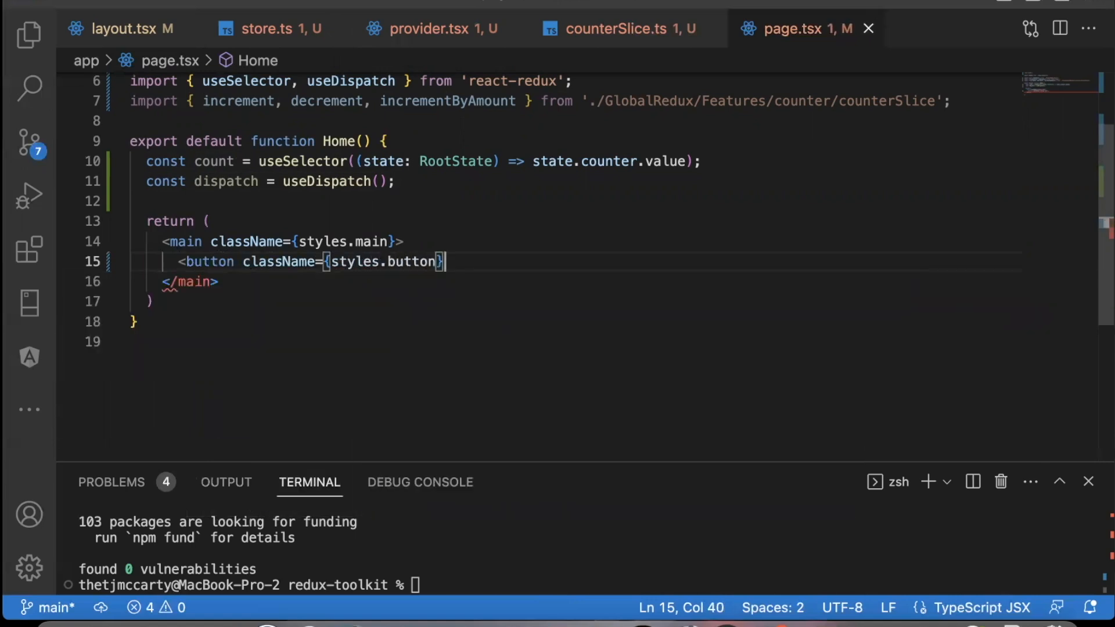
{"action": "type", "text": "In"}
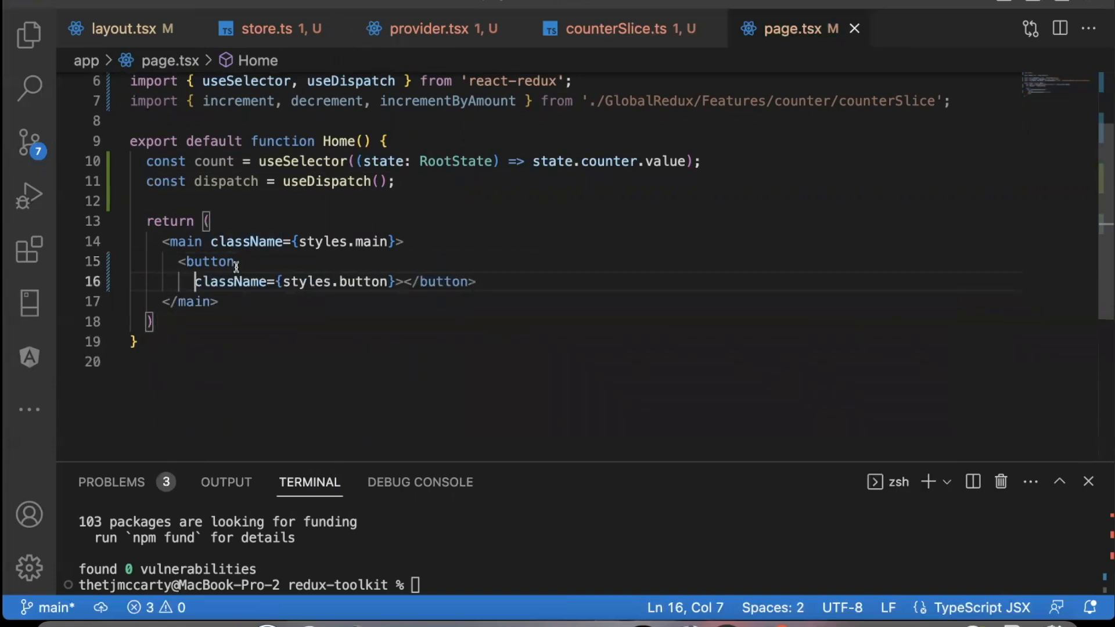
{"action": "type", "text": ">Increment</button>"}
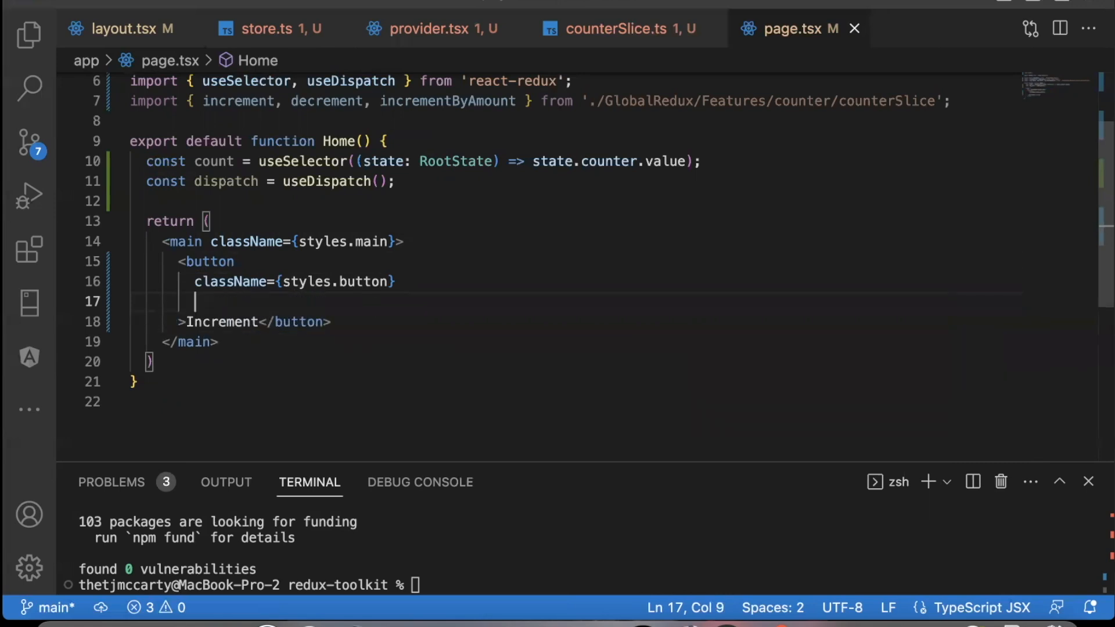
{"action": "type", "text": "onClick={() => d"}
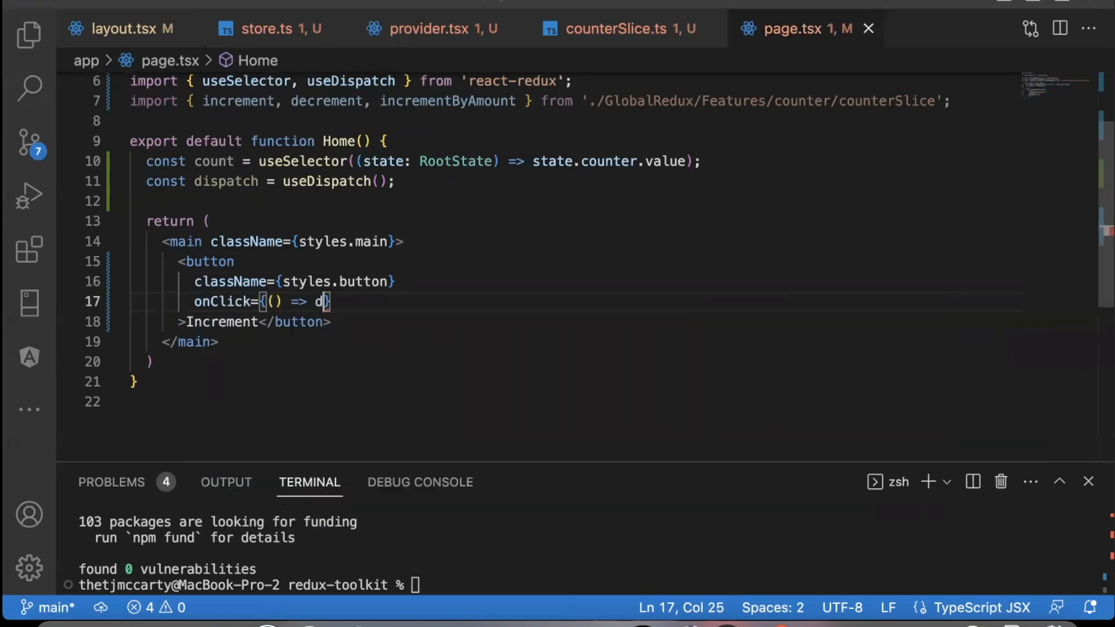
{"action": "type", "text": "ispatch(increment("}
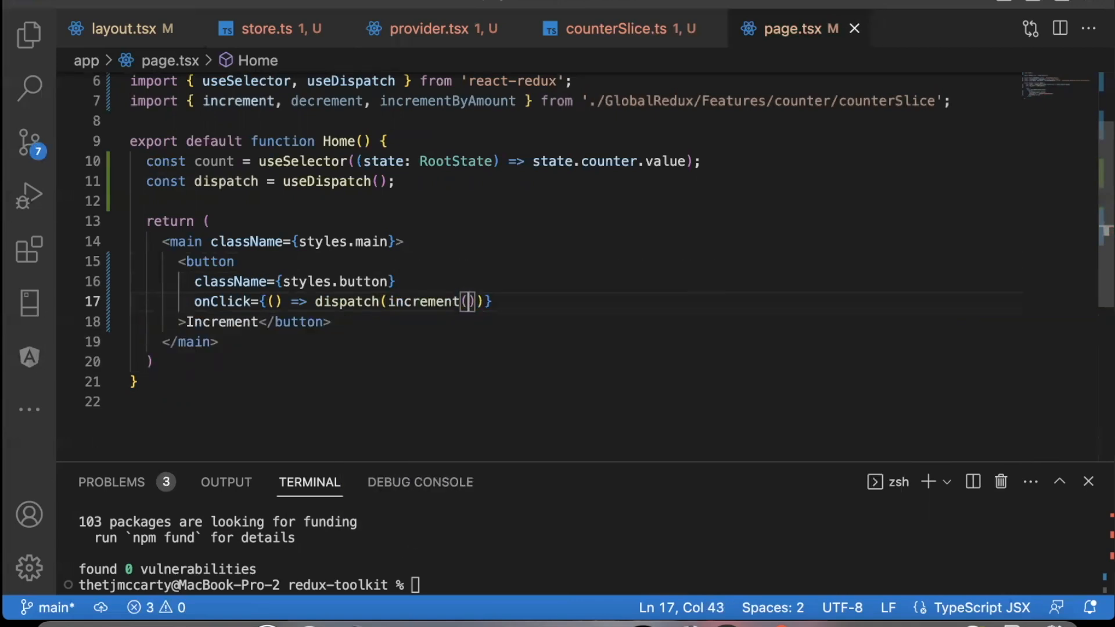
Show {count} in a span, add a copied Decrement button, and run npm run dev.
{"action": "left_click_drag", "start_coordinate": [181, 260], "coordinate": [331, 321]}
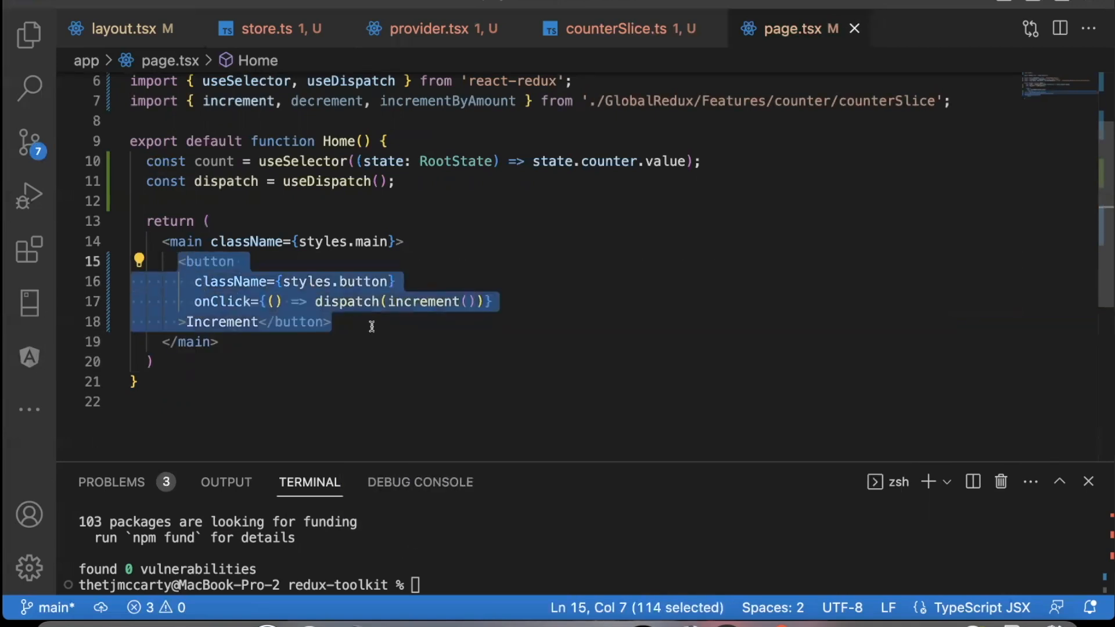
{"action": "type", "text": "<sp"}
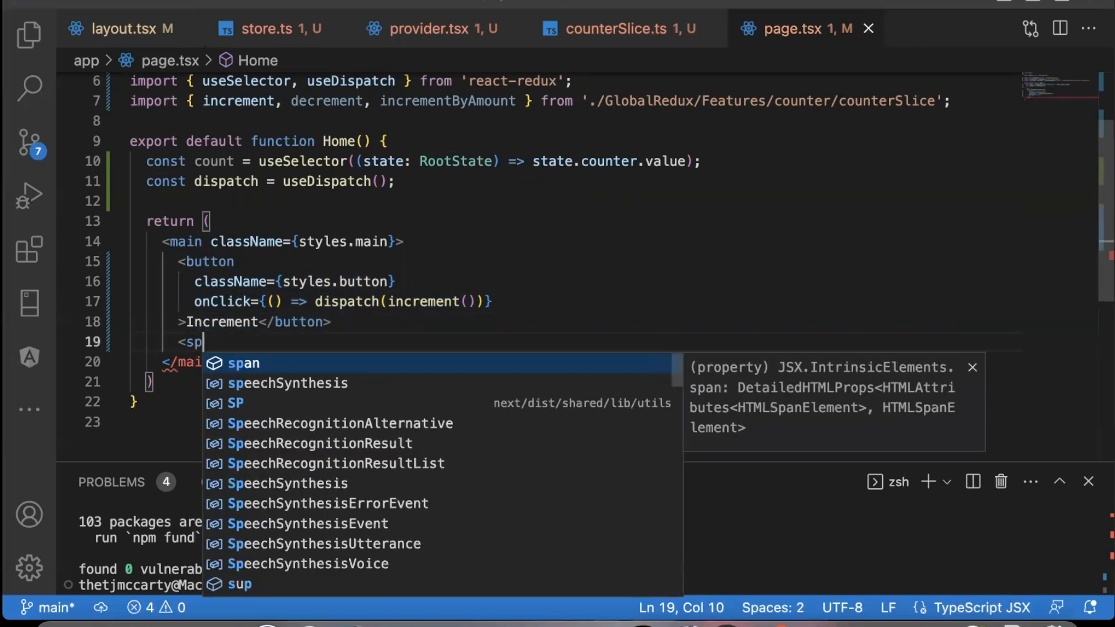
{"action": "type", "text": "an>{cou</span>"}
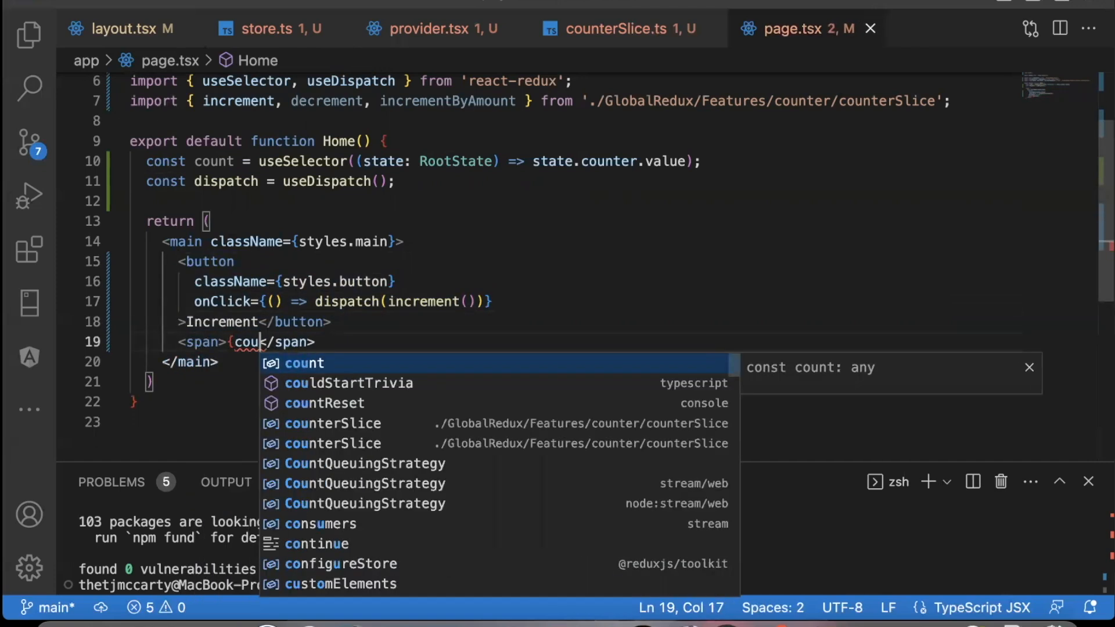
{"action": "key", "text": "Tab"}
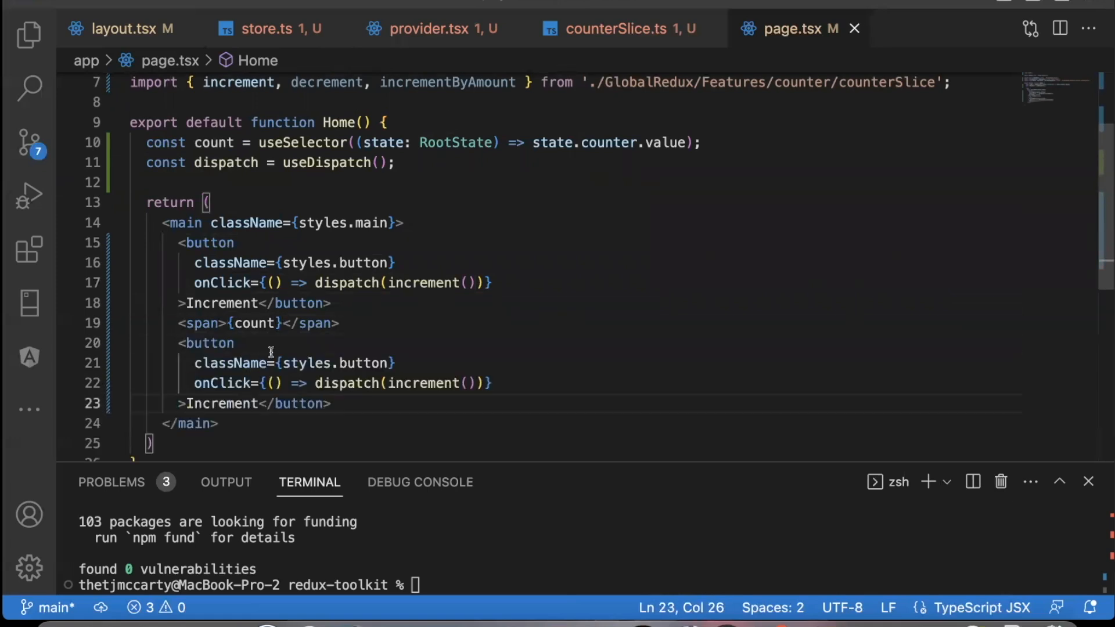
{"action": "double_click", "coordinate": [221, 323]}
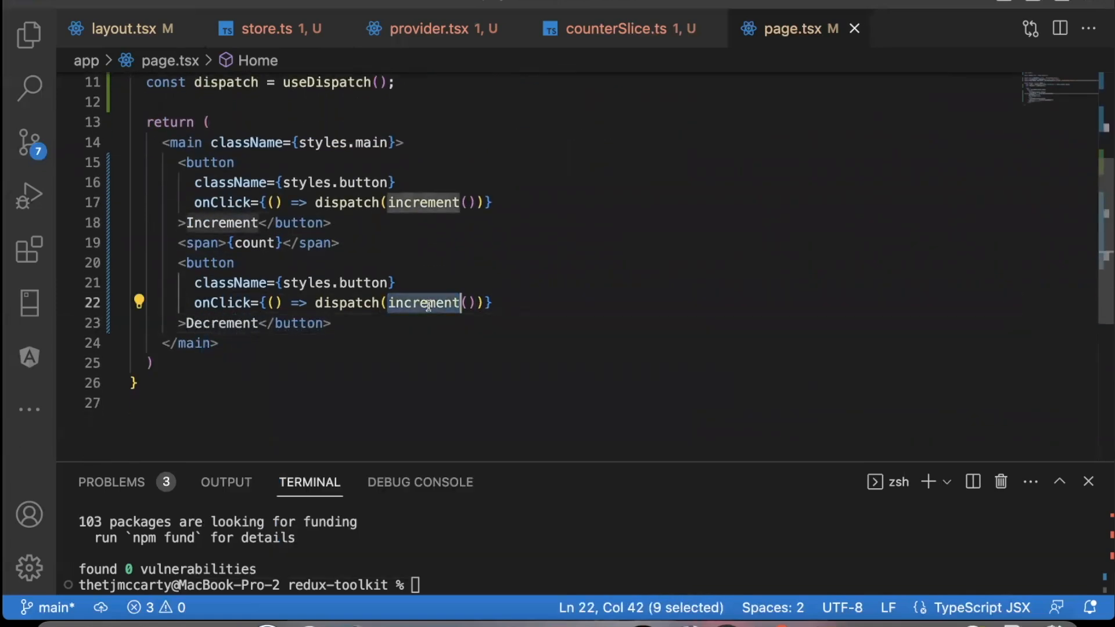
{"action": "type", "text": "decrement"}
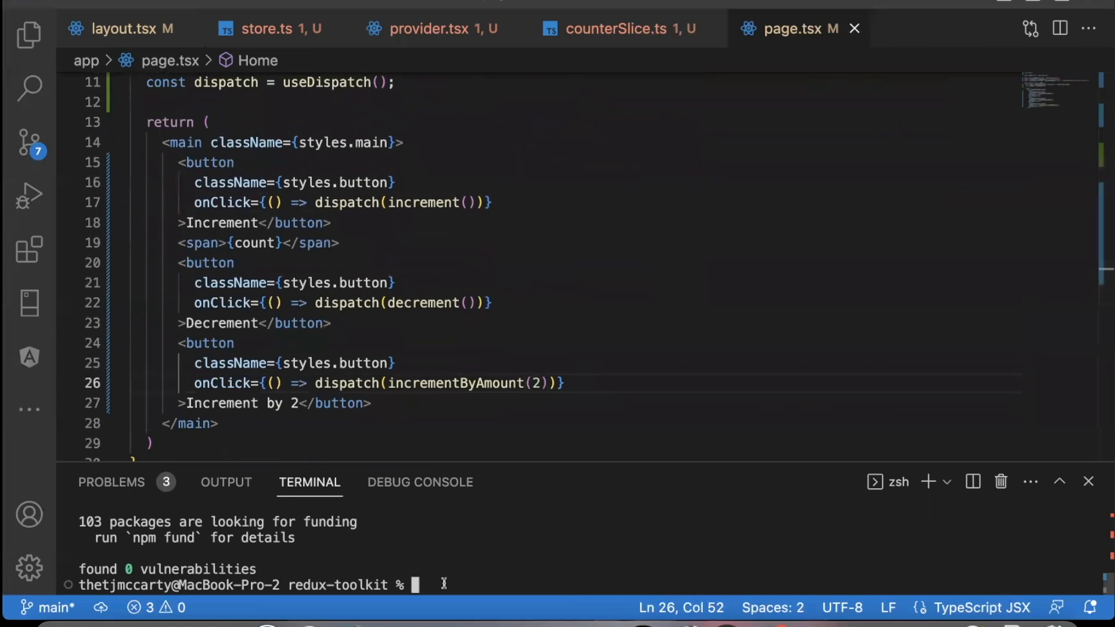
{"action": "type", "text": "npm run de"}
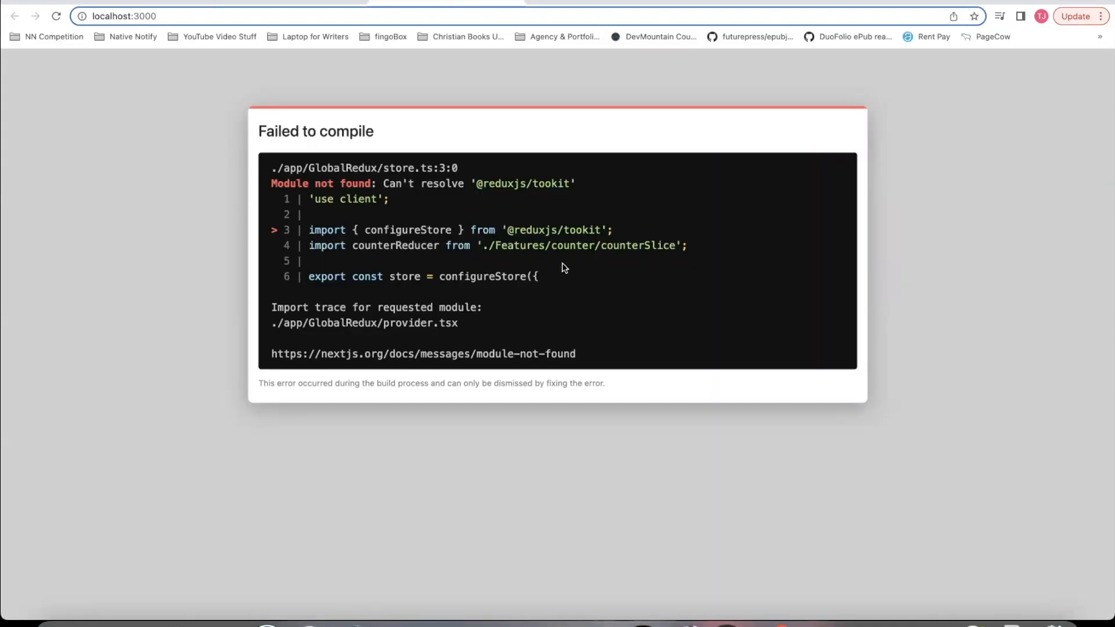
{"action": "mouse_move", "coordinate": [634, 293]}
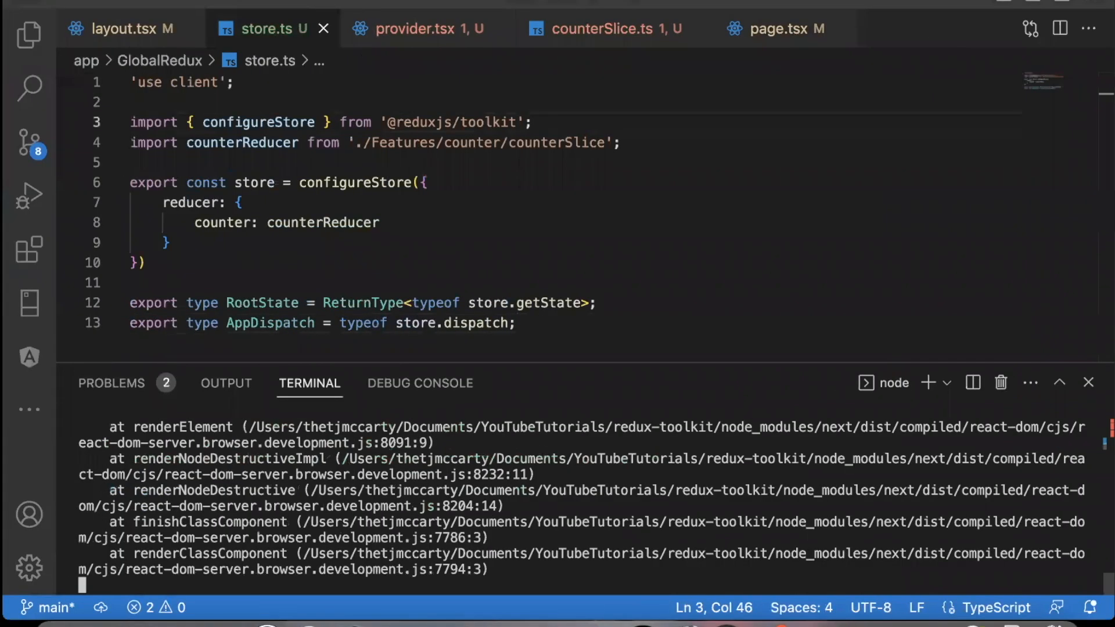
{"action": "type", "text": "npm run d"}
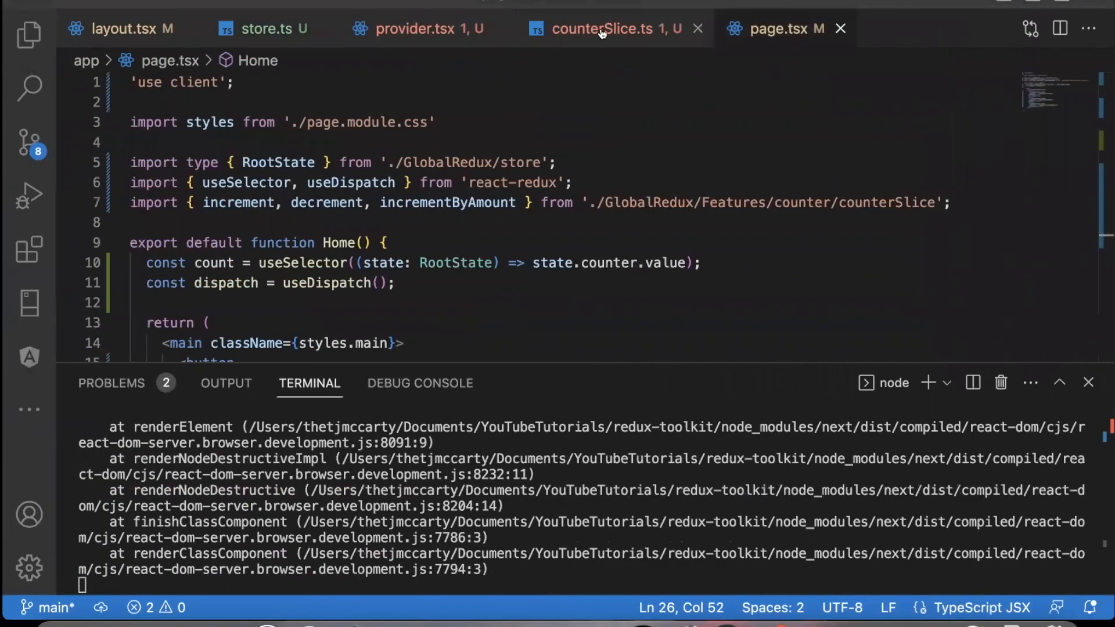
{"action": "left_click", "coordinate": [603, 28]}
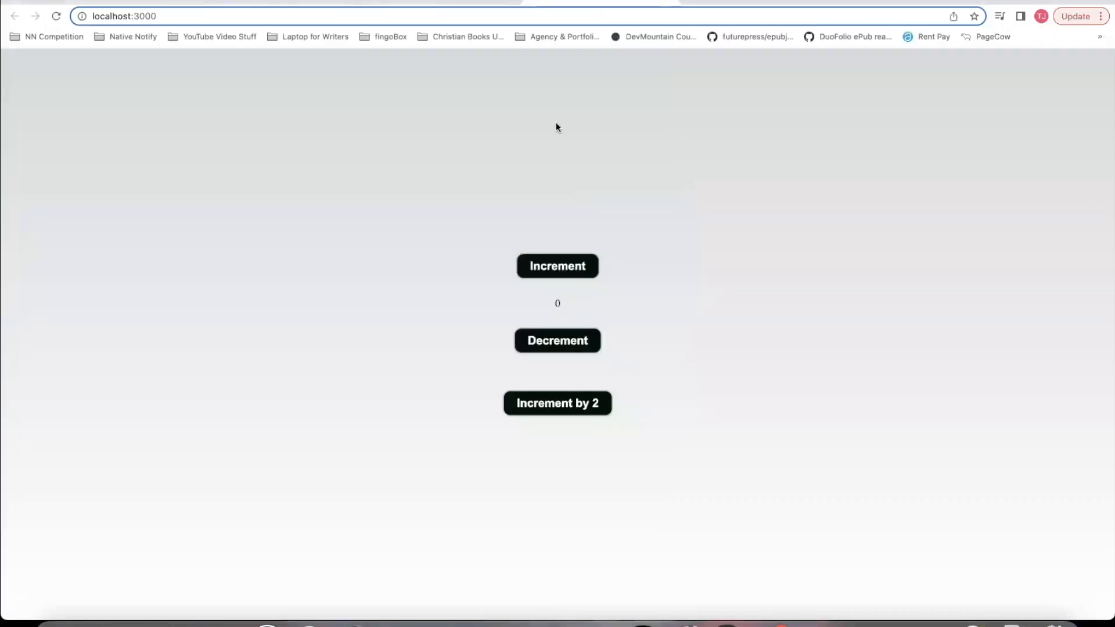
{"action": "mouse_move", "coordinate": [511, 179]}
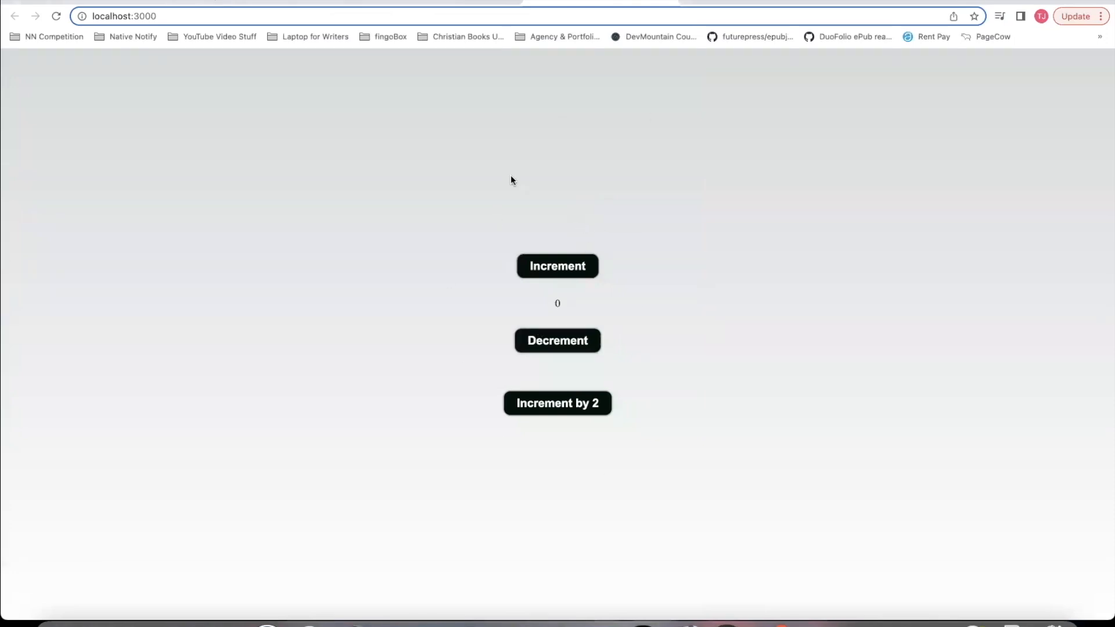
{"action": "mouse_move", "coordinate": [560, 273]}
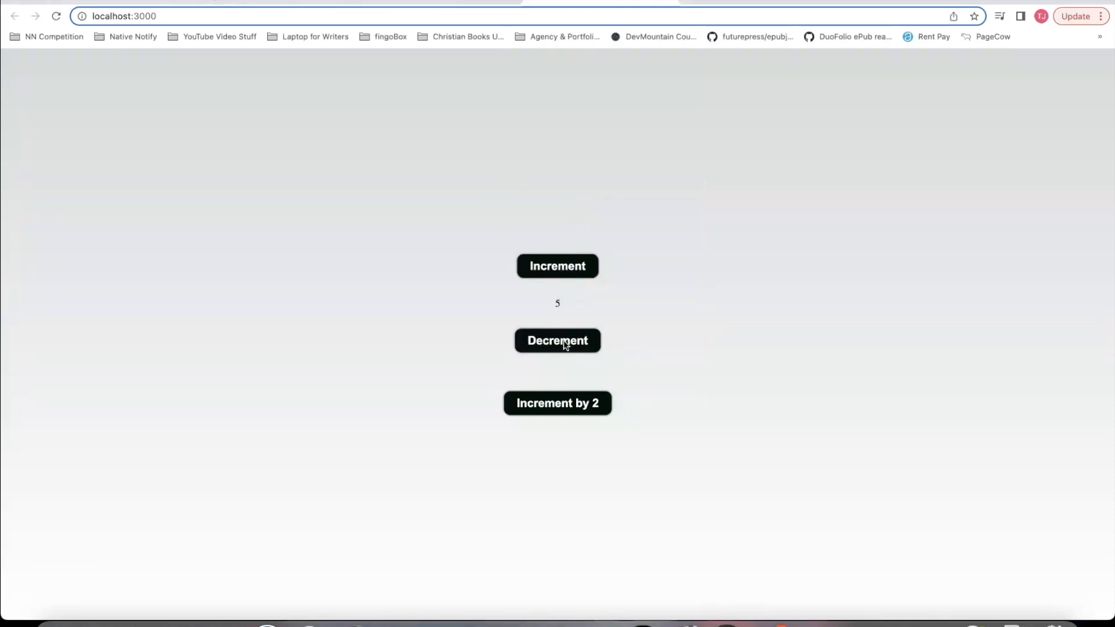
Press Decrement and Increment by 2 on localhost:3000, watching the count change.
{"action": "left_click", "coordinate": [558, 340]}
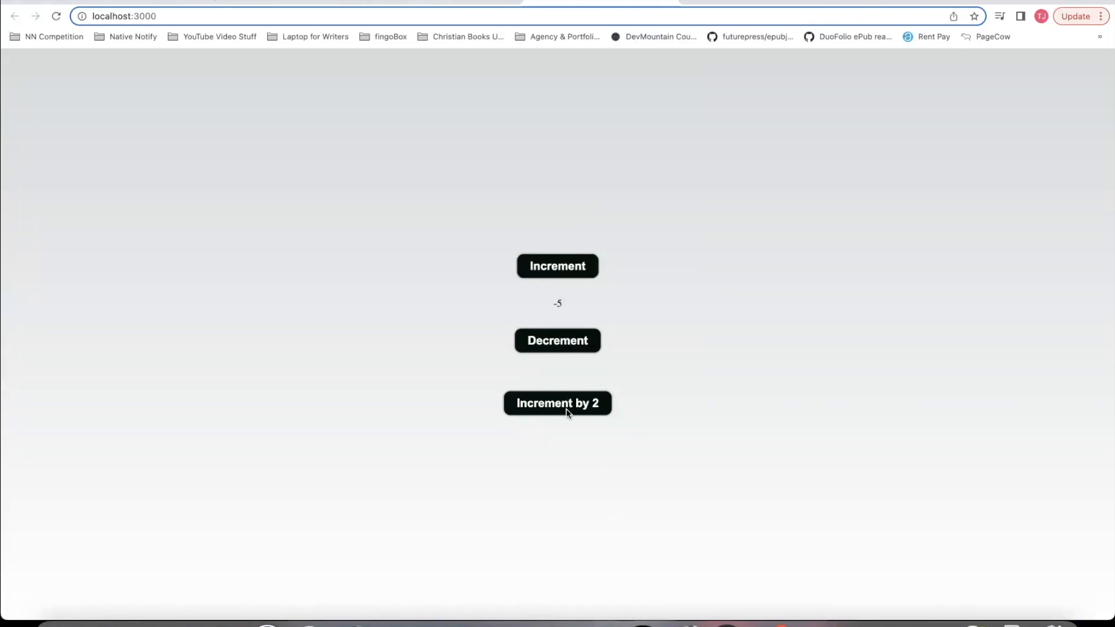
{"action": "left_click", "coordinate": [558, 404]}
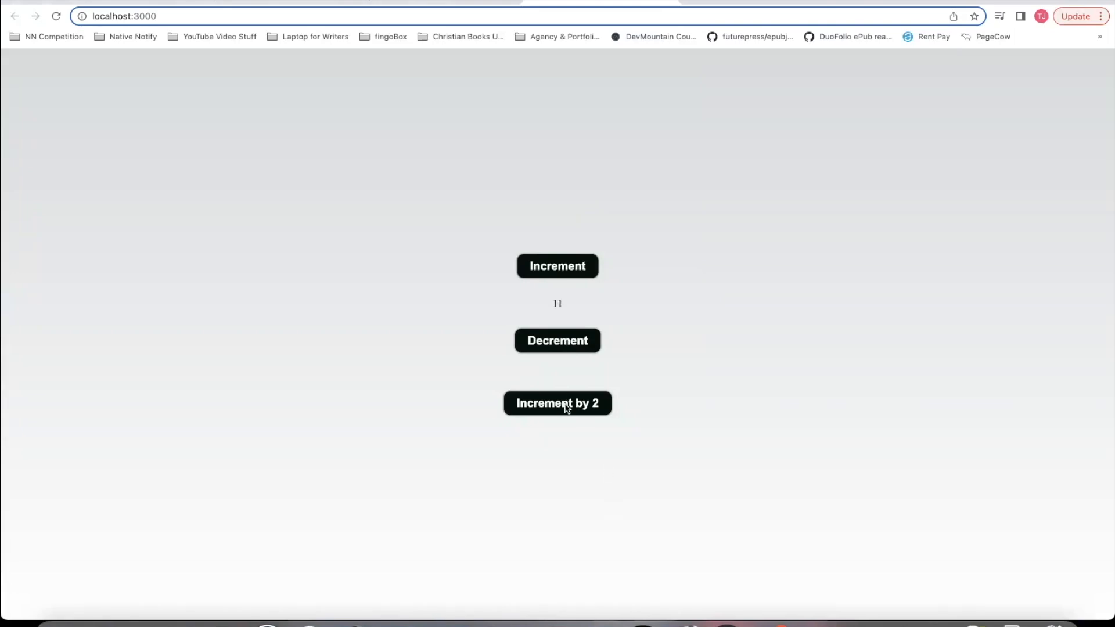
{"action": "mouse_move", "coordinate": [727, 327]}
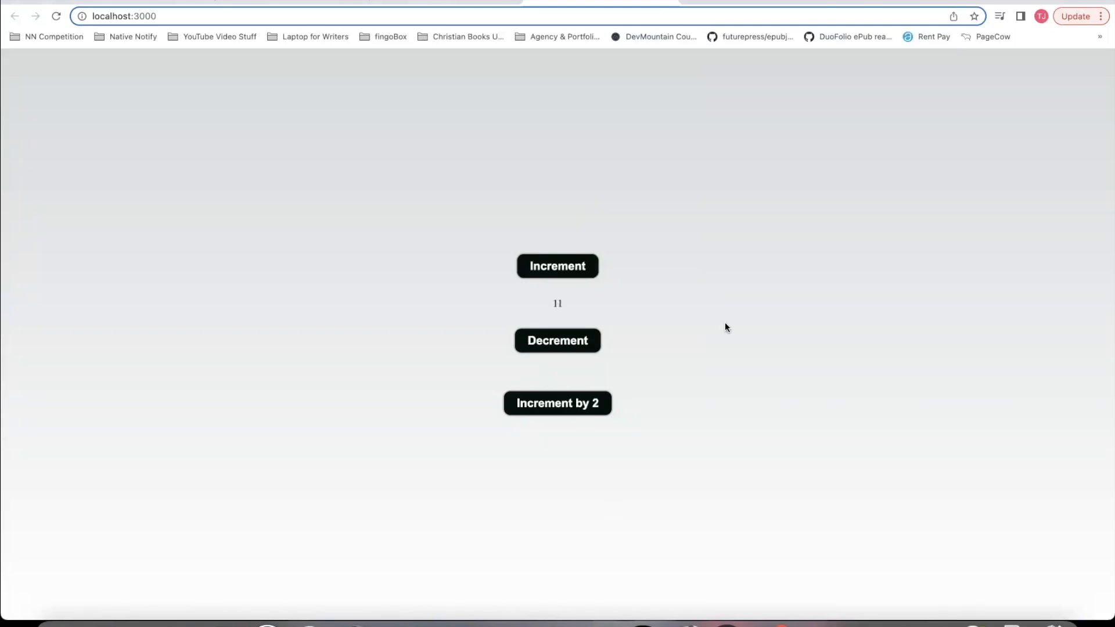